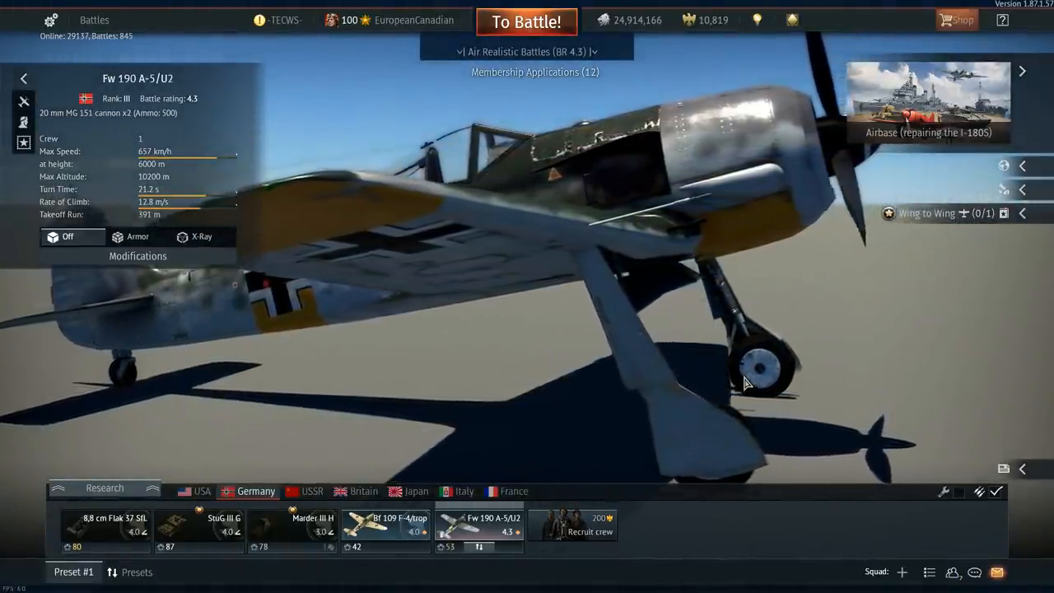
Step: Cycle the hangar lineup through the Soviet, British and Japanese nations to reach the A6M5 otsu
{"action": "left_click", "coordinate": [312, 490]}
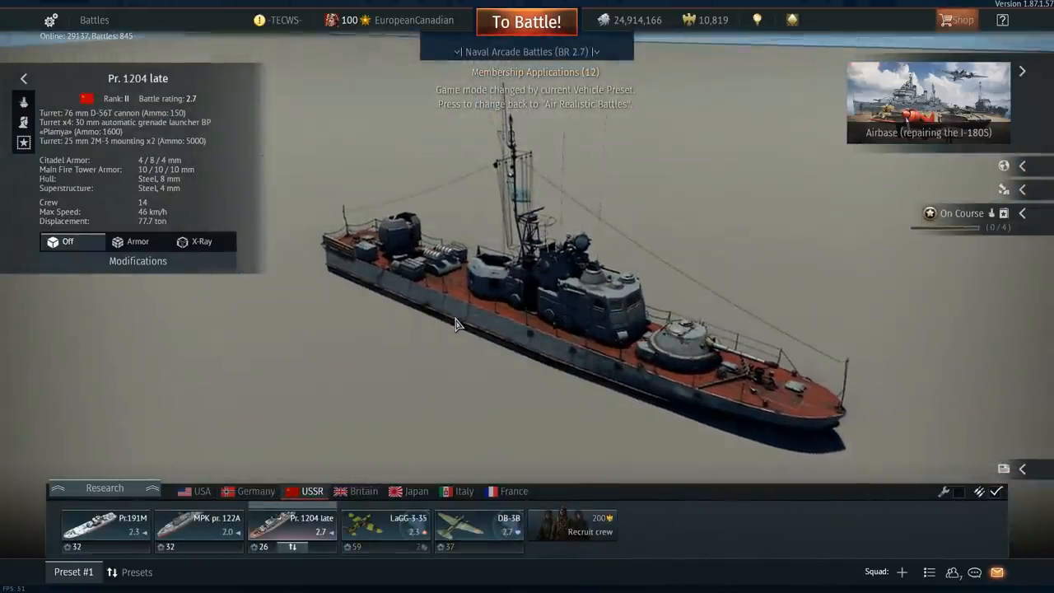
{"action": "left_click", "coordinate": [362, 491]}
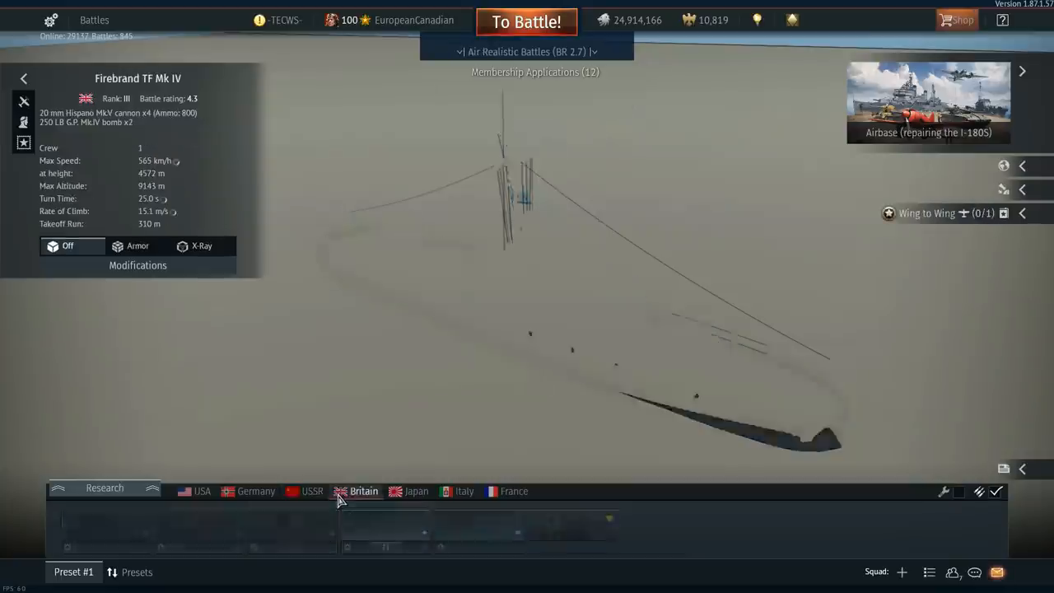
{"action": "left_click", "coordinate": [362, 491]}
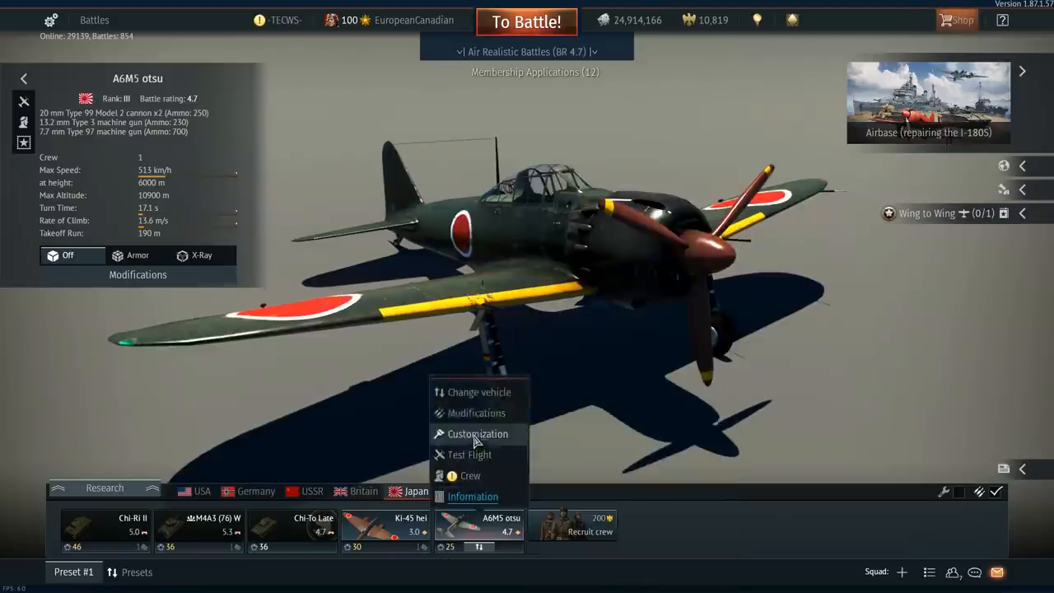
{"action": "left_click", "coordinate": [475, 412]}
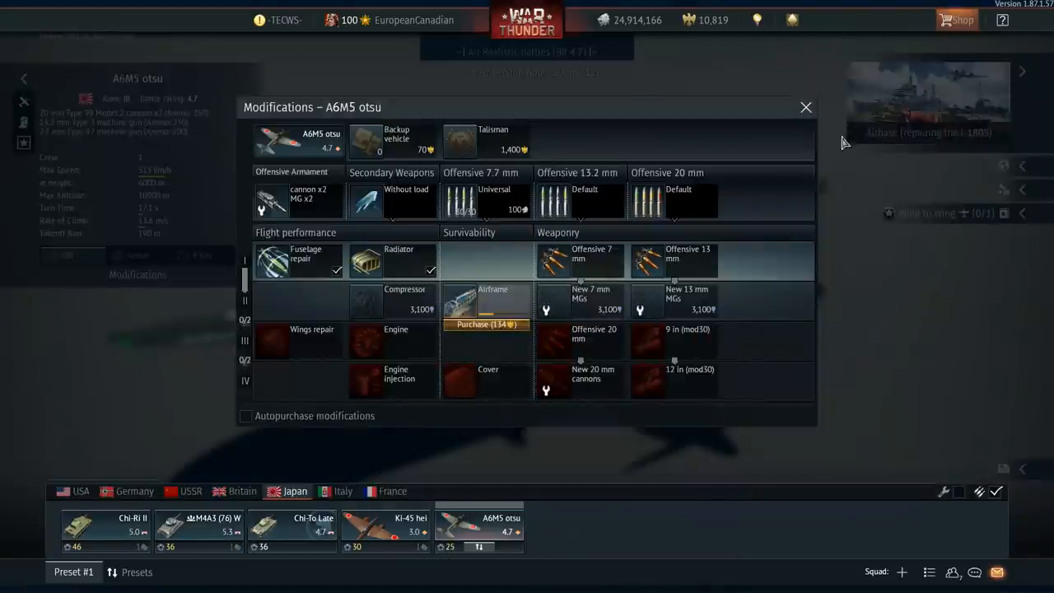
{"action": "mouse_move", "coordinate": [805, 107]}
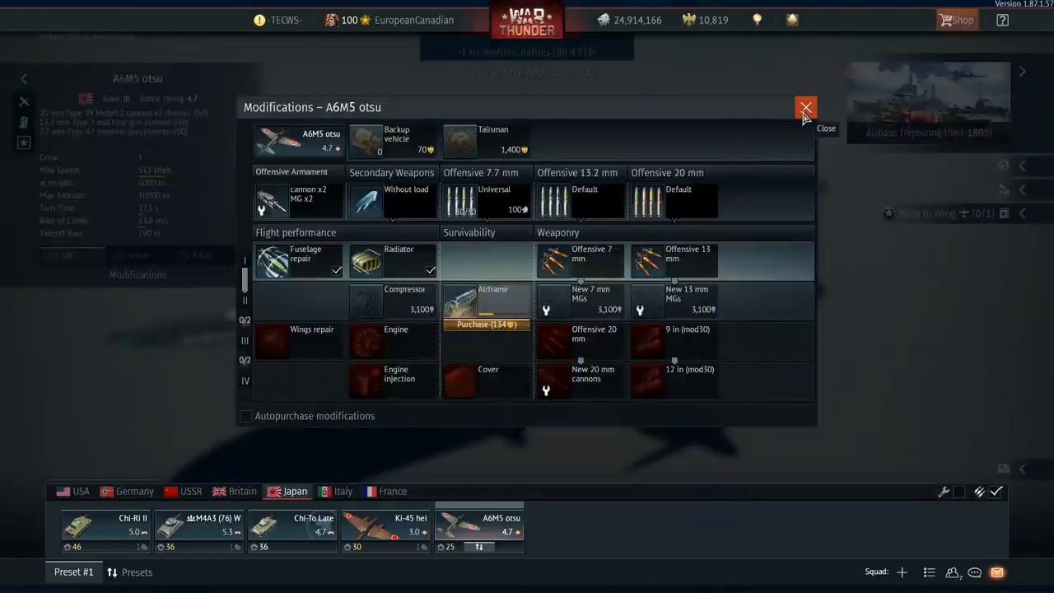
{"action": "left_click", "coordinate": [805, 108]}
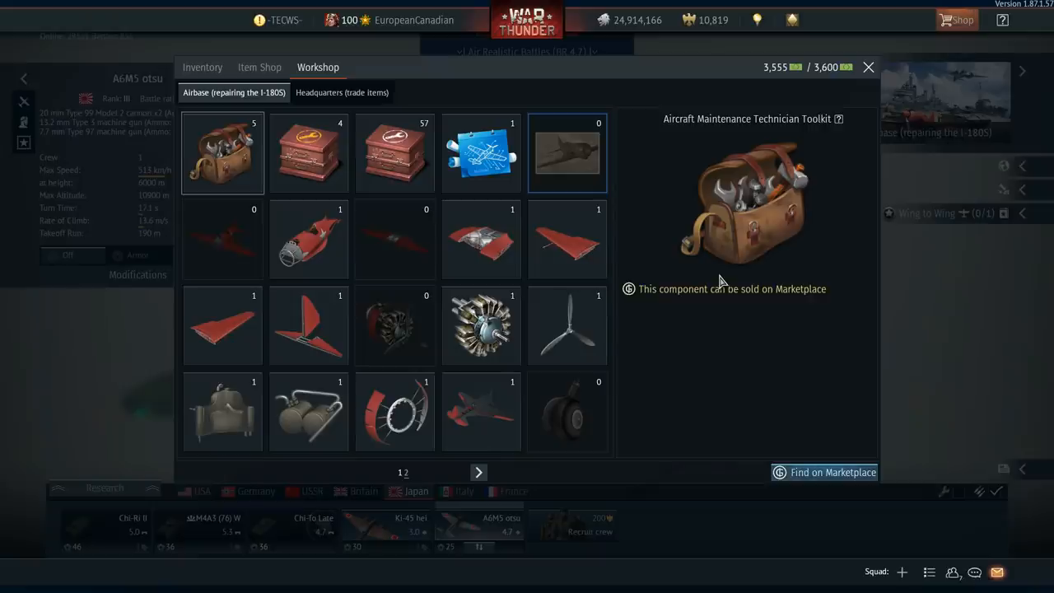
{"action": "mouse_move", "coordinate": [675, 307]}
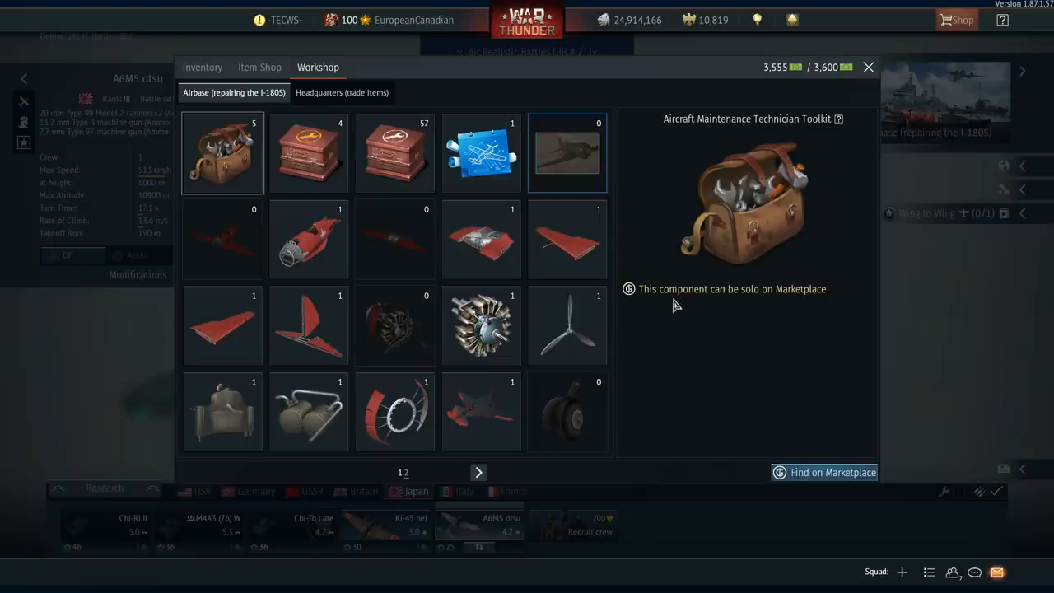
Step: Move the I-180S workshop parts inventory to its second page
{"action": "left_click", "coordinate": [478, 471]}
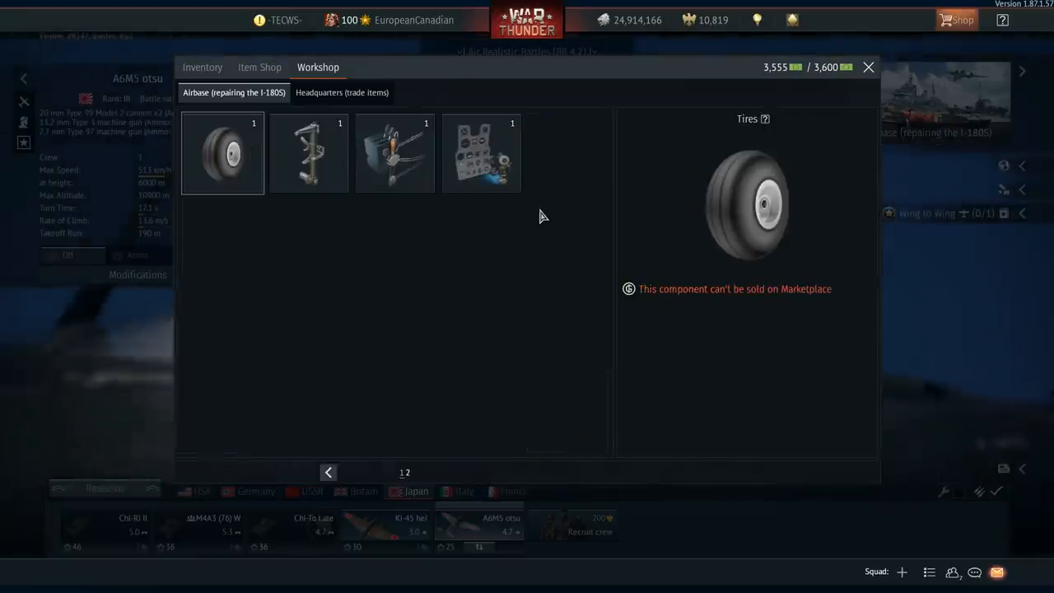
{"action": "mouse_move", "coordinate": [313, 478]}
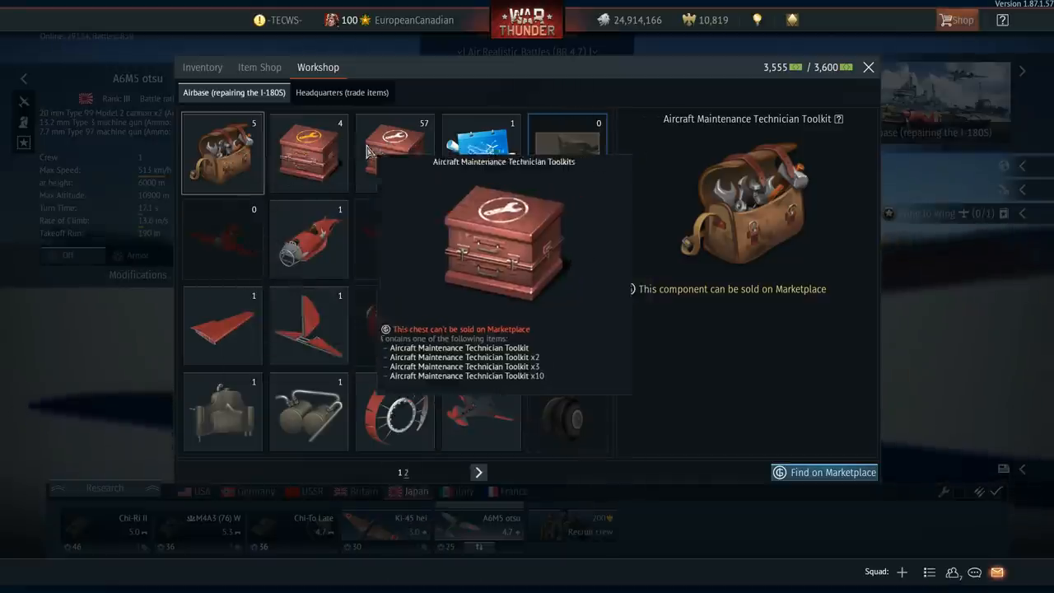
{"action": "mouse_move", "coordinate": [566, 324]}
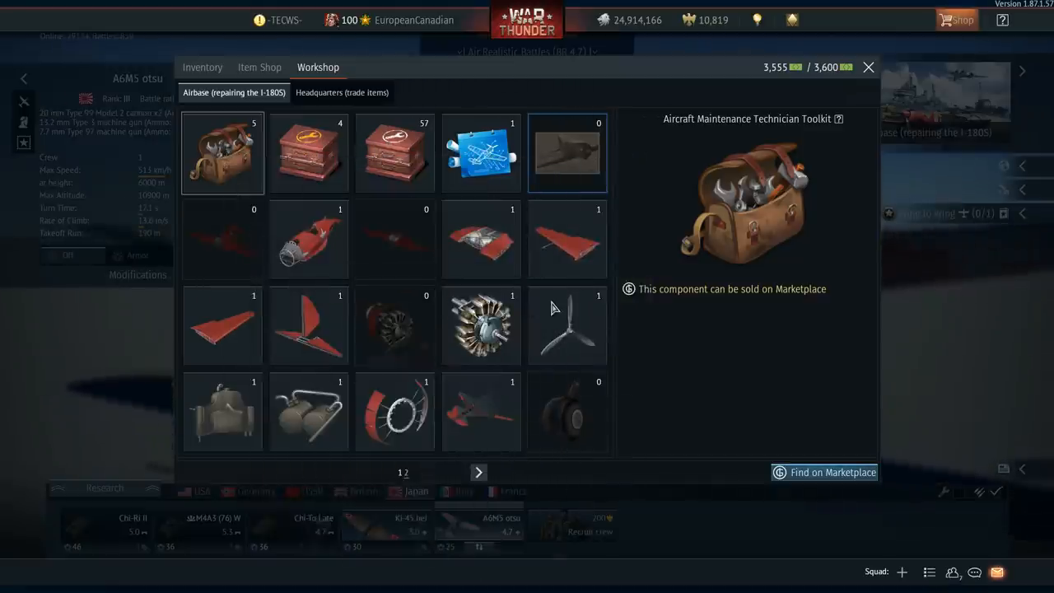
{"action": "mouse_move", "coordinate": [668, 392]}
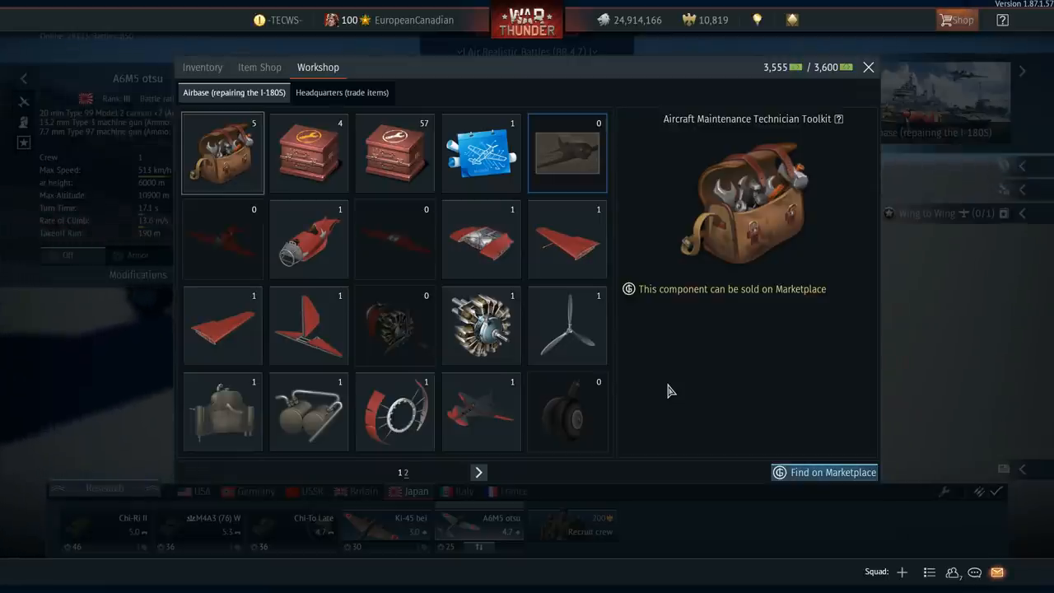
{"action": "mouse_move", "coordinate": [592, 69]}
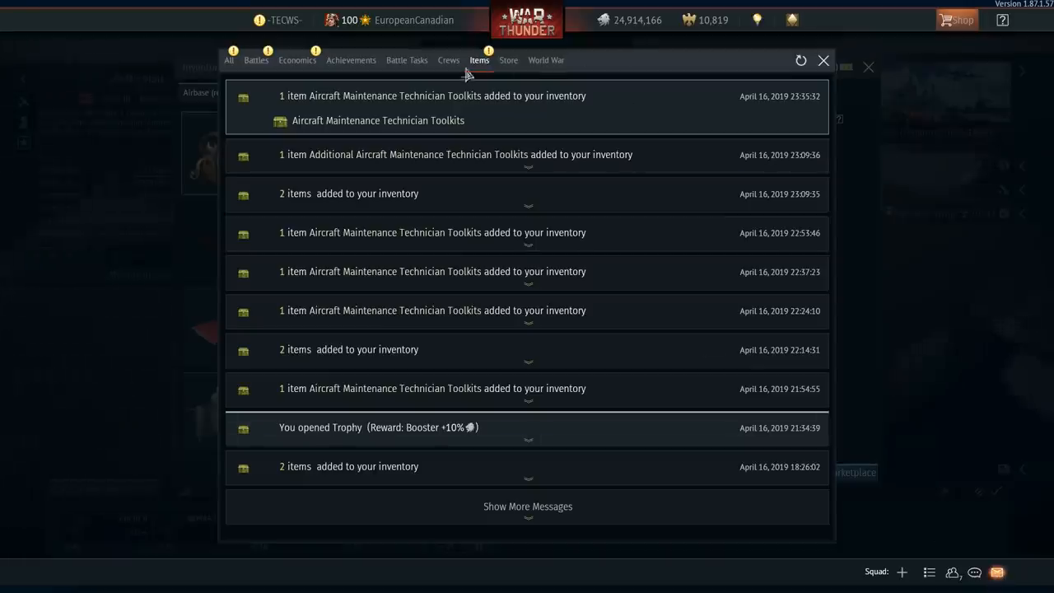
{"action": "mouse_move", "coordinate": [527, 505]}
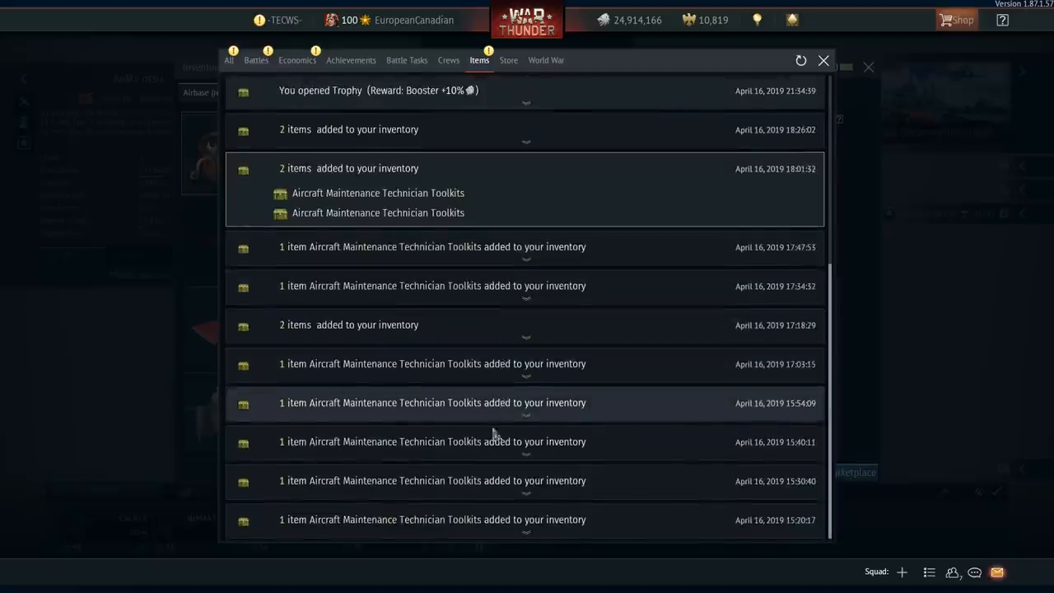
Step: Show the Battles messages listing recent battle results
{"action": "left_click", "coordinate": [256, 59]}
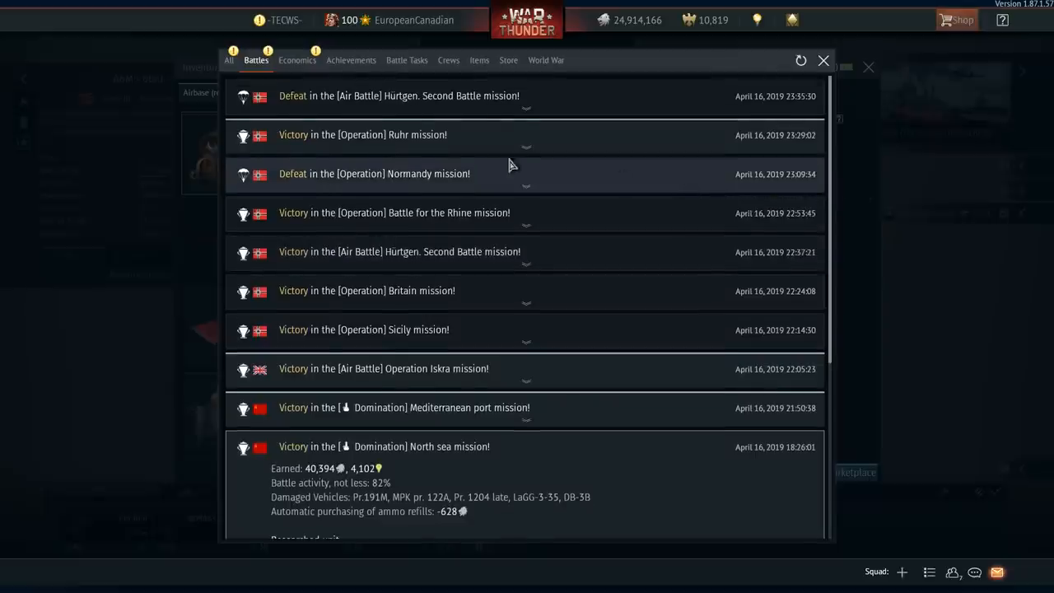
{"action": "mouse_move", "coordinate": [843, 96]}
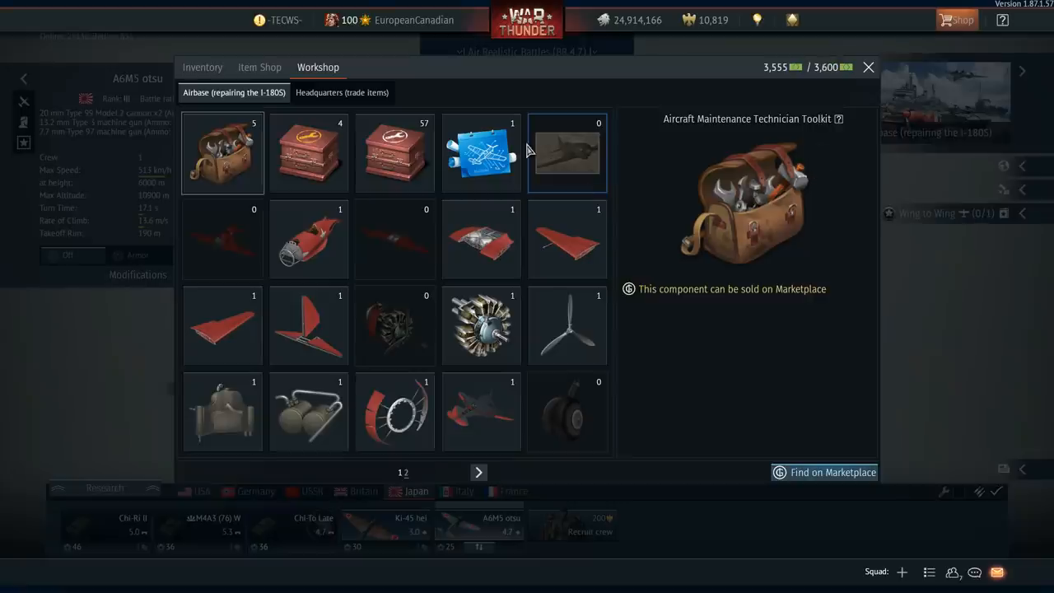
{"action": "mouse_move", "coordinate": [540, 107]}
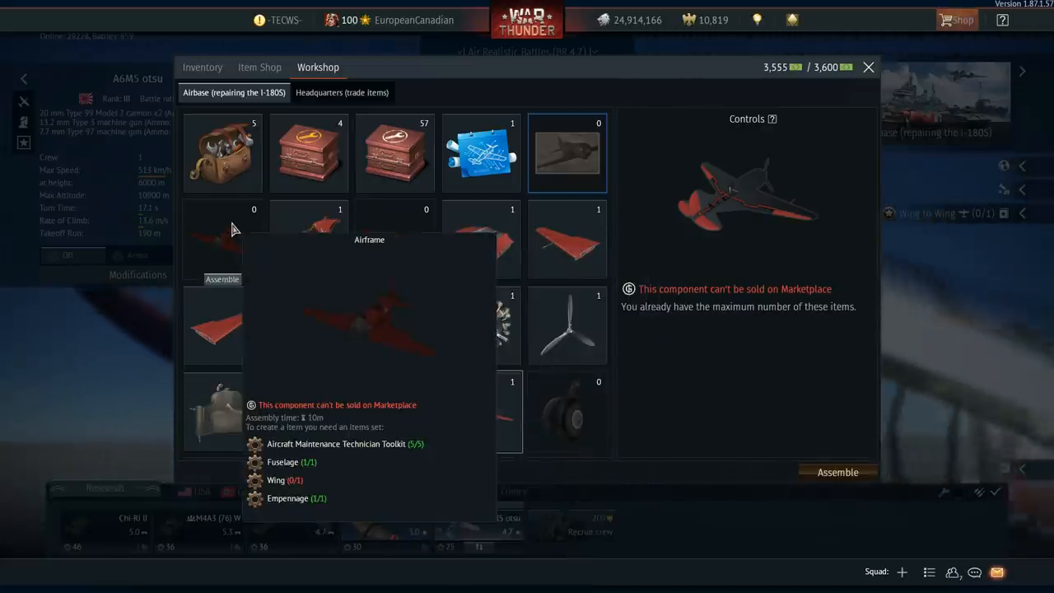
Step: Show the I-180S item's assembly requirements and missing parts
{"action": "left_click", "coordinate": [566, 154]}
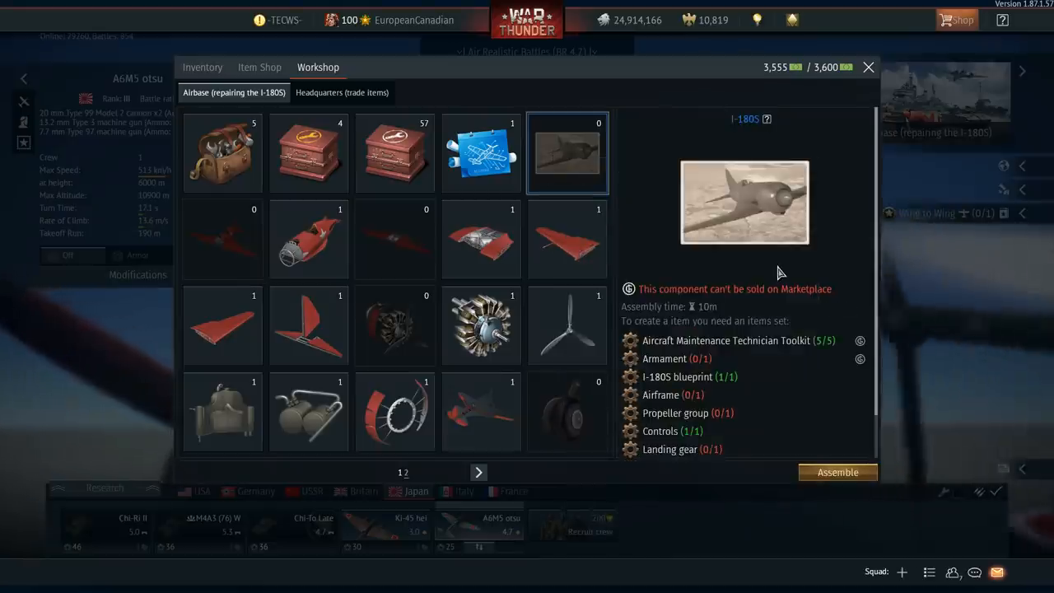
{"action": "mouse_move", "coordinate": [868, 66]}
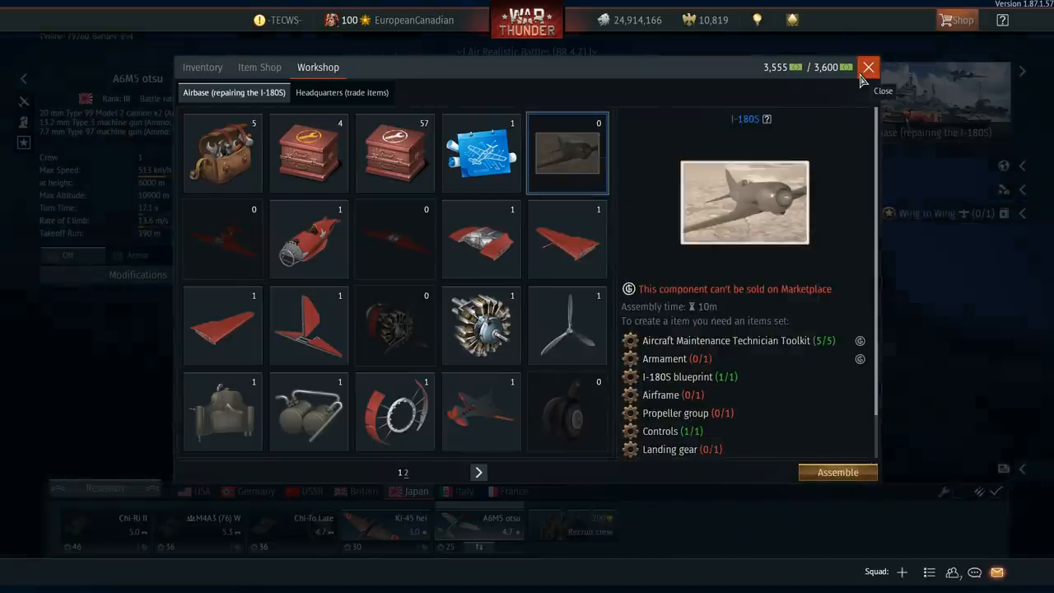
{"action": "left_click", "coordinate": [868, 66]}
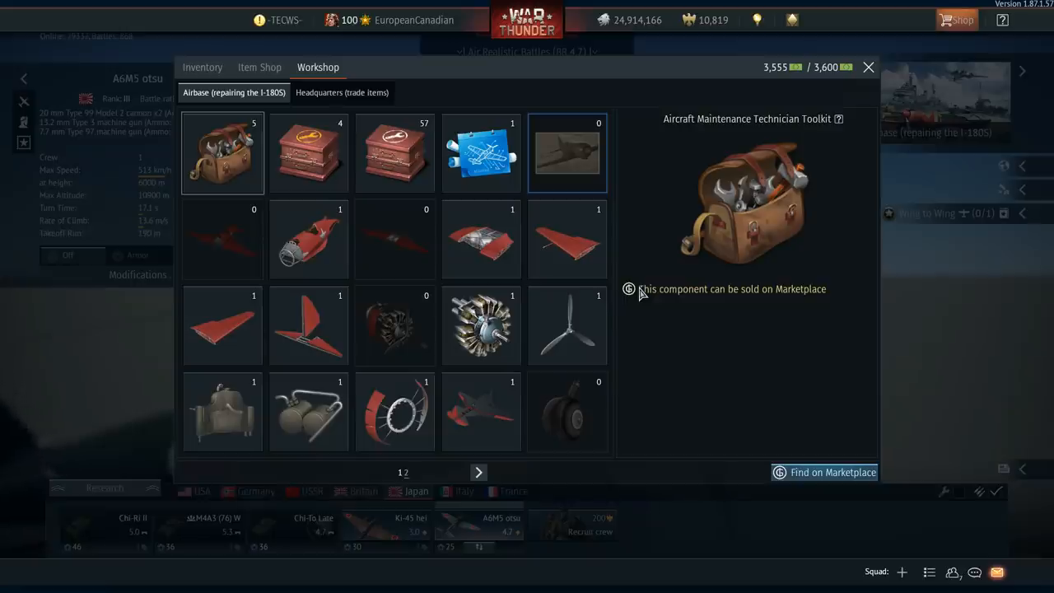
{"action": "key", "text": "alt+tab"}
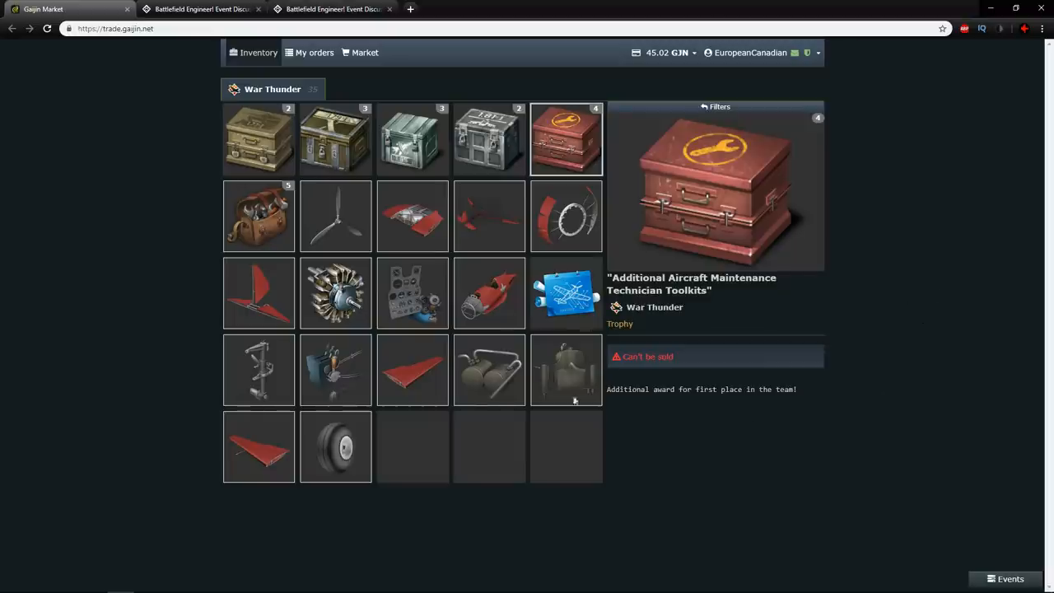
{"action": "mouse_move", "coordinate": [716, 221]}
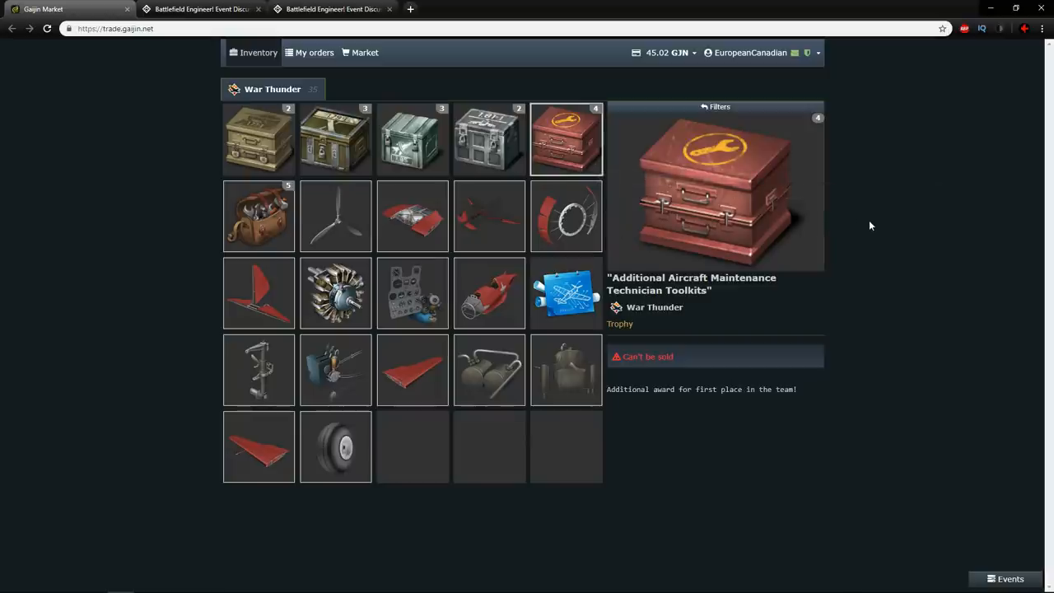
{"action": "mouse_move", "coordinate": [630, 251]}
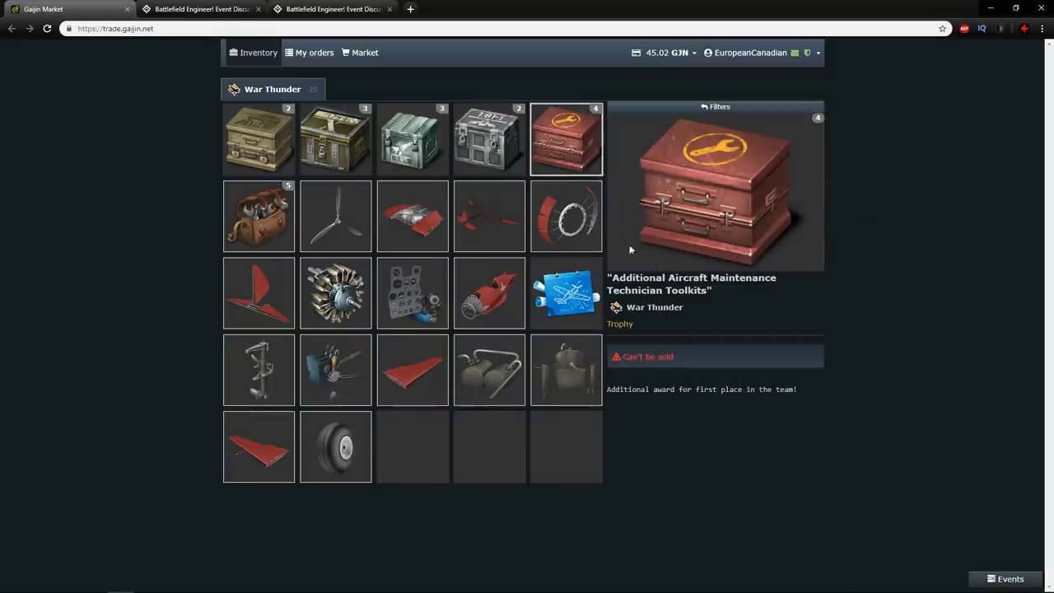
Step: View the technician toolkit and a red aircraft part, then the history of past sell orders
{"action": "left_click", "coordinate": [259, 216]}
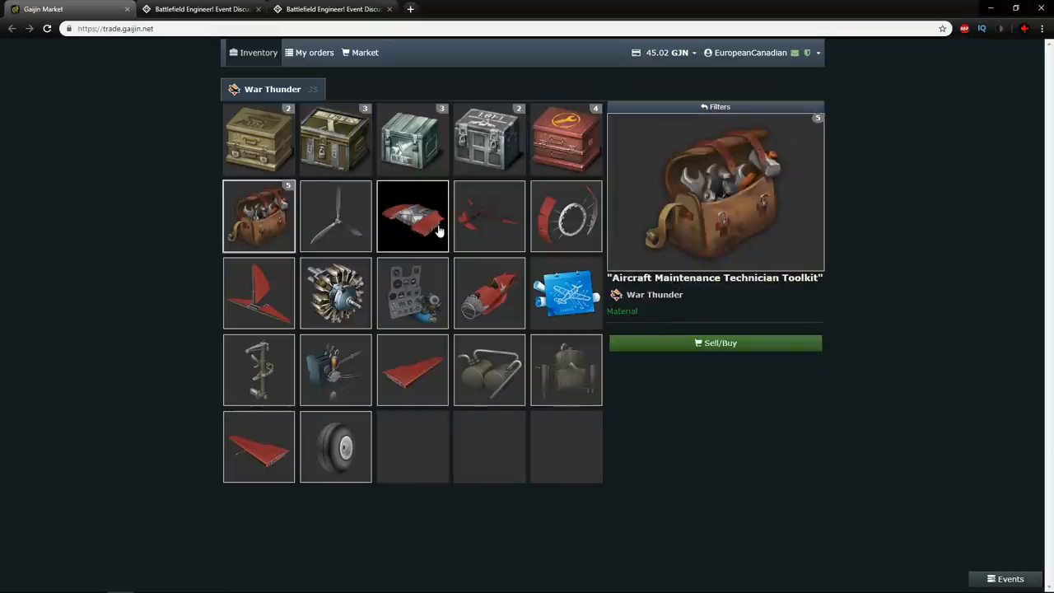
{"action": "left_click", "coordinate": [411, 216]}
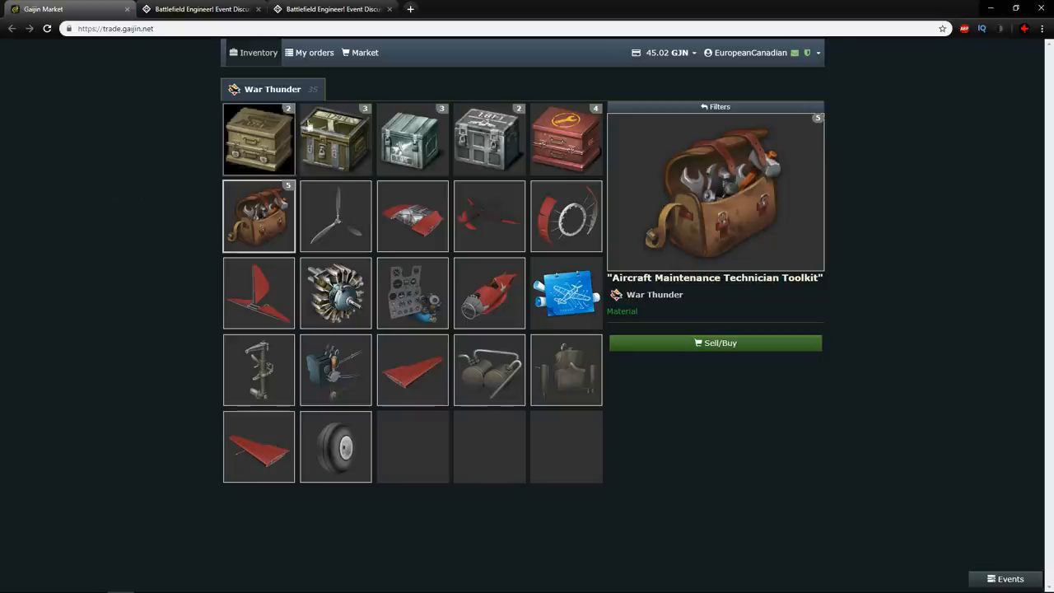
{"action": "left_click", "coordinate": [312, 52]}
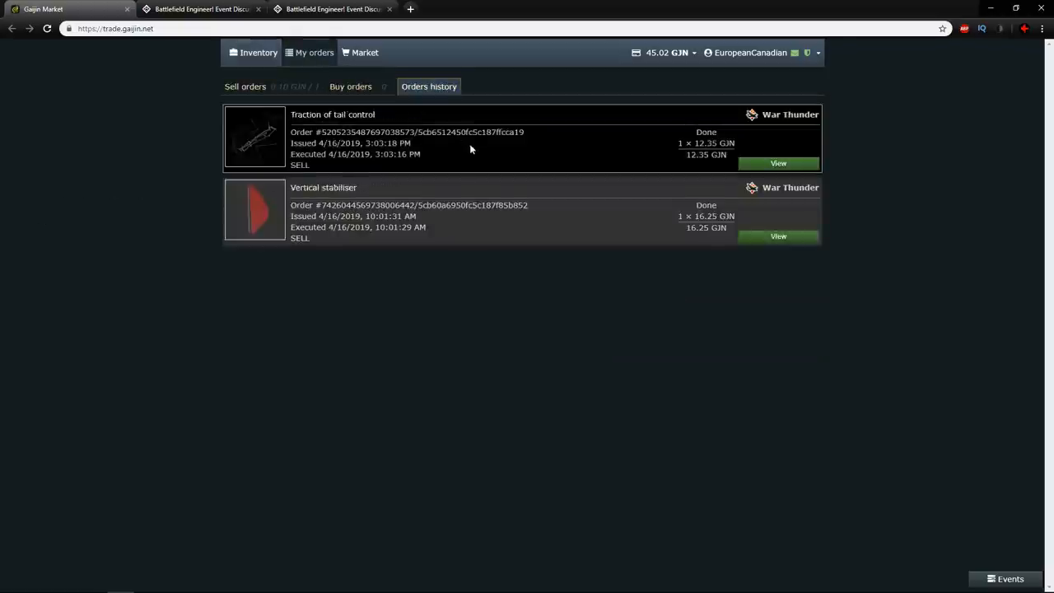
{"action": "mouse_move", "coordinate": [945, 191]}
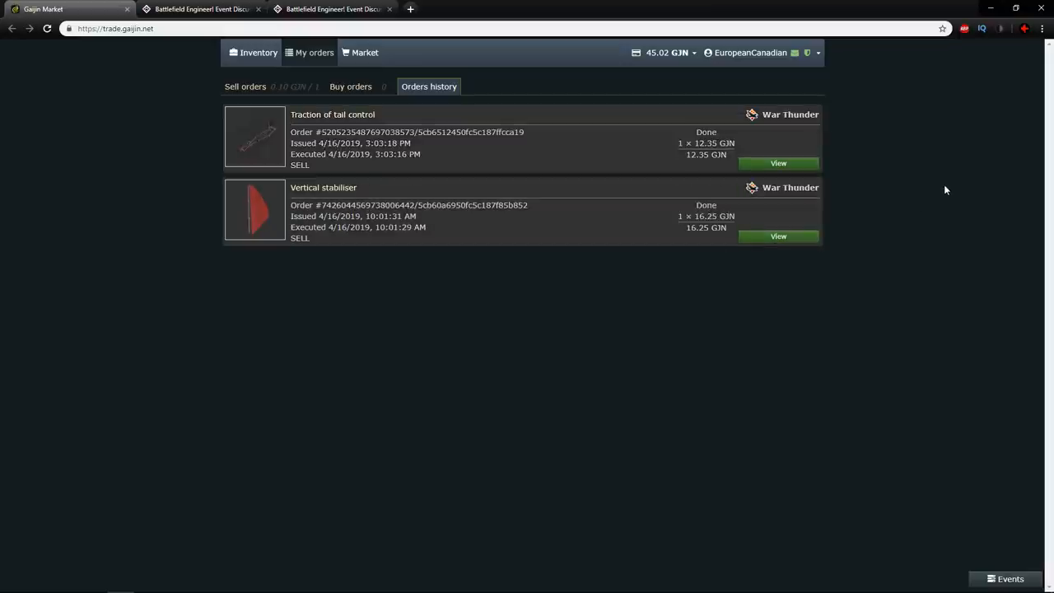
{"action": "mouse_move", "coordinate": [927, 177]}
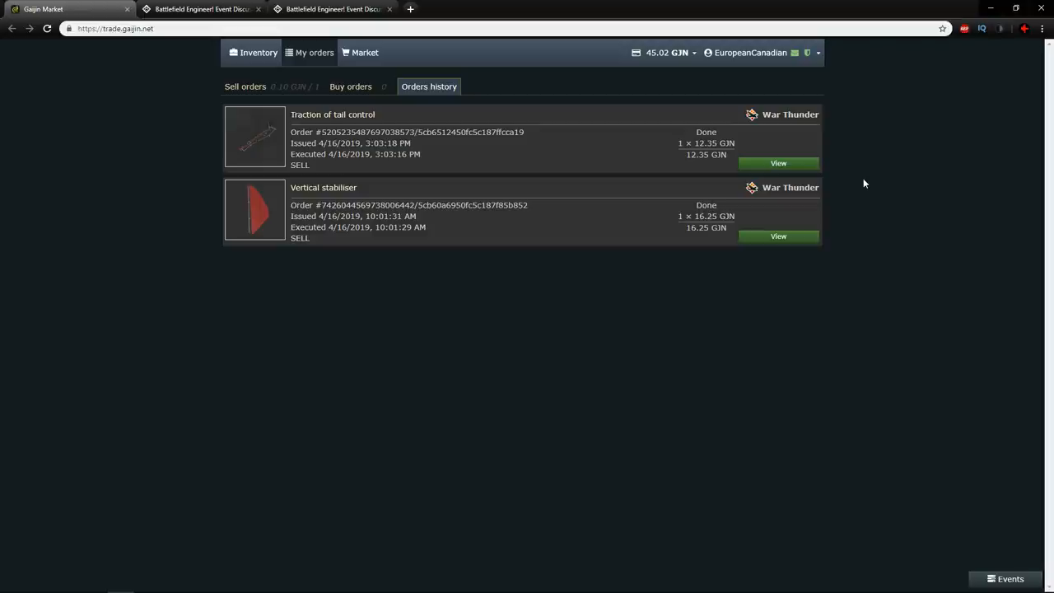
{"action": "mouse_move", "coordinate": [60, 151]}
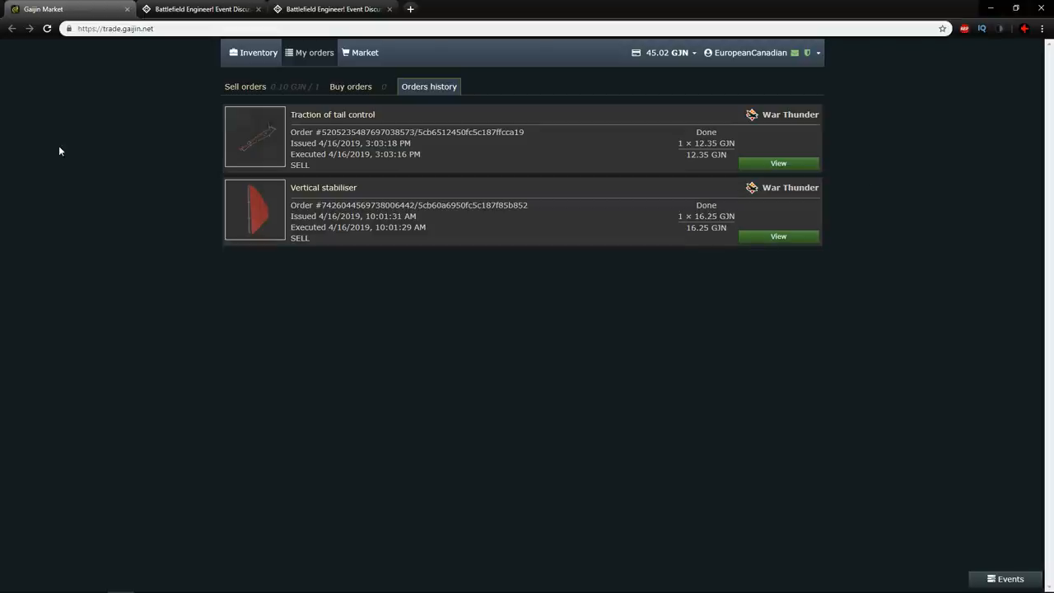
{"action": "mouse_move", "coordinate": [105, 133]}
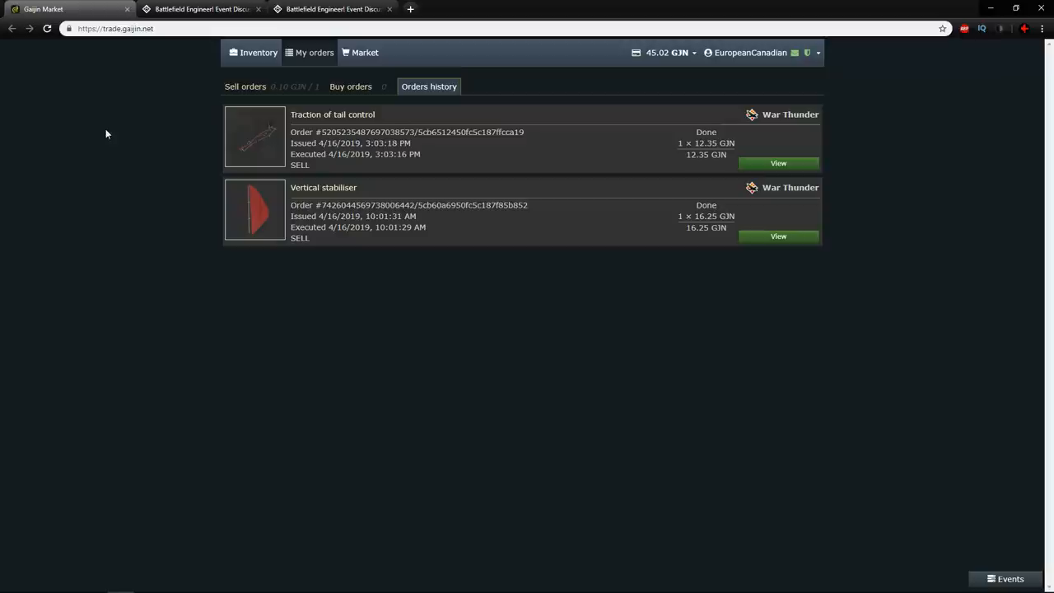
{"action": "mouse_move", "coordinate": [102, 125]}
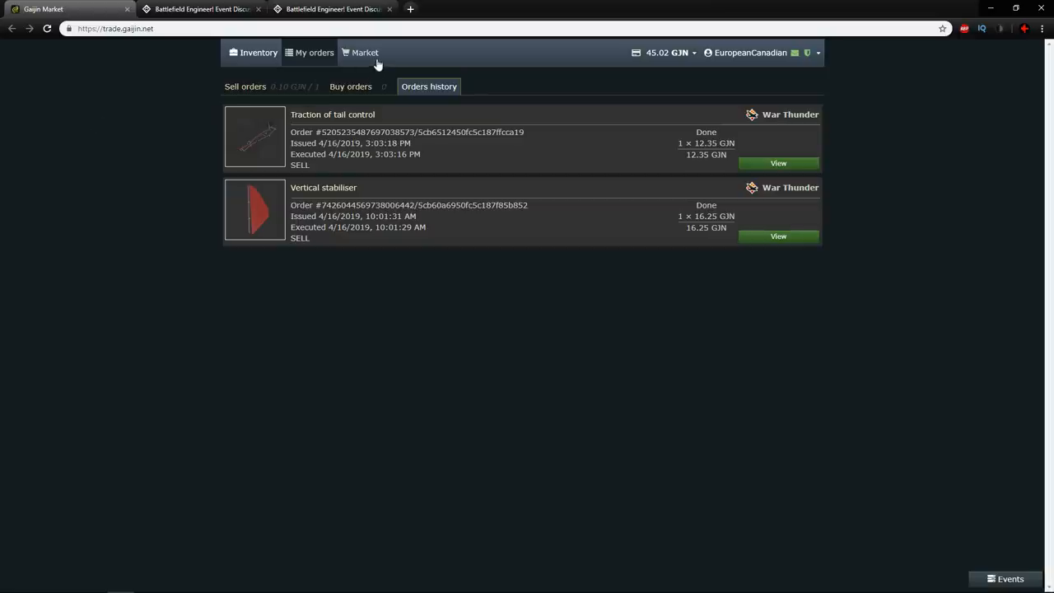
Step: Show the War Thunder marketplace listings with their prices
{"action": "left_click", "coordinate": [366, 51]}
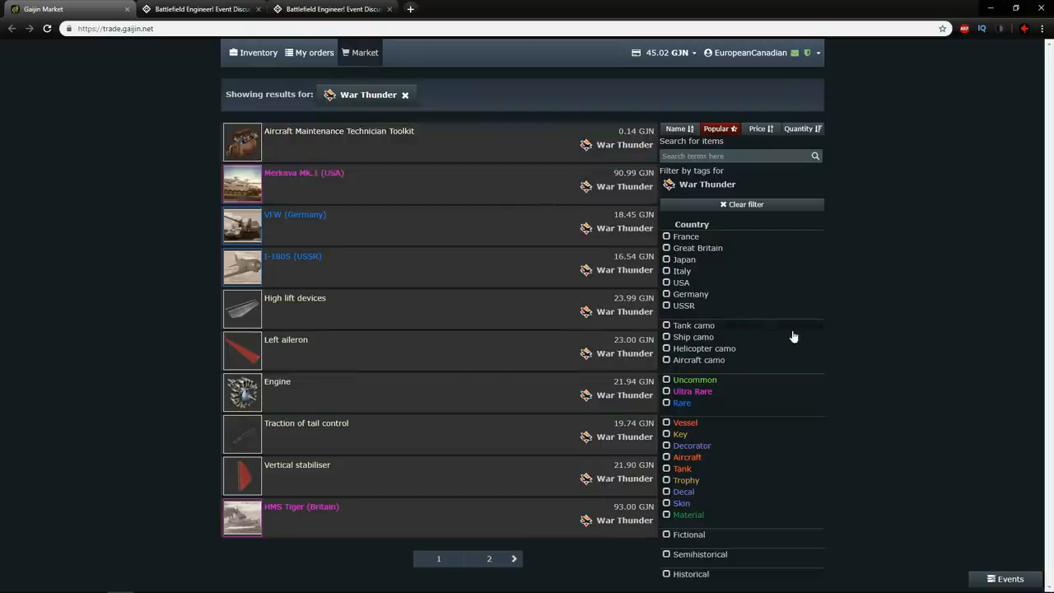
{"action": "mouse_move", "coordinate": [589, 465]}
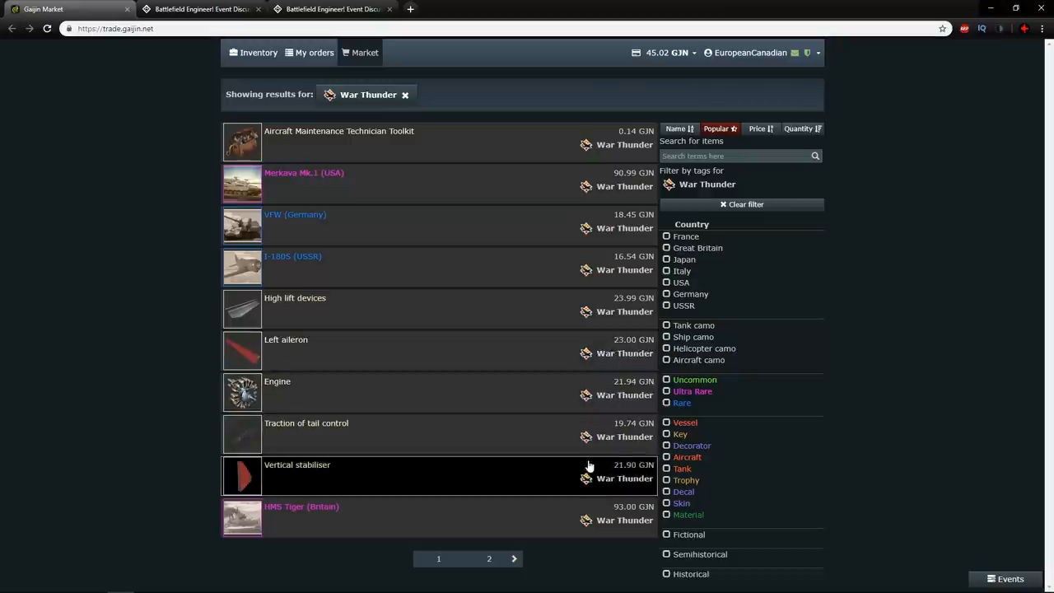
{"action": "mouse_move", "coordinate": [645, 316]}
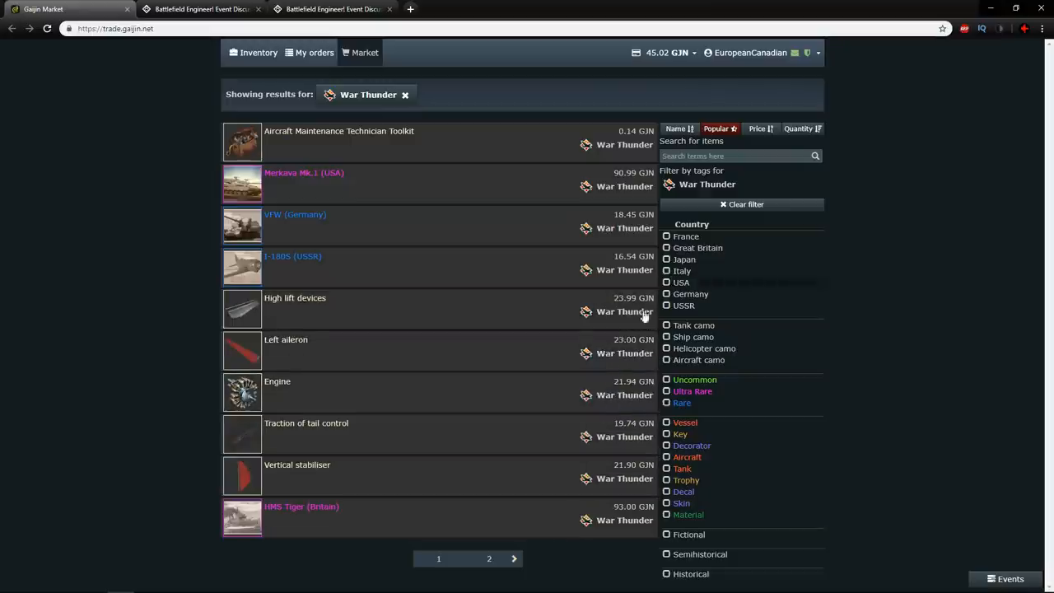
{"action": "mouse_move", "coordinate": [937, 272]}
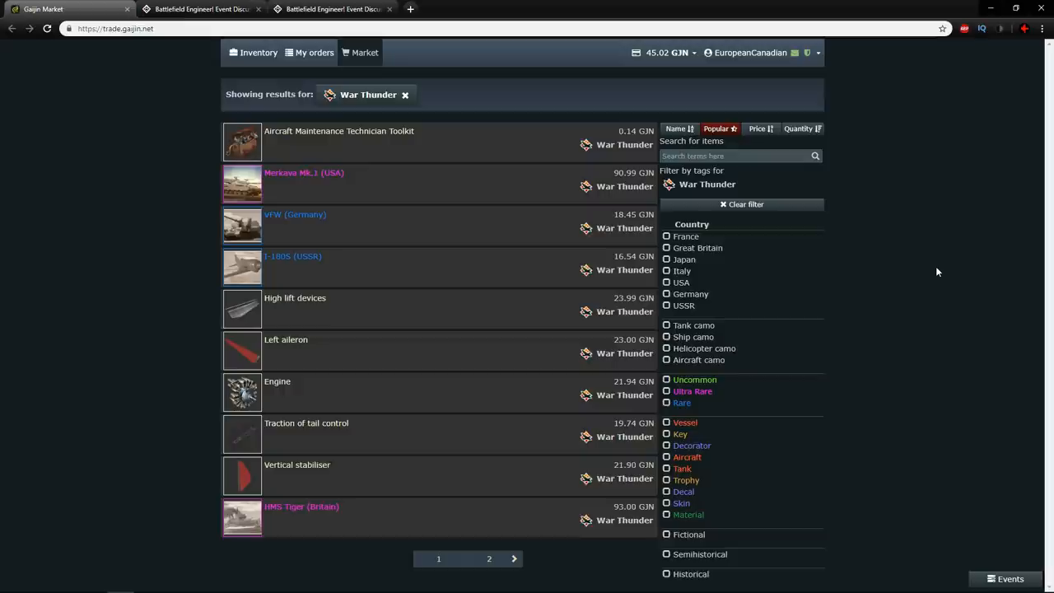
{"action": "mouse_move", "coordinate": [906, 362]}
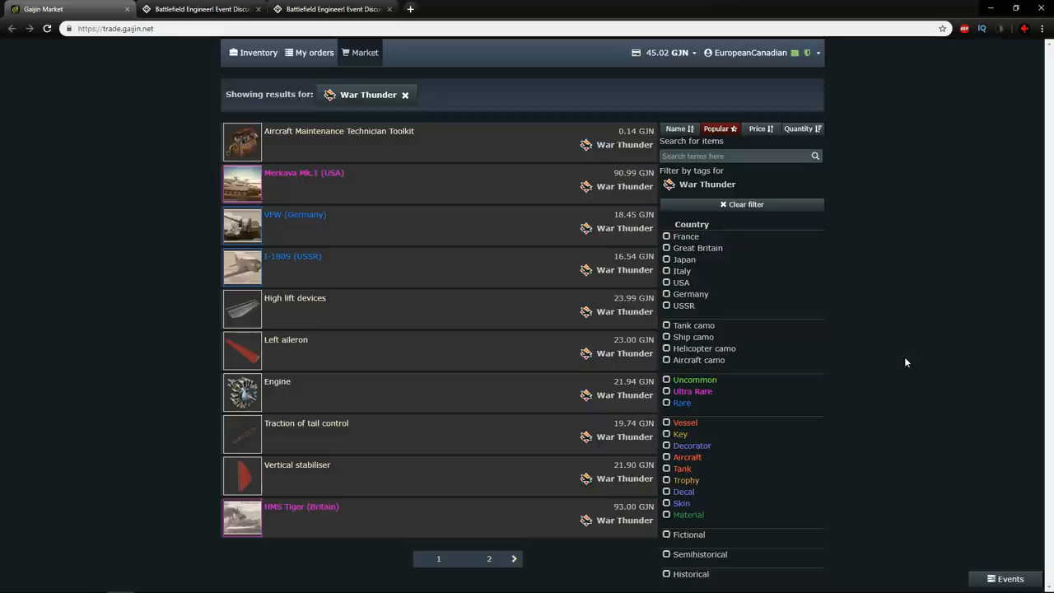
{"action": "mouse_move", "coordinate": [306, 354]}
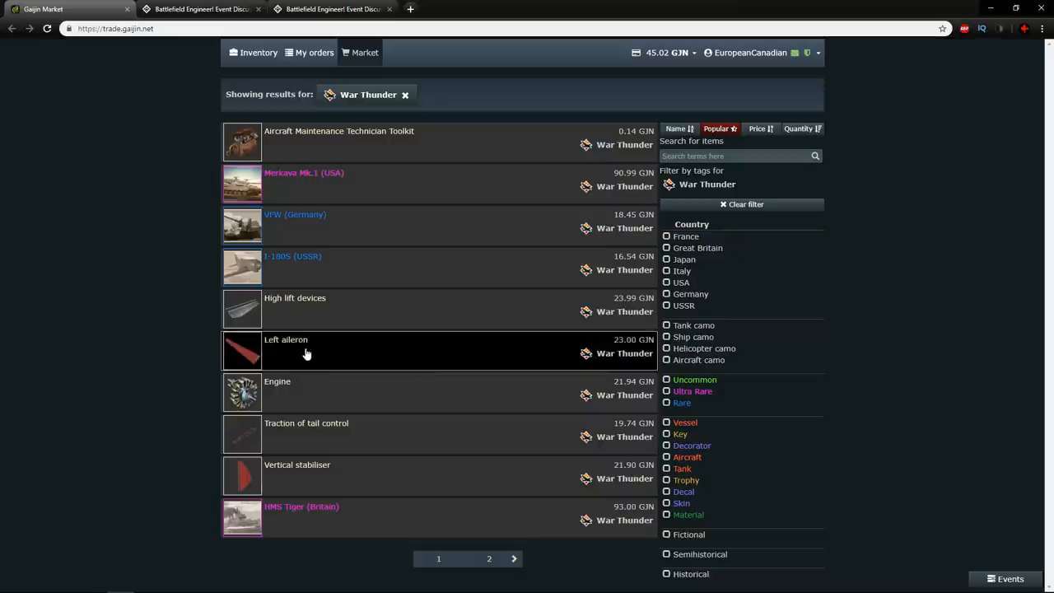
{"action": "left_click", "coordinate": [287, 339]}
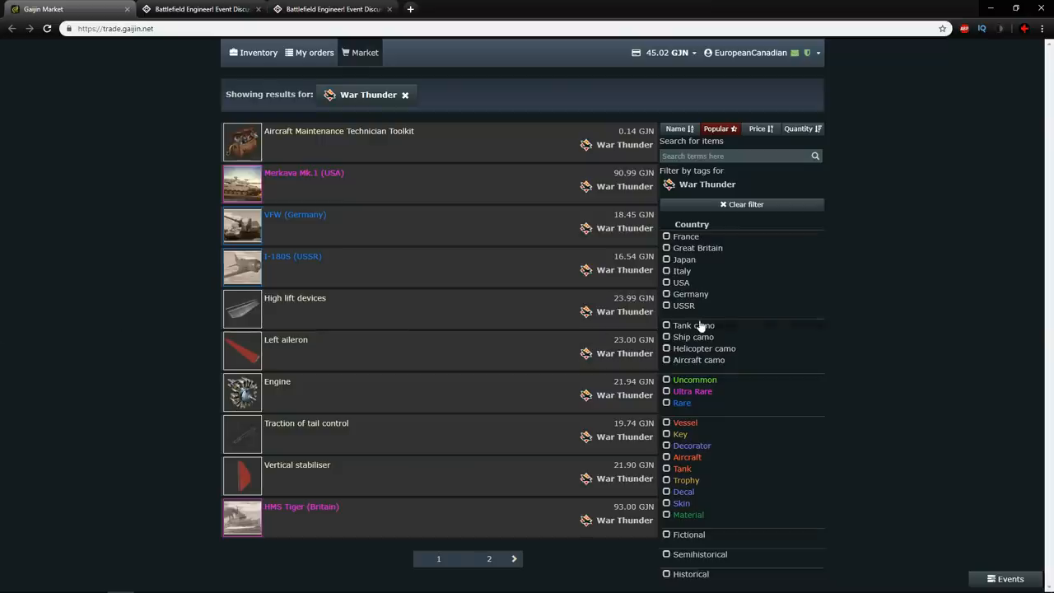
{"action": "mouse_move", "coordinate": [761, 465]}
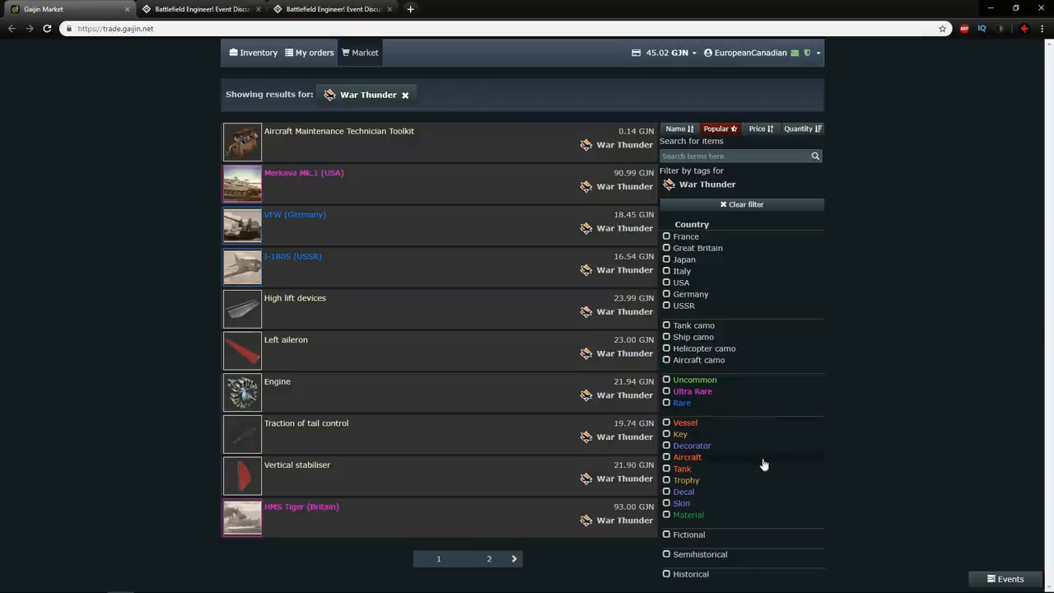
Step: Filter listings to aircraft, tank and vessel items, sorted cheapest first
{"action": "left_click", "coordinate": [667, 468]}
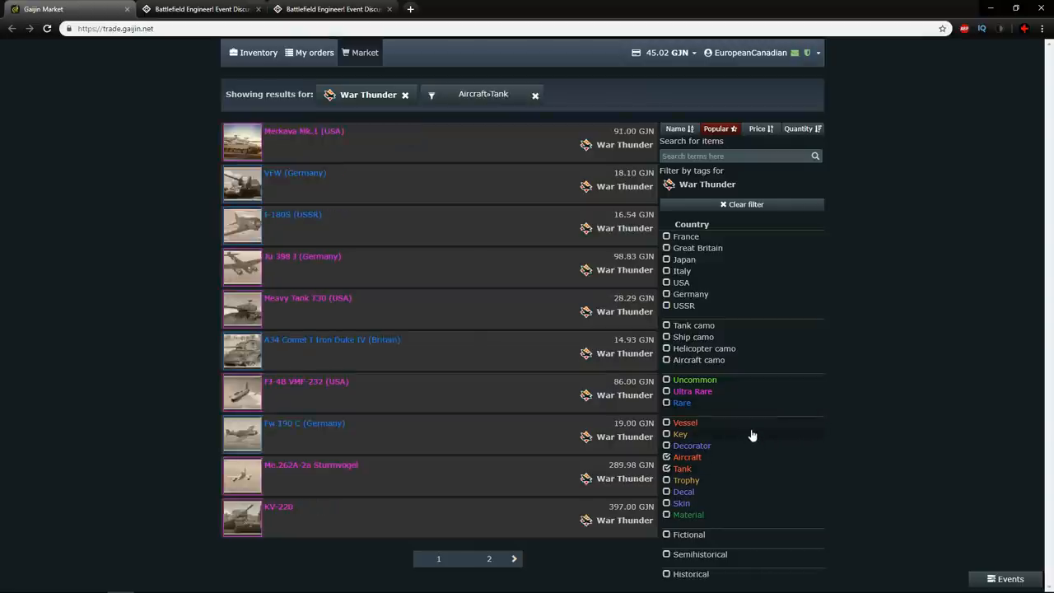
{"action": "left_click", "coordinate": [667, 421]}
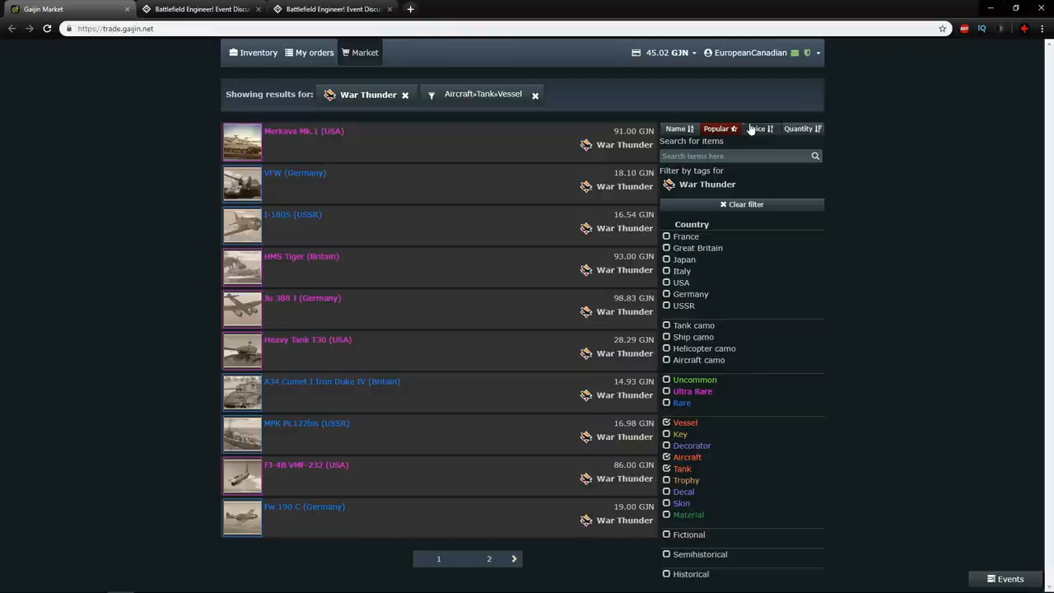
{"action": "left_click", "coordinate": [756, 129]}
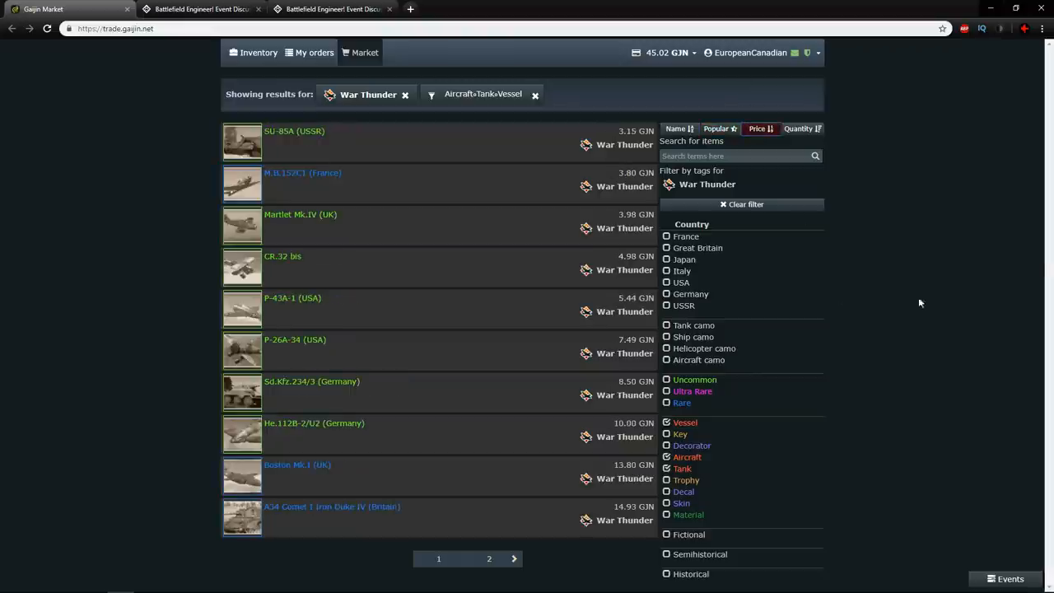
{"action": "mouse_move", "coordinate": [519, 145]}
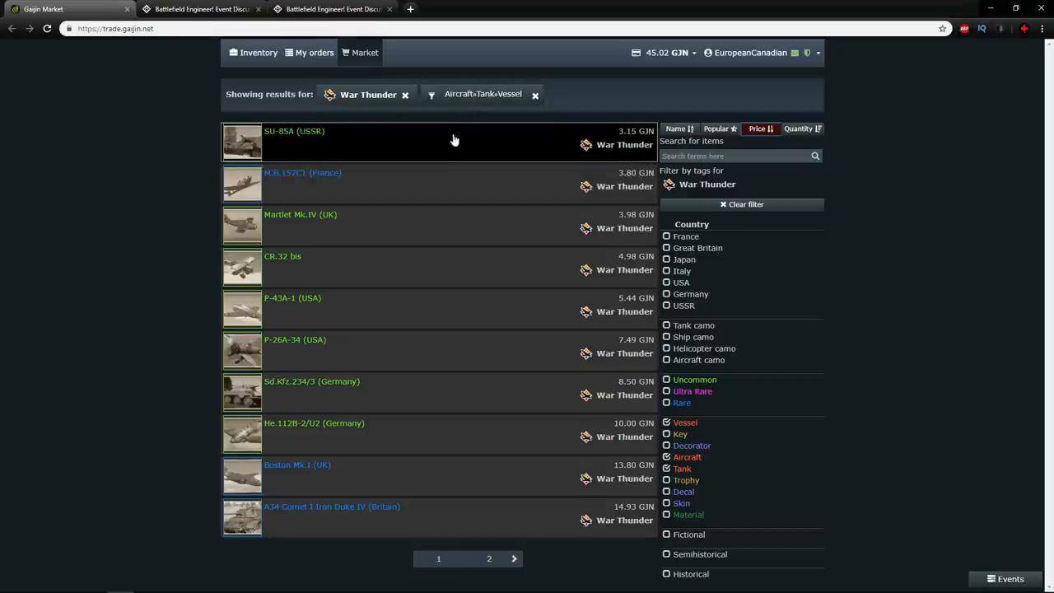
{"action": "mouse_move", "coordinate": [418, 205]}
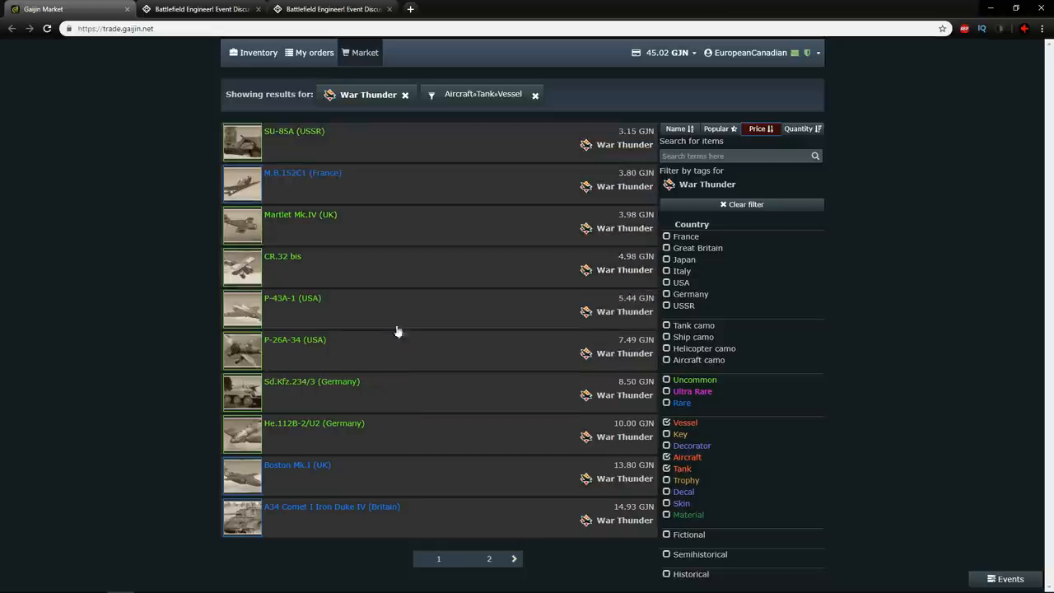
{"action": "mouse_move", "coordinate": [398, 390]}
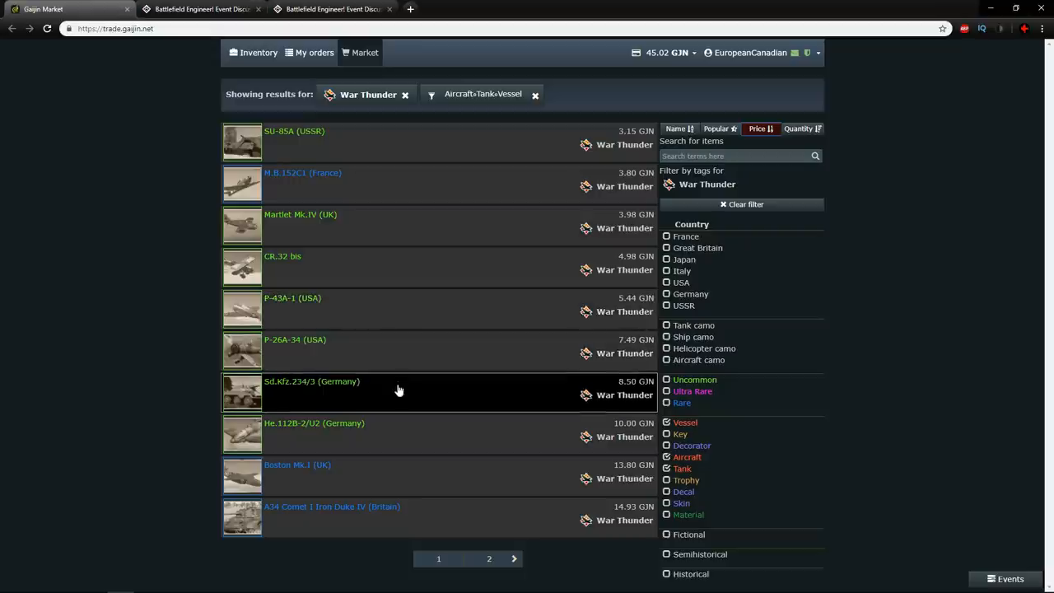
{"action": "mouse_move", "coordinate": [461, 395]}
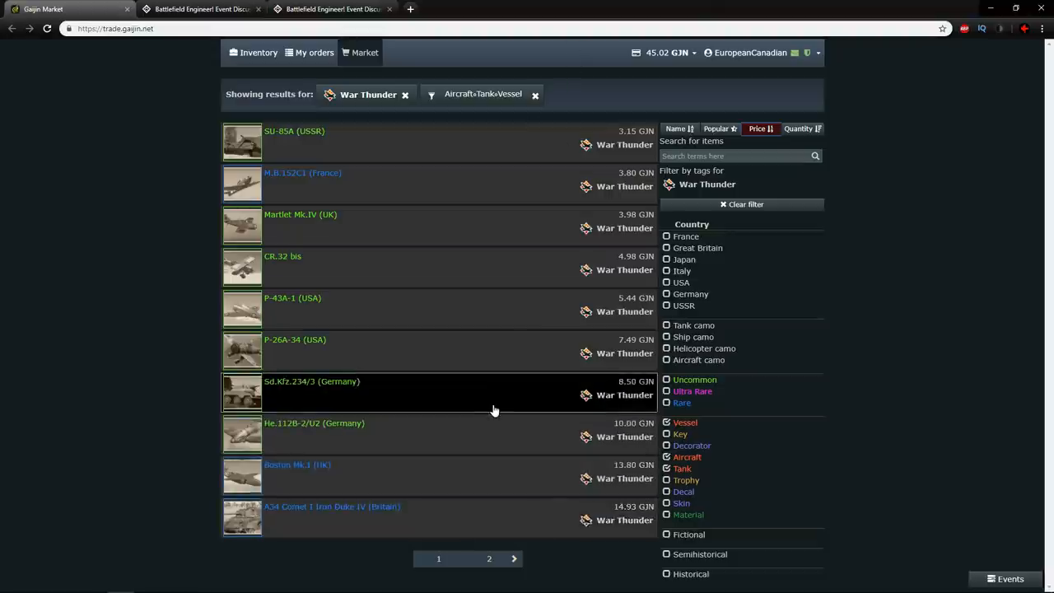
{"action": "mouse_move", "coordinate": [474, 533]}
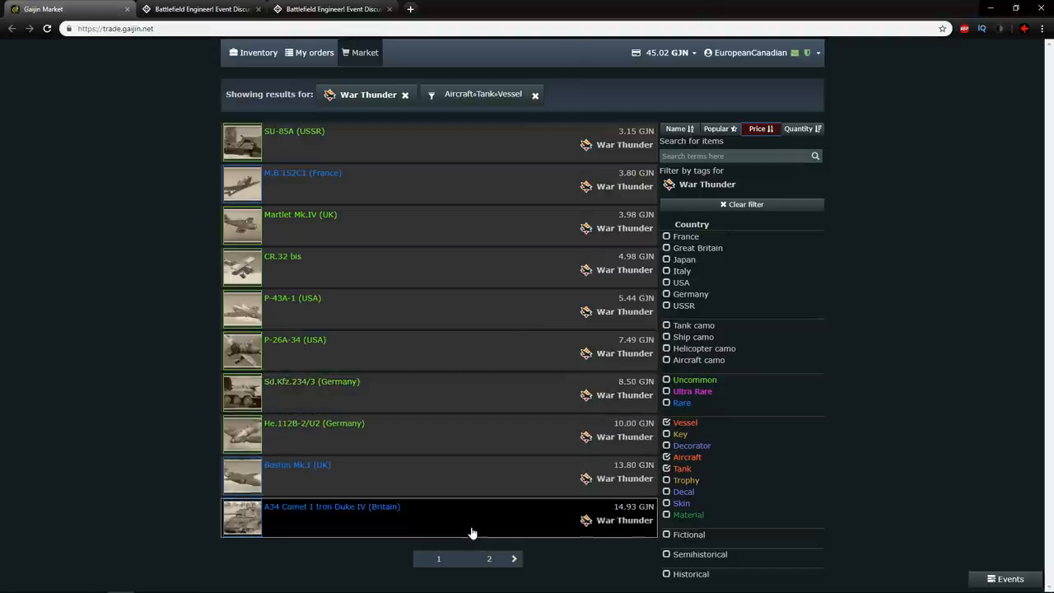
{"action": "mouse_move", "coordinate": [79, 287]}
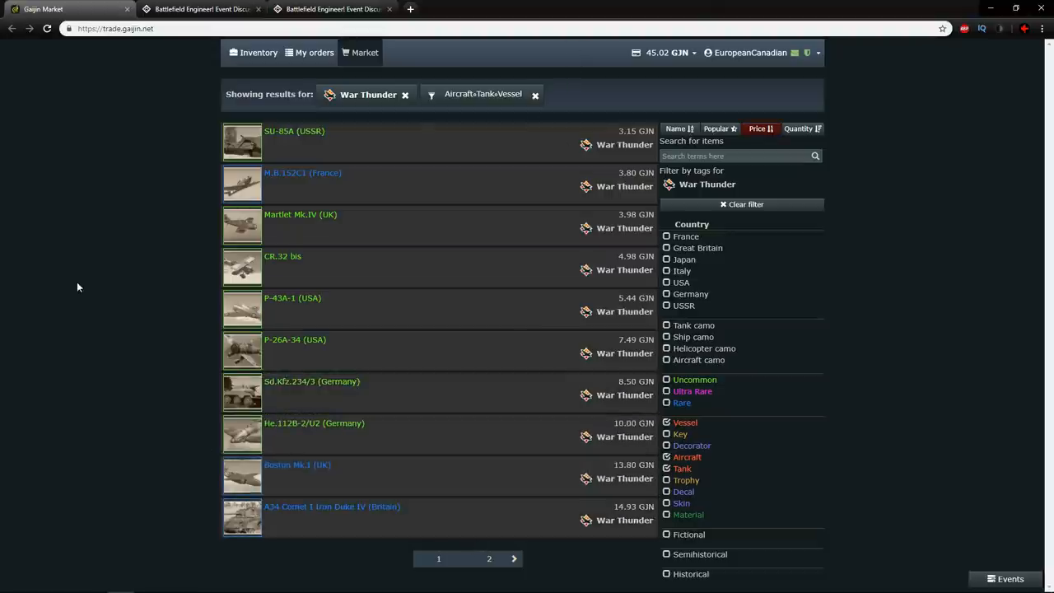
Step: Close the A34 Comet Iron Duke IV details, remove the vehicle-type filter and sort all items by popularity
{"action": "left_click", "coordinate": [332, 507]}
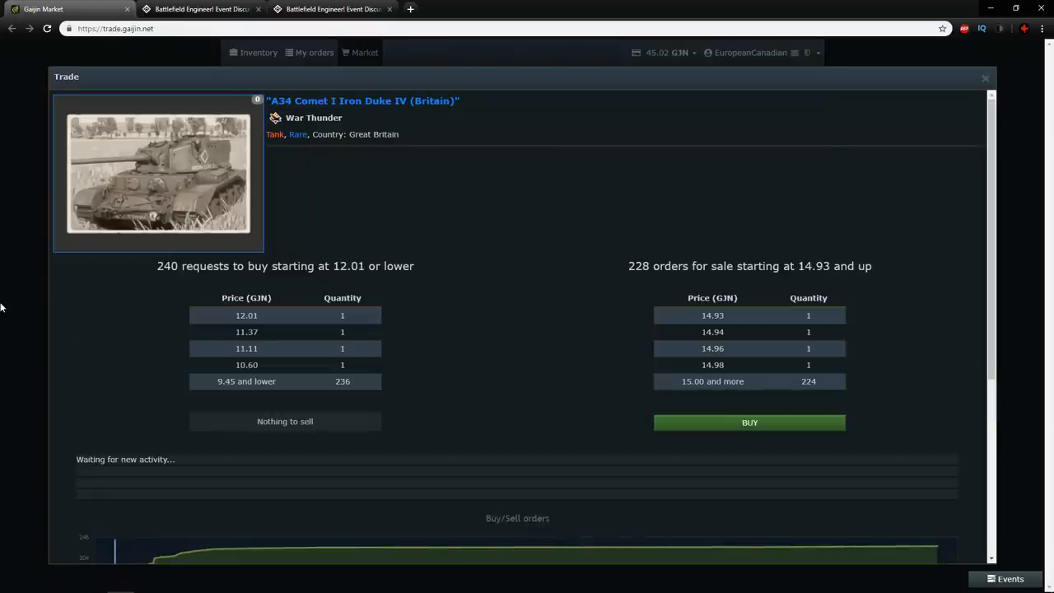
{"action": "left_click", "coordinate": [984, 77]}
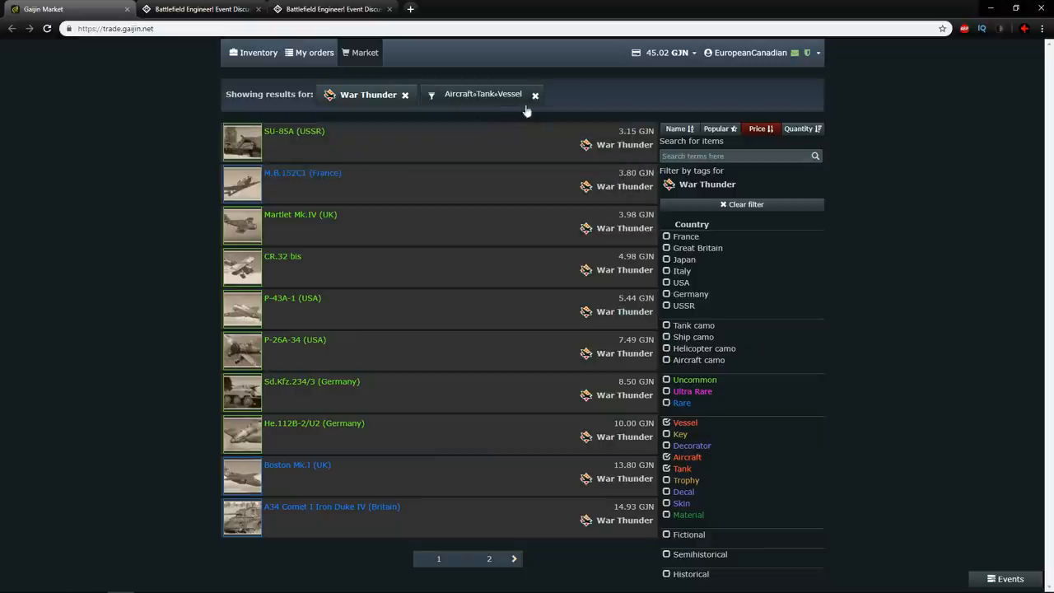
{"action": "left_click", "coordinate": [533, 94]}
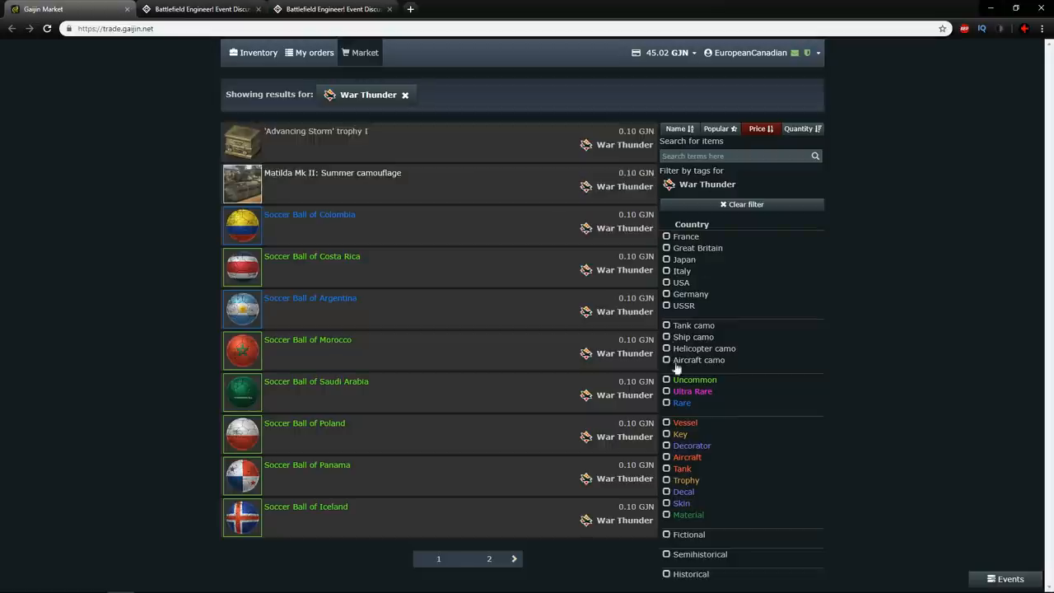
{"action": "left_click", "coordinate": [754, 129]}
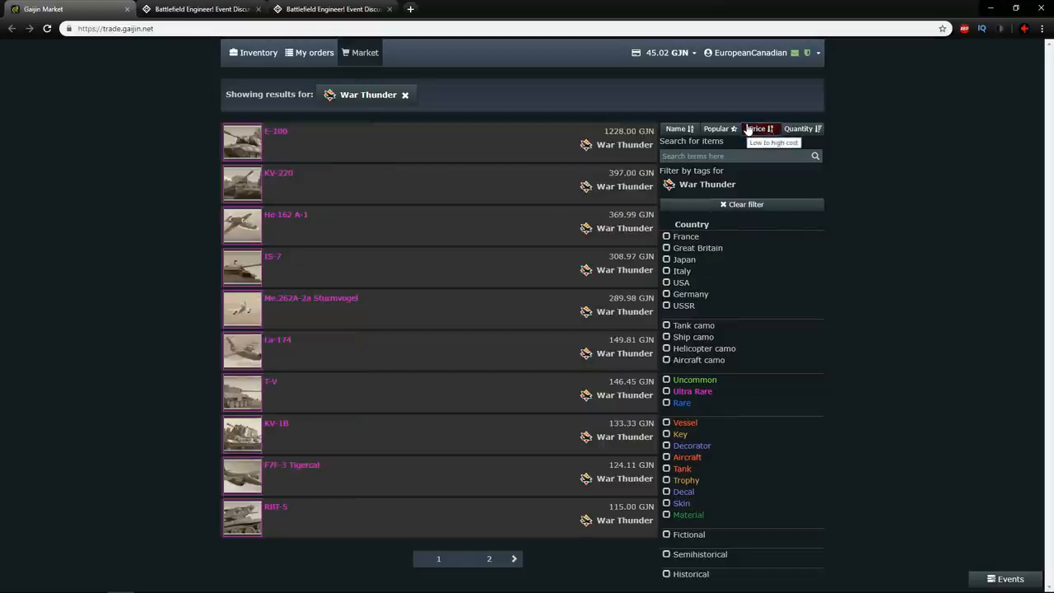
{"action": "left_click", "coordinate": [718, 128]}
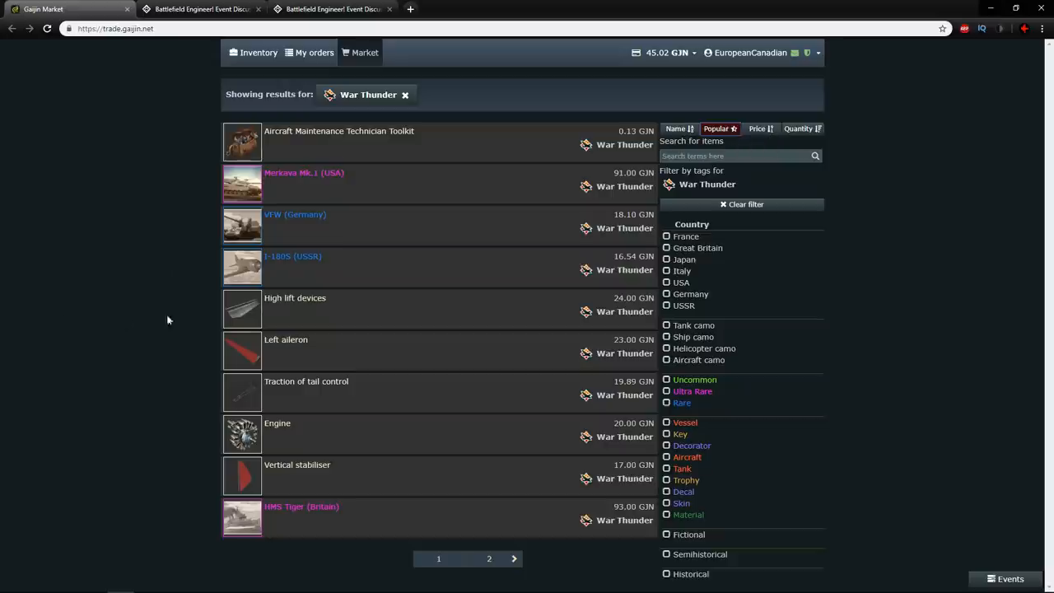
{"action": "mouse_move", "coordinate": [409, 331]}
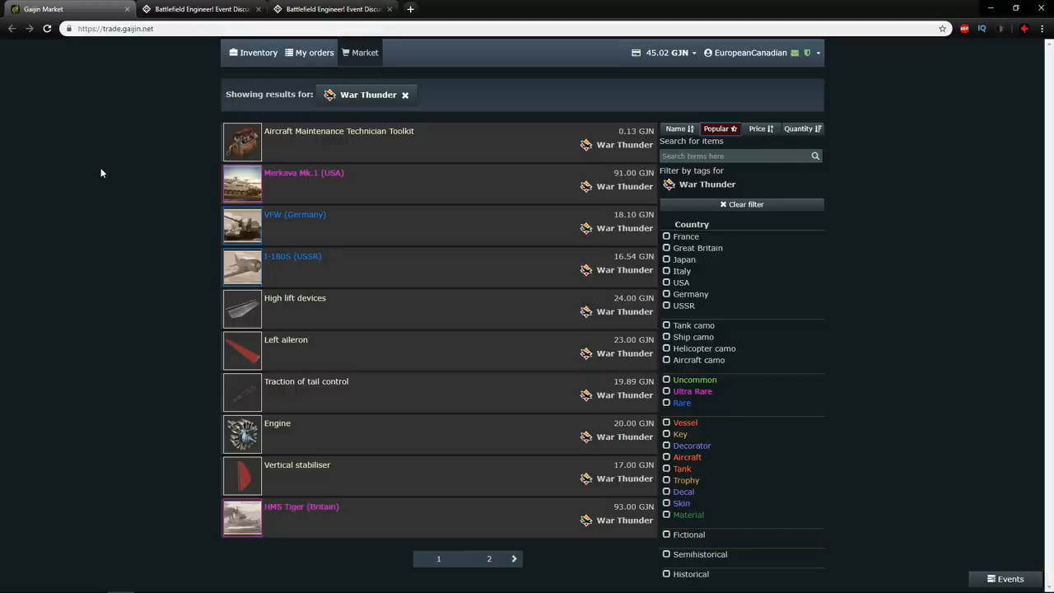
Step: Switch to the Battlefield Engineer event discussion thread on the forum
{"action": "left_click", "coordinate": [200, 10]}
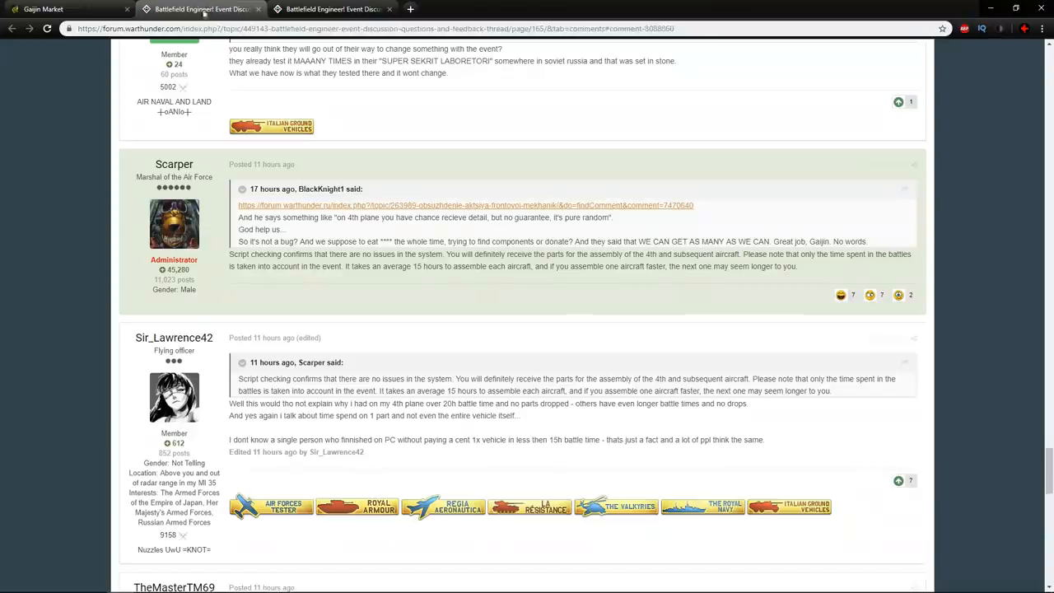
{"action": "mouse_move", "coordinate": [60, 178]}
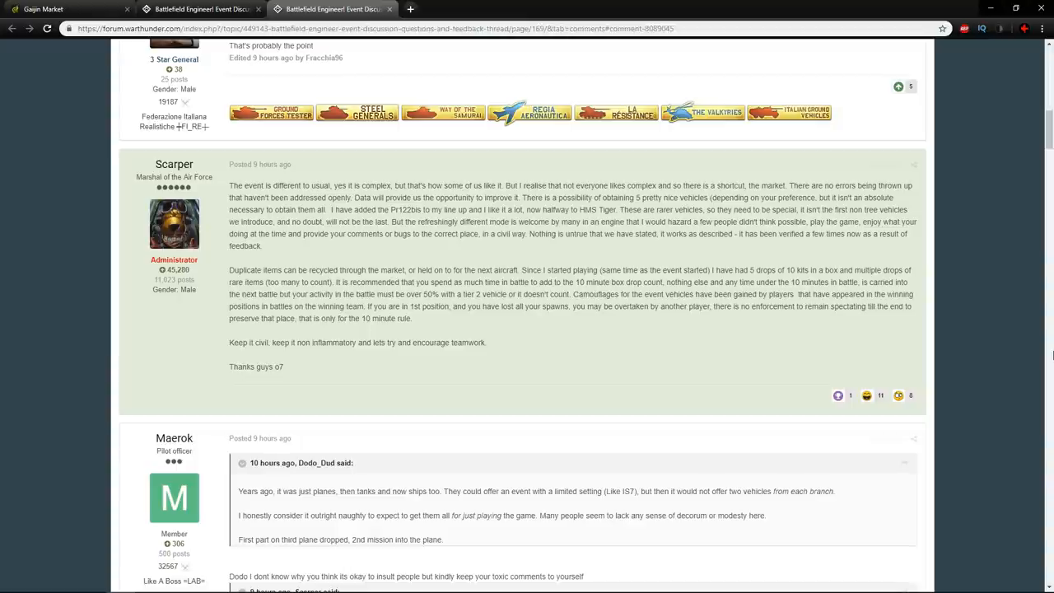
{"action": "key", "text": "alt+tab"}
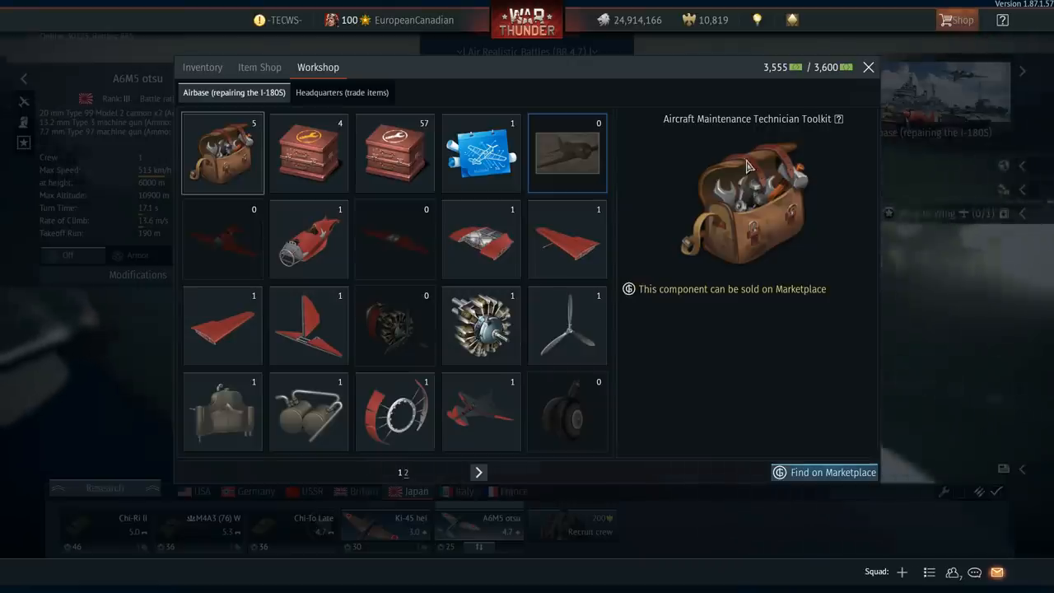
Step: Return to the Gaijin Market War Thunder listings sorted by popularity
{"action": "left_click", "coordinate": [341, 92]}
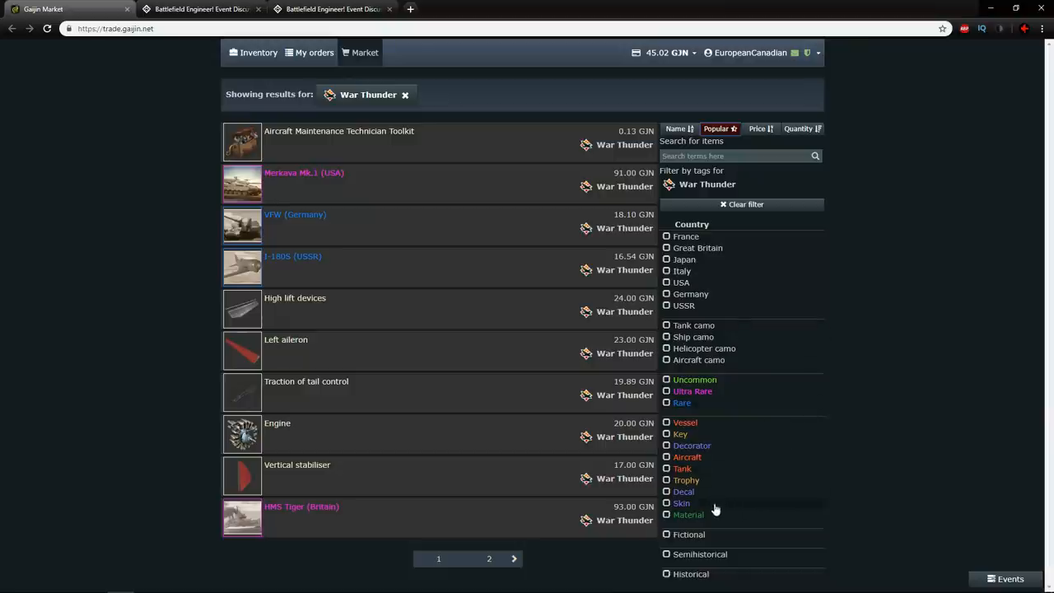
Step: Filter the War Thunder listings to Material items and check component sets in the game
{"action": "left_click", "coordinate": [688, 514]}
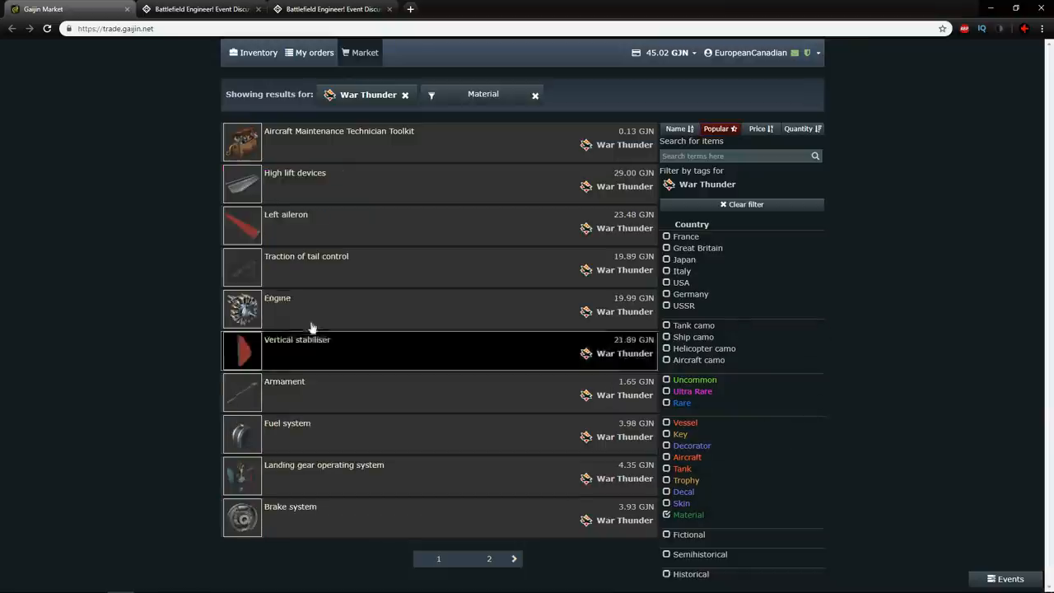
{"action": "mouse_move", "coordinate": [148, 277]}
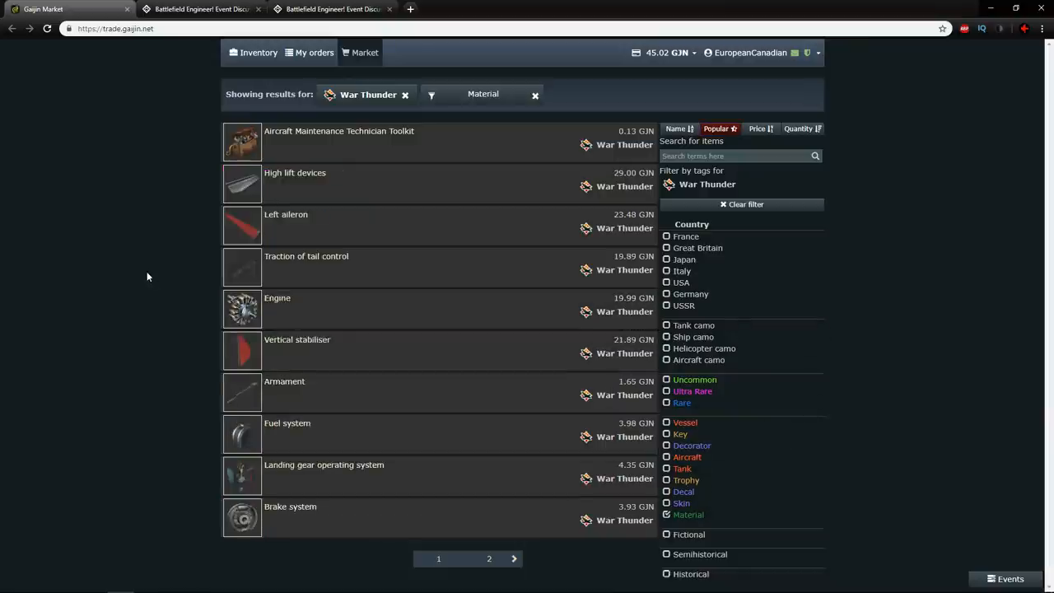
{"action": "key", "text": "alt+tab"}
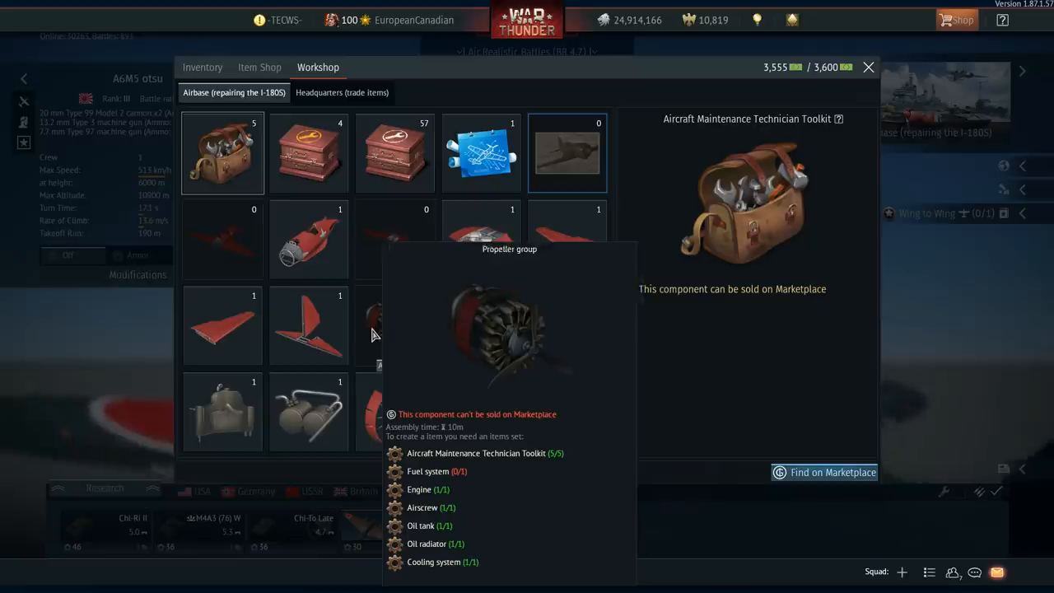
{"action": "left_click", "coordinate": [823, 471]}
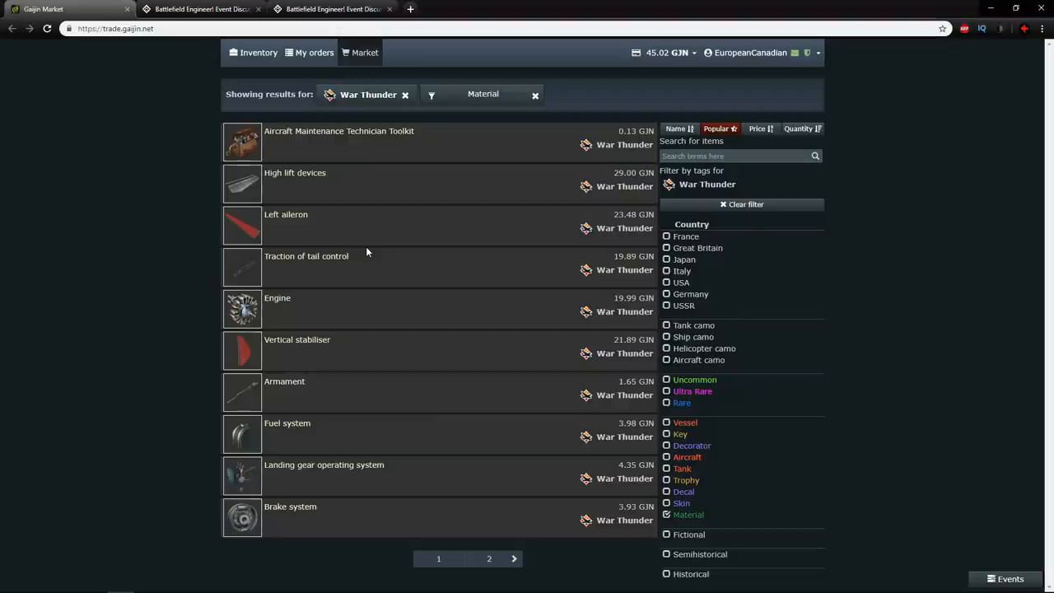
{"action": "mouse_move", "coordinate": [373, 184]}
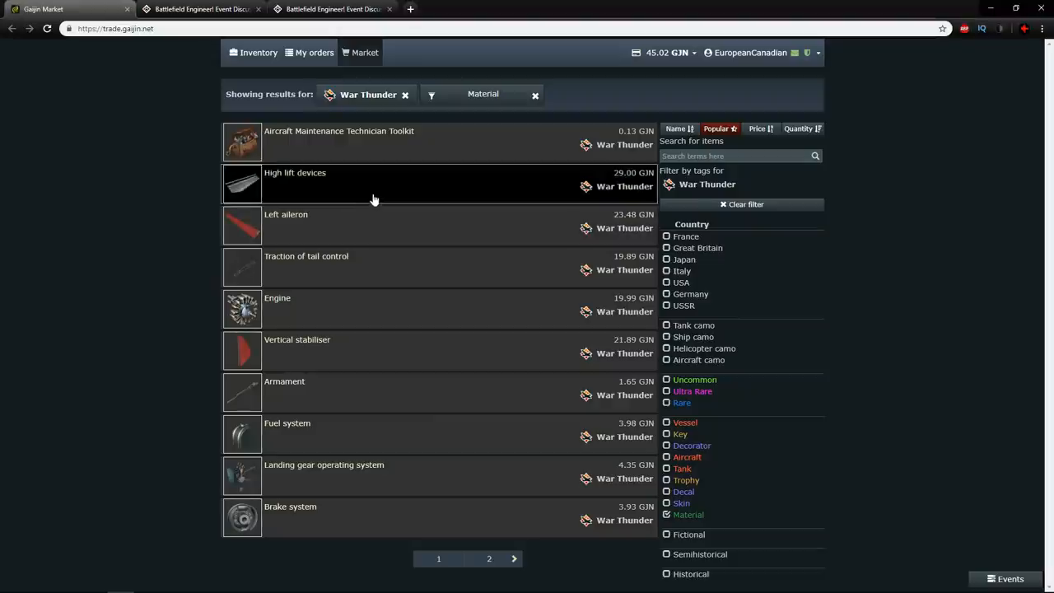
{"action": "mouse_move", "coordinate": [365, 364]}
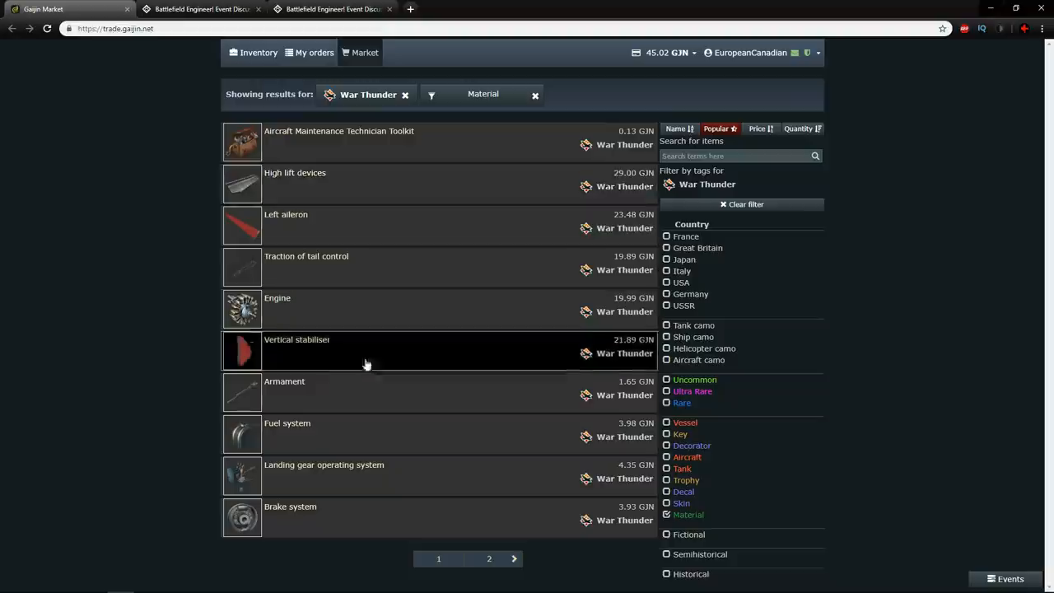
{"action": "mouse_move", "coordinate": [372, 431]}
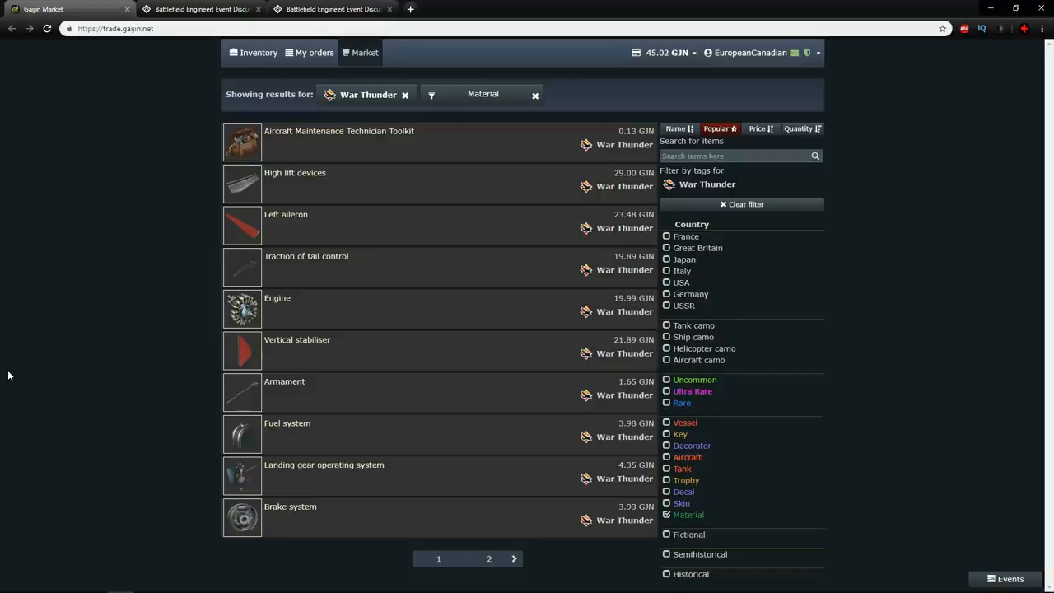
{"action": "left_click", "coordinate": [330, 10]}
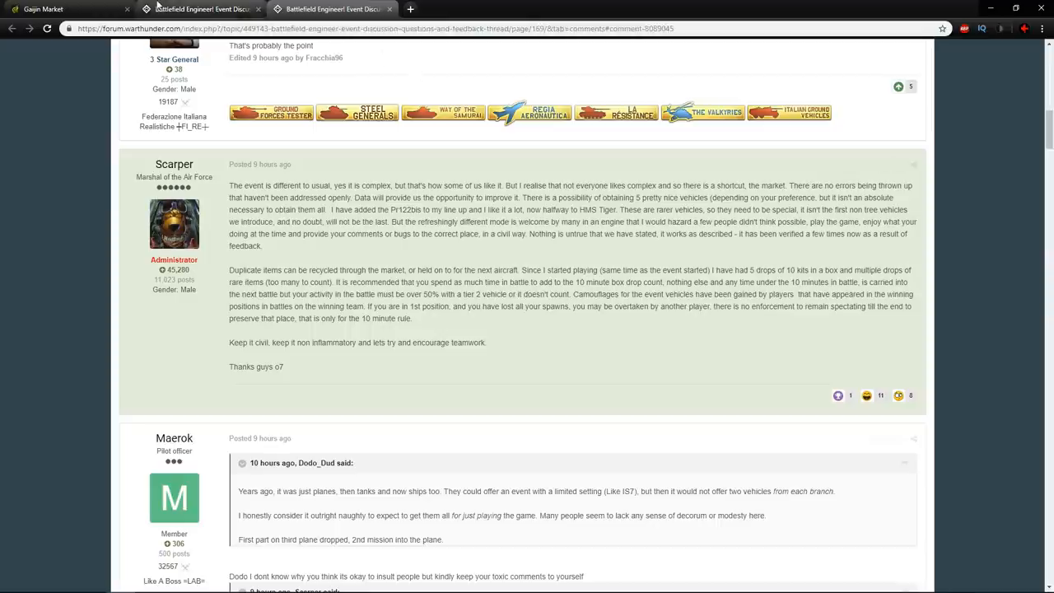
{"action": "left_click", "coordinate": [42, 10]}
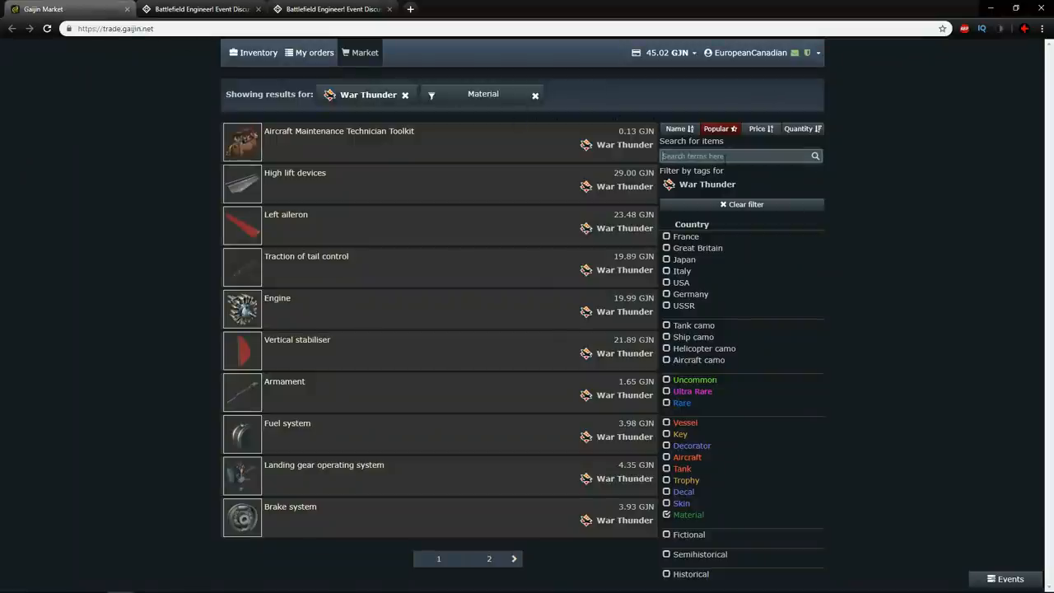
Step: Show only USSR items sorted by highest price and open the IS-7 listing
{"action": "left_click", "coordinate": [667, 514]}
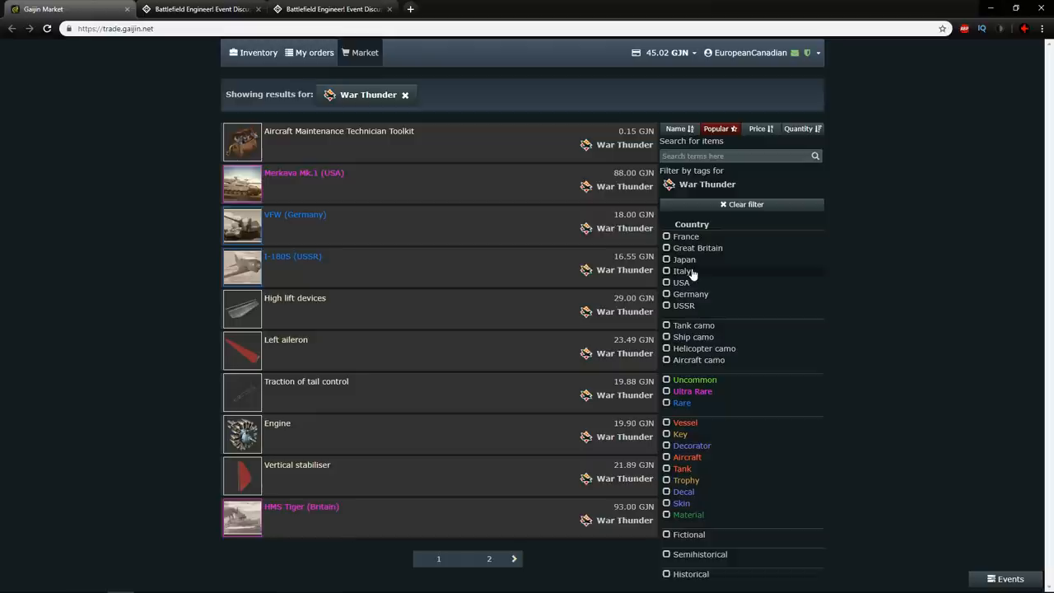
{"action": "left_click", "coordinate": [667, 305]}
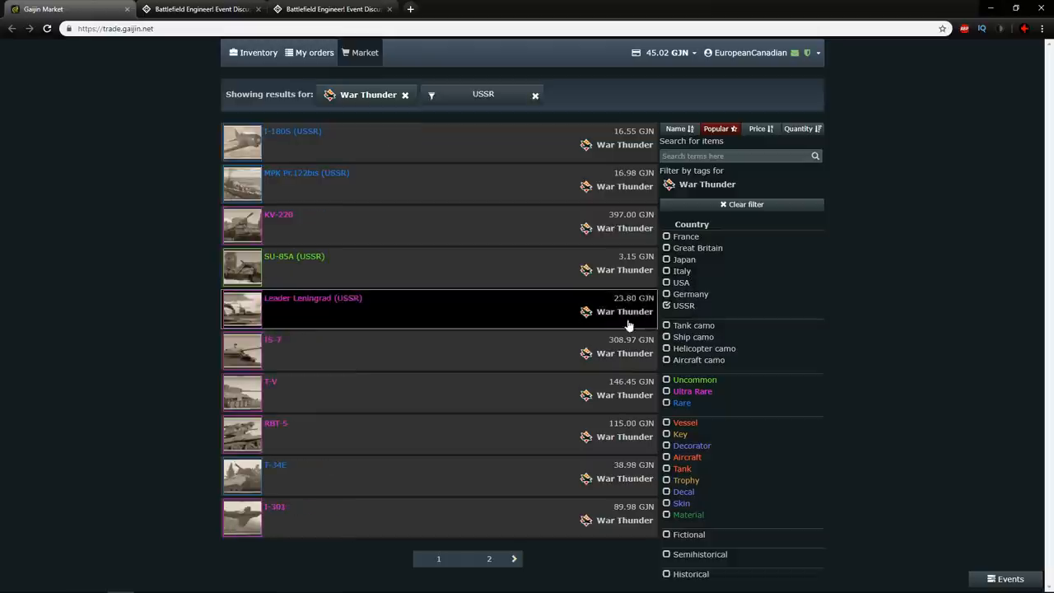
{"action": "left_click", "coordinate": [758, 128]}
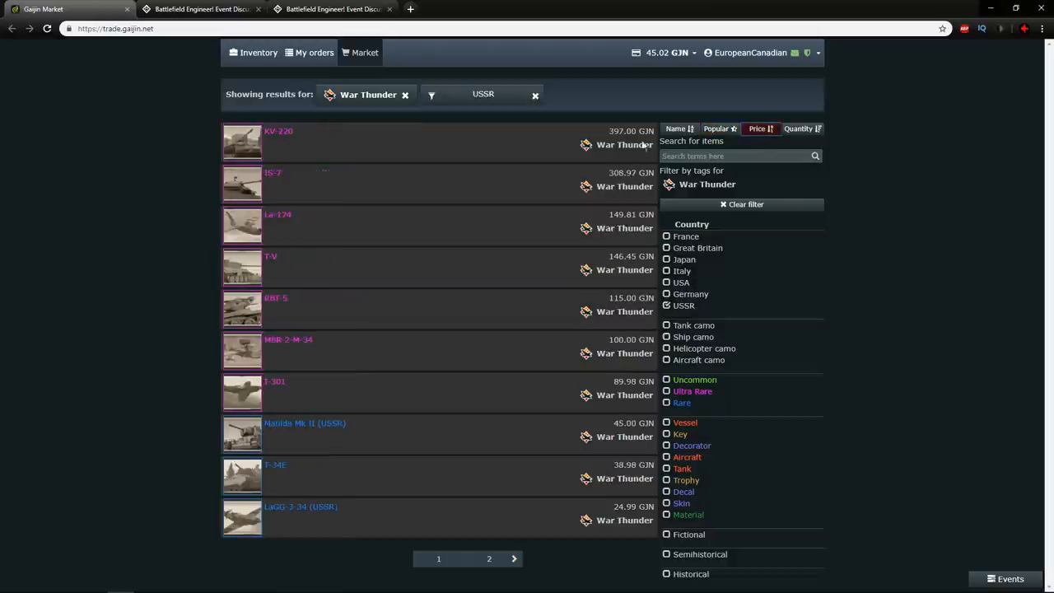
{"action": "mouse_move", "coordinate": [533, 178]}
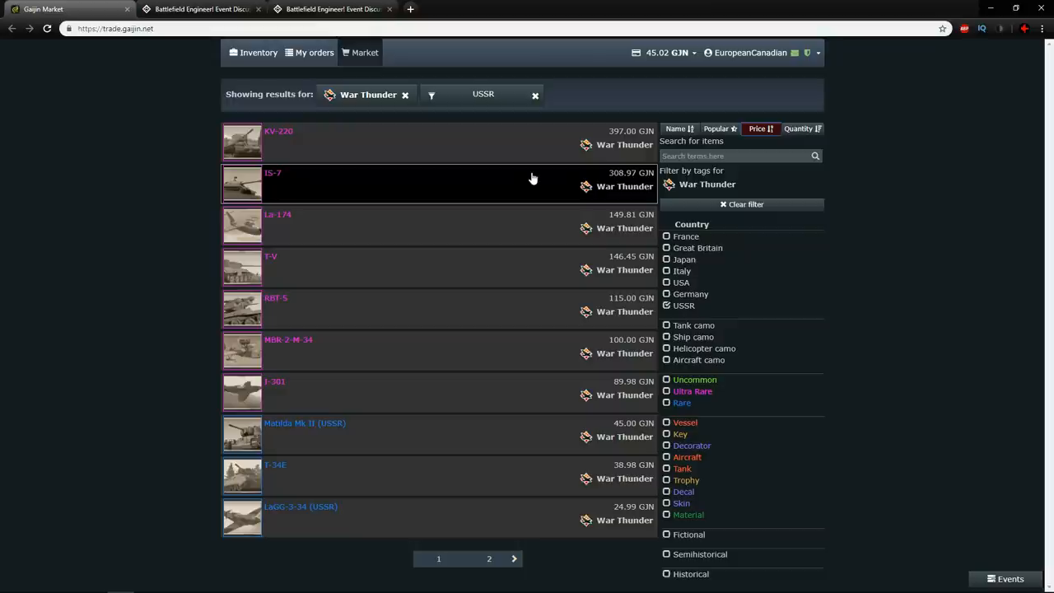
{"action": "left_click", "coordinate": [274, 173]}
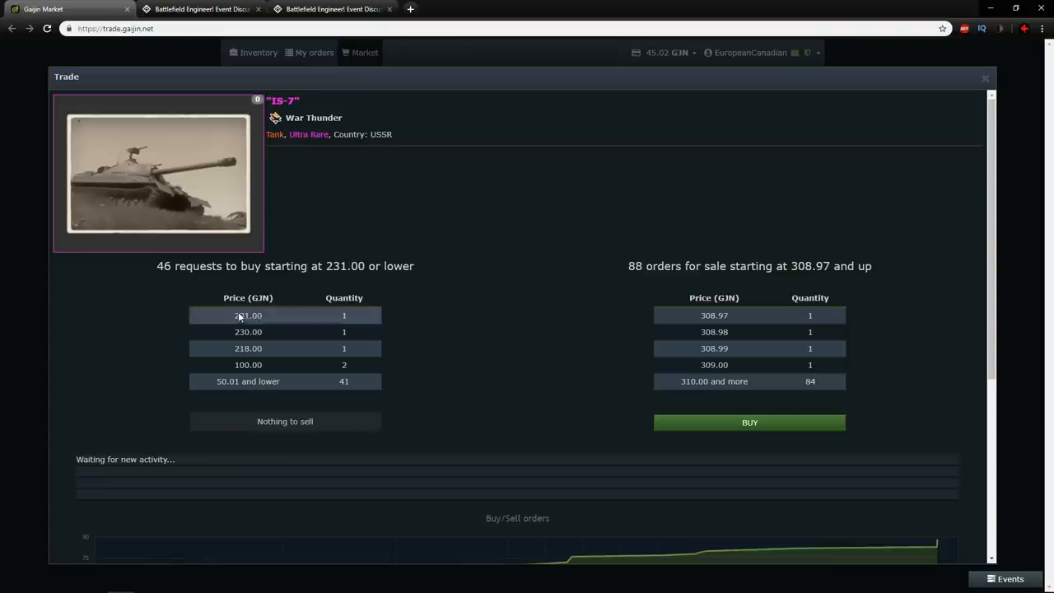
{"action": "mouse_move", "coordinate": [481, 283]}
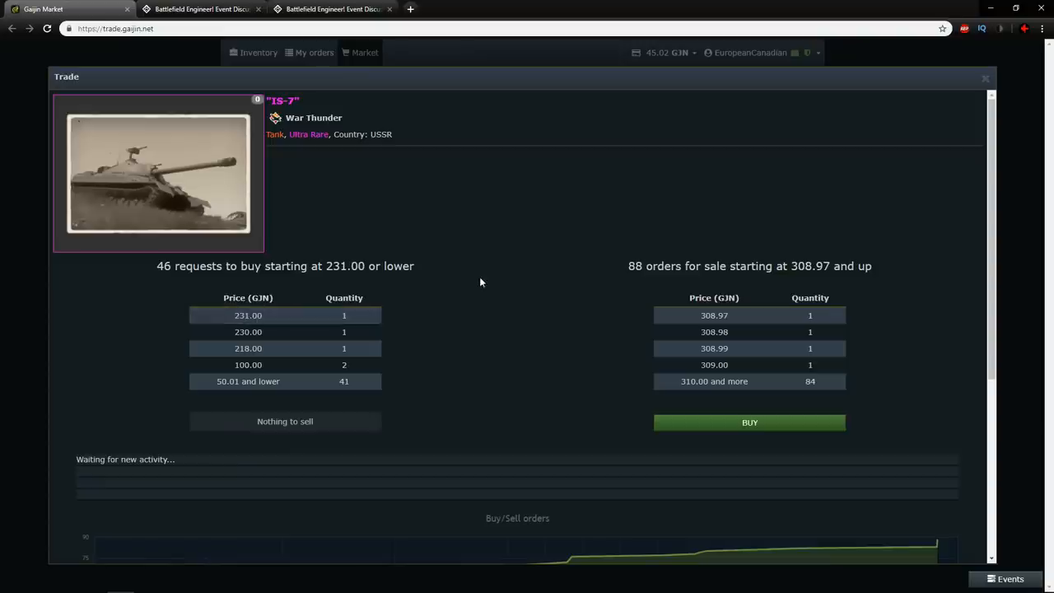
{"action": "mouse_move", "coordinate": [496, 289]}
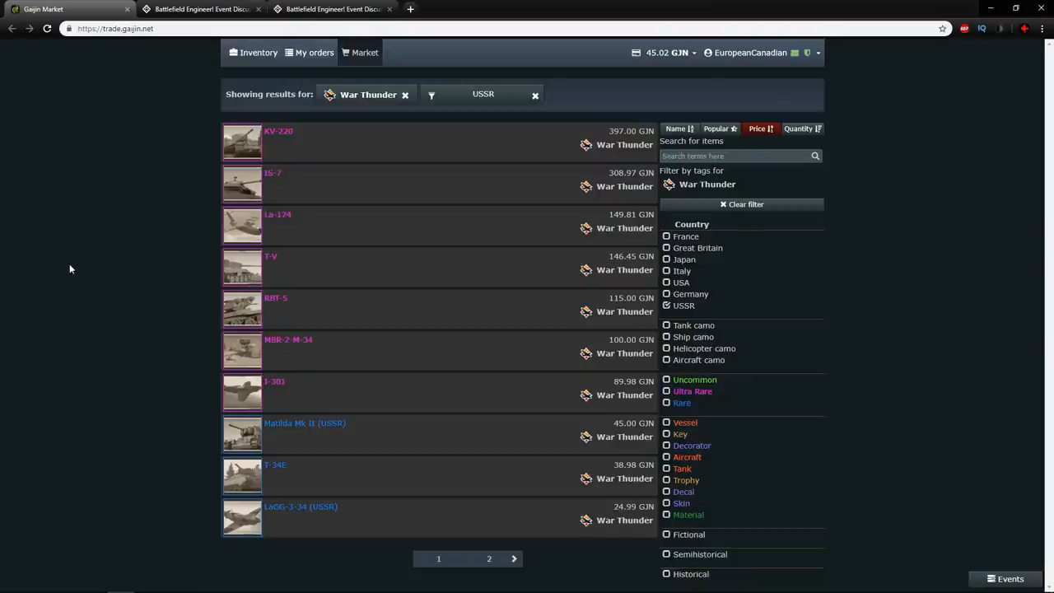
Step: Remove the USSR filter, look over the all-nation price-sorted results, then return to the forum thread
{"action": "left_click", "coordinate": [330, 10]}
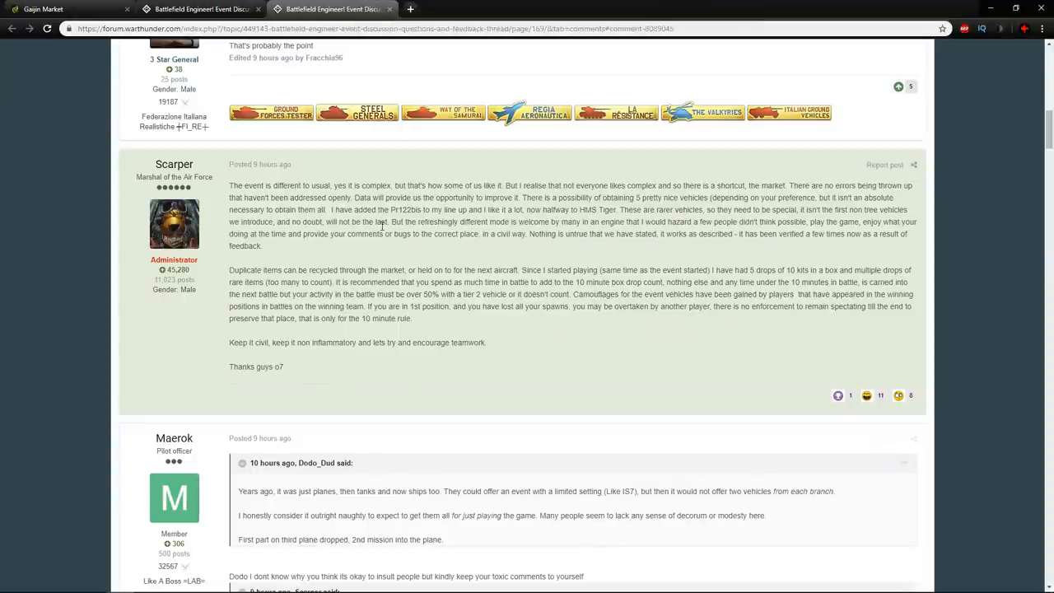
{"action": "left_click", "coordinate": [41, 10]}
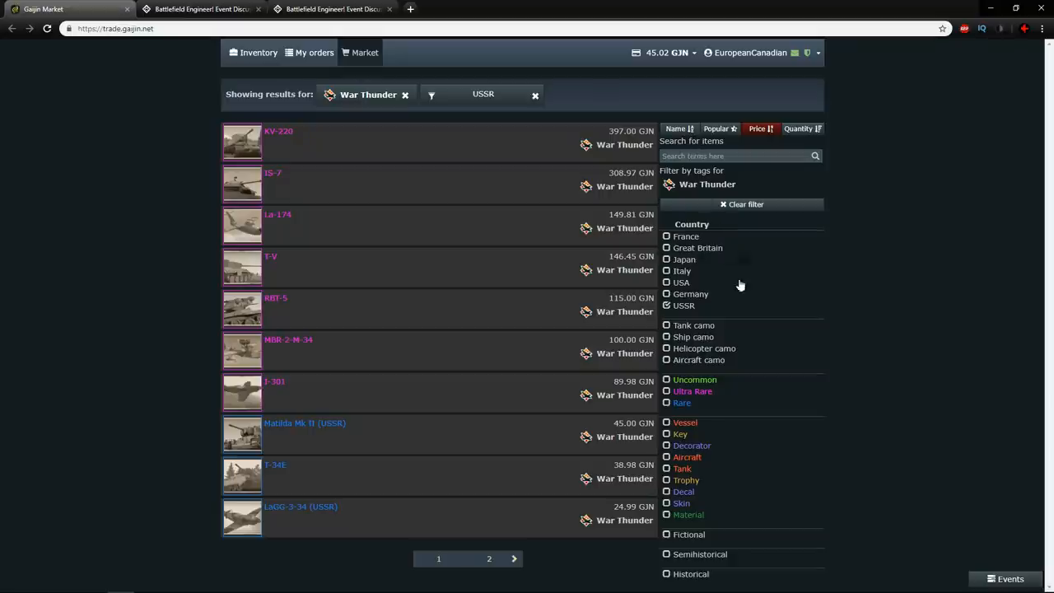
{"action": "left_click", "coordinate": [667, 305]}
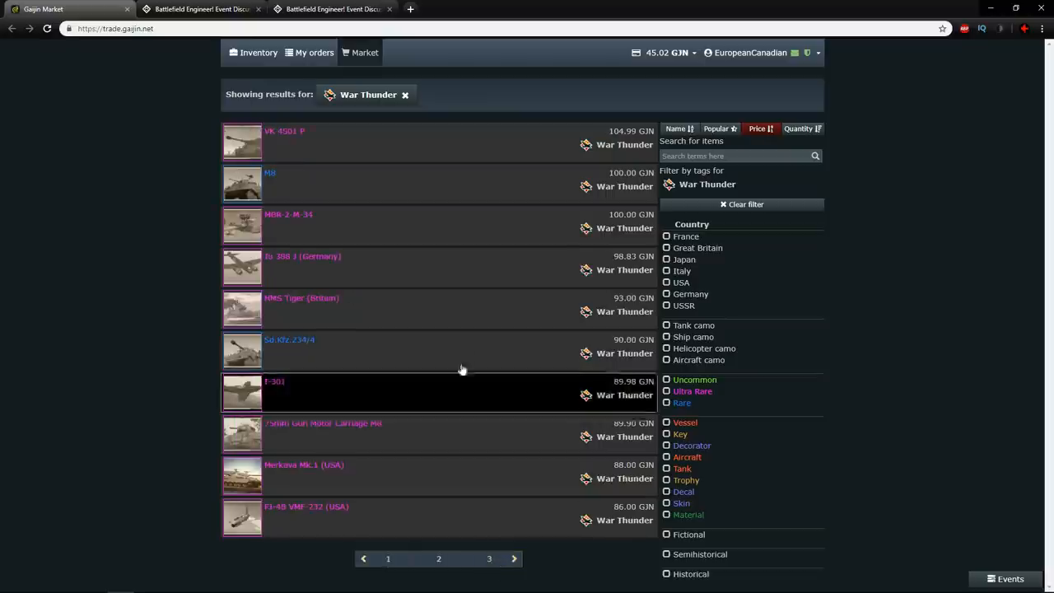
{"action": "mouse_move", "coordinate": [474, 267]}
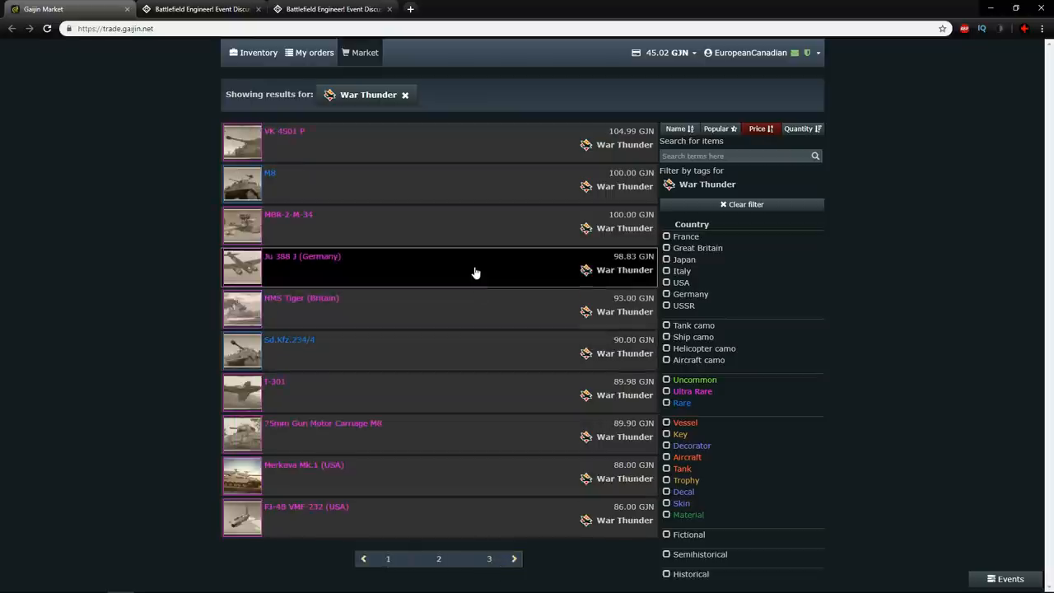
{"action": "mouse_move", "coordinate": [497, 303]}
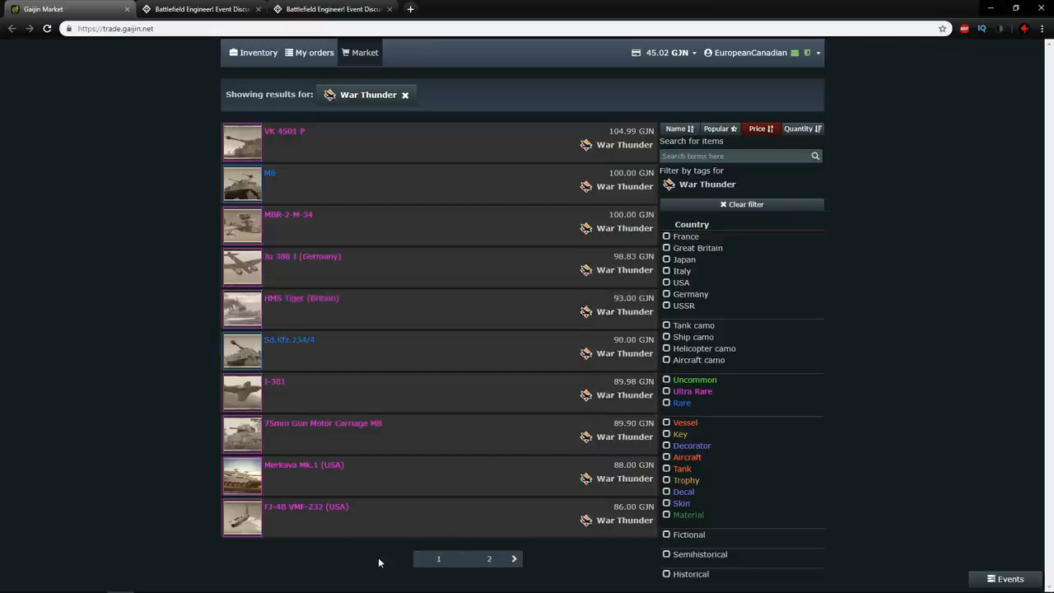
{"action": "left_click", "coordinate": [489, 558]}
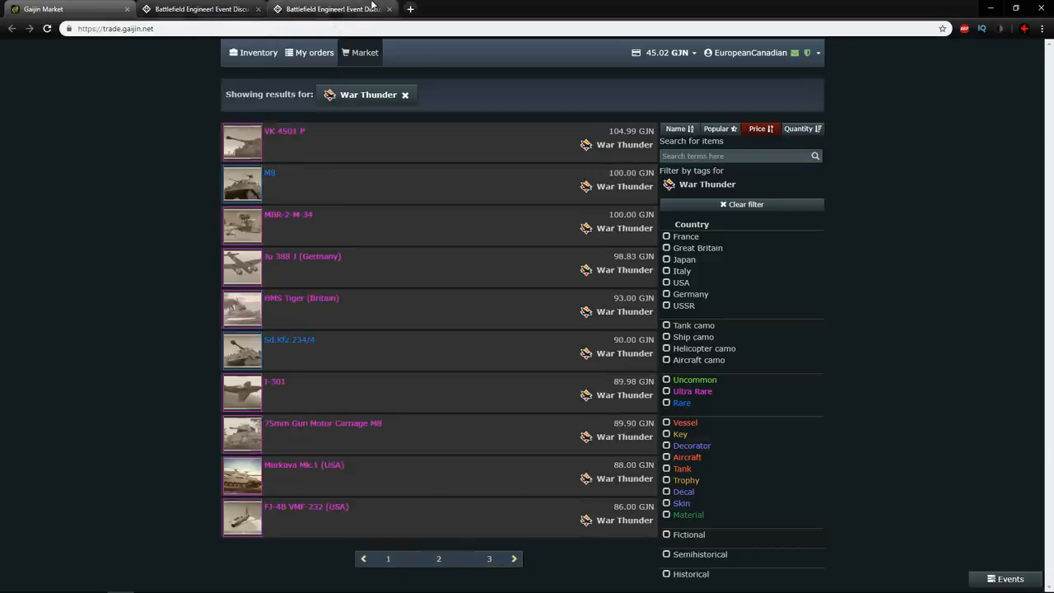
{"action": "left_click", "coordinate": [330, 10]}
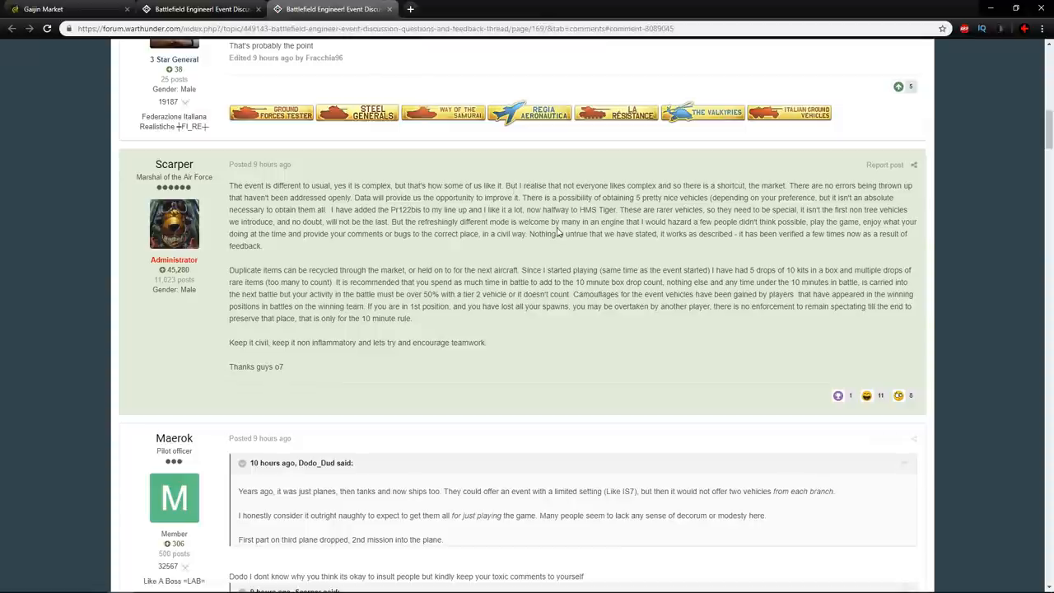
{"action": "mouse_move", "coordinate": [591, 221]}
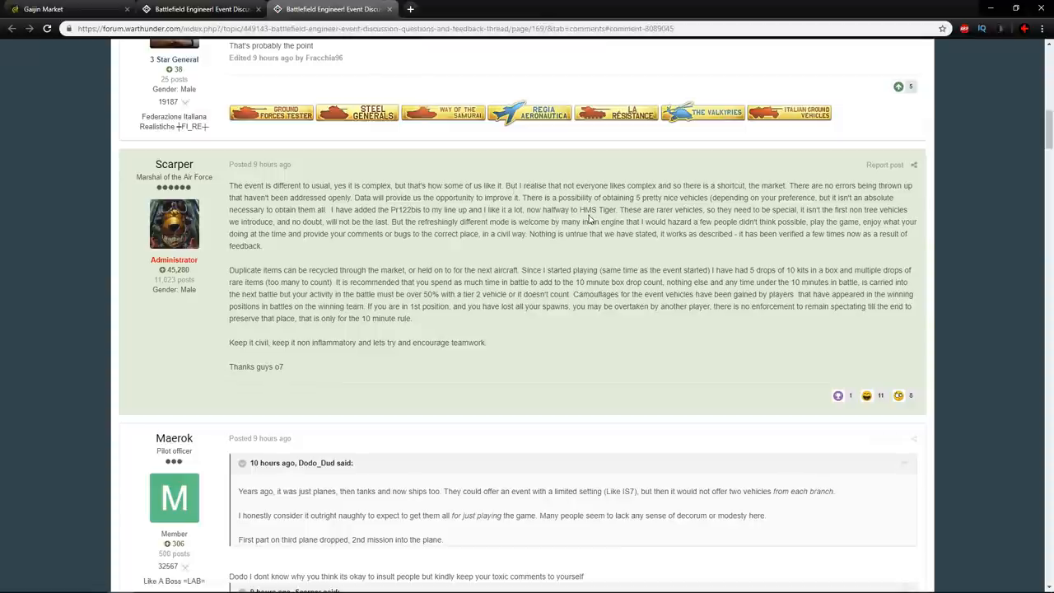
{"action": "mouse_move", "coordinate": [394, 234]}
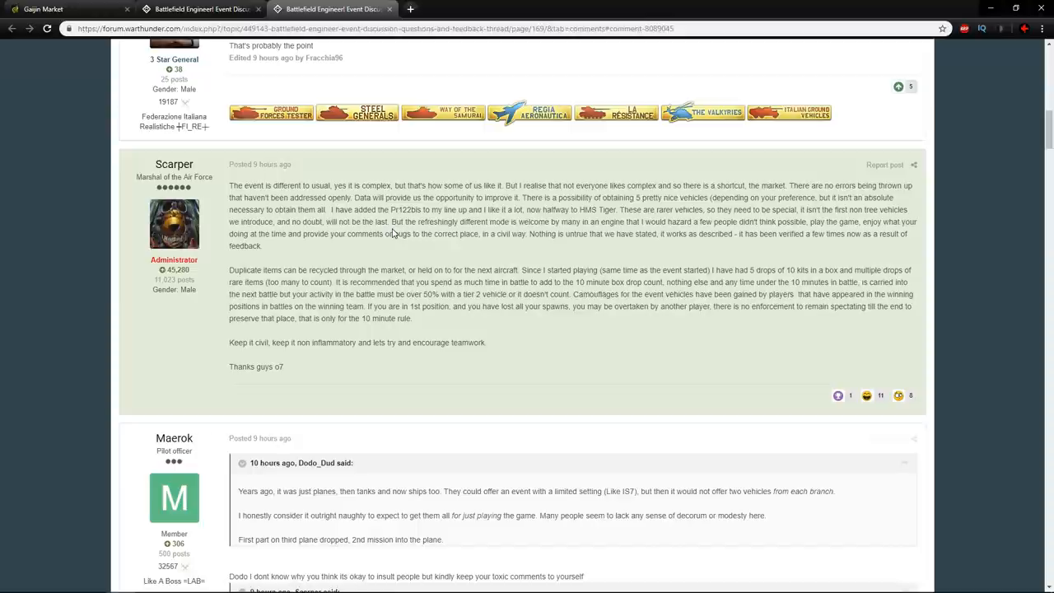
{"action": "left_click_drag", "start_coordinate": [392, 221], "coordinate": [669, 221]}
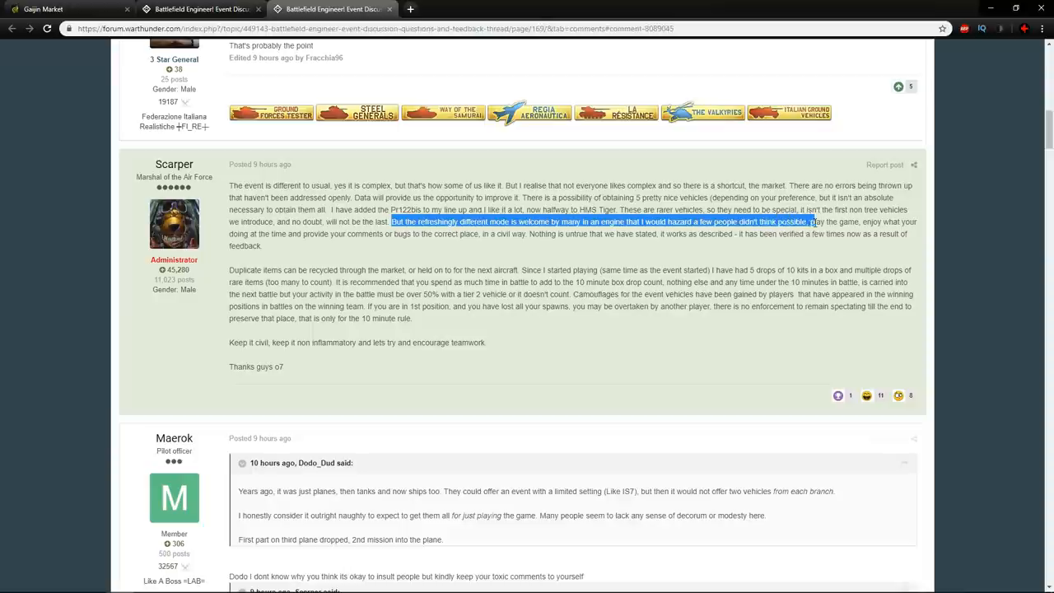
{"action": "left_click_drag", "start_coordinate": [810, 221], "coordinate": [260, 245]}
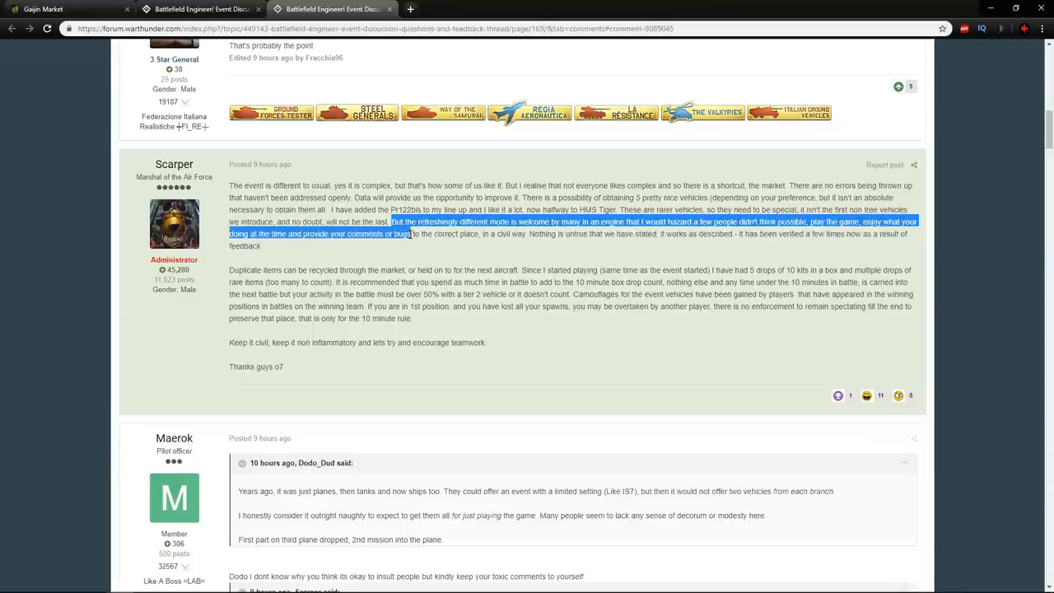
{"action": "left_click", "coordinate": [524, 233]}
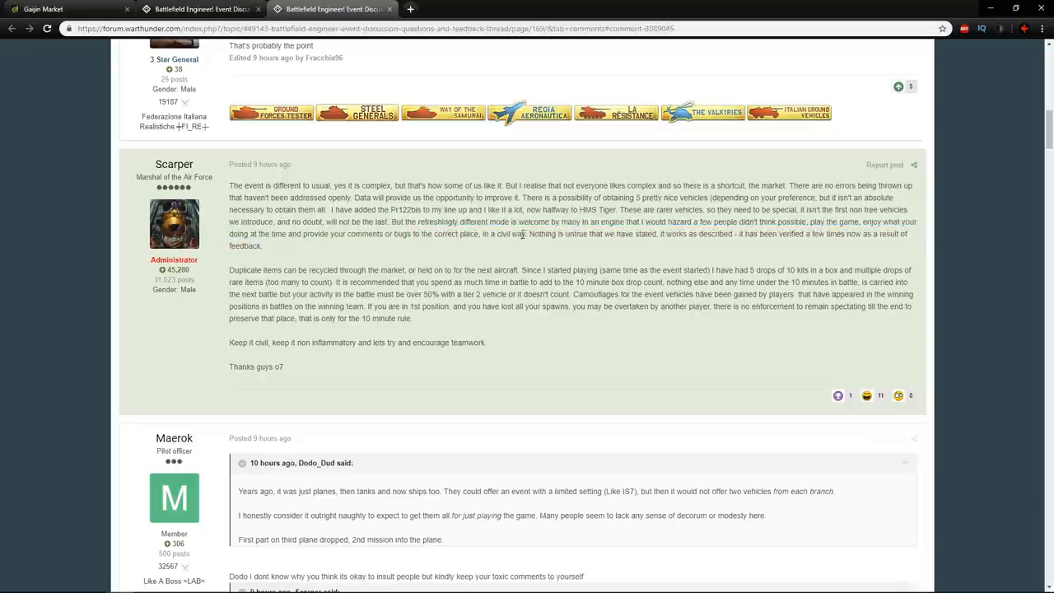
{"action": "double_click", "coordinate": [517, 234]}
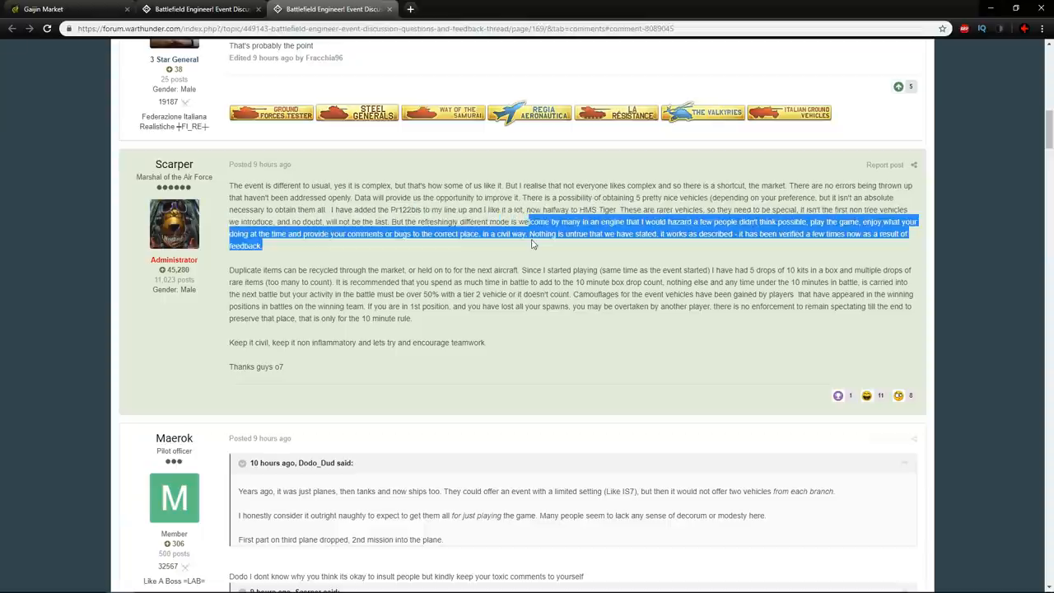
{"action": "left_click", "coordinate": [524, 234]}
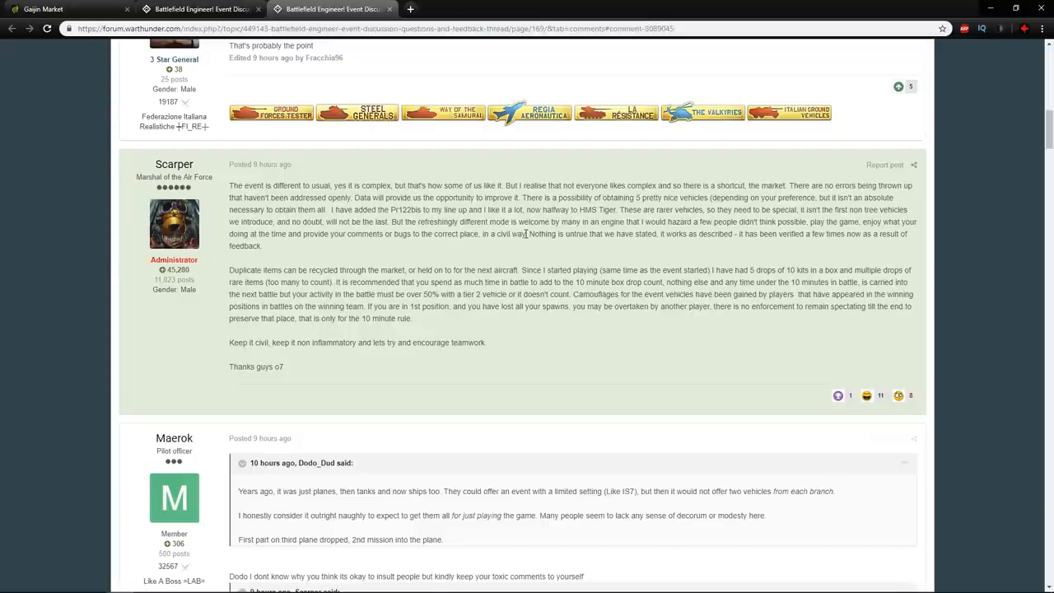
{"action": "key", "text": "alt+tab"}
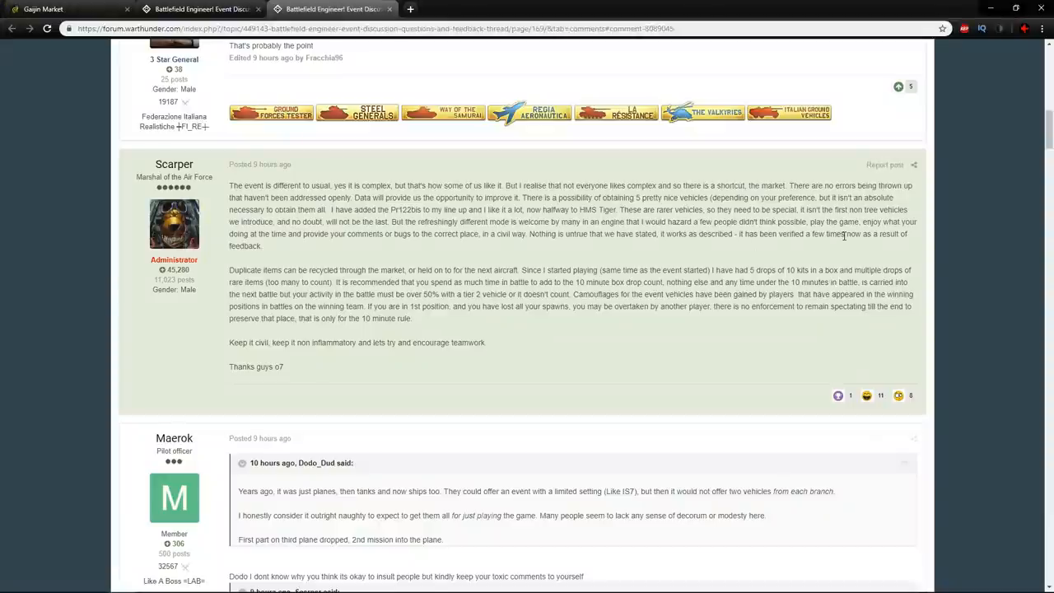
Step: Scroll down to the reply quoting the administrator's statement
{"action": "scroll", "scroll_direction": "down", "scroll_amount": 3}
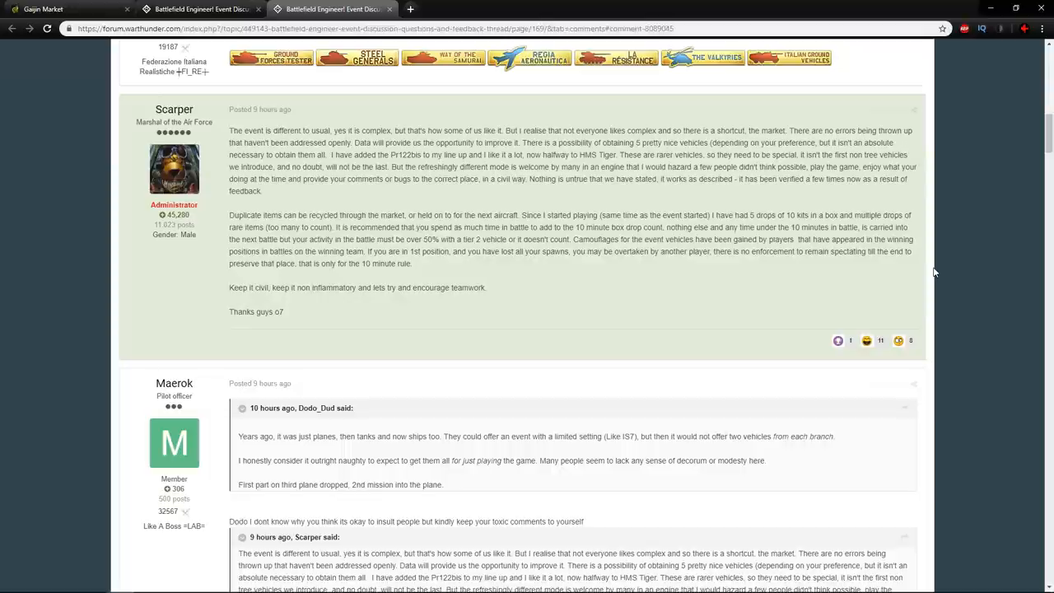
{"action": "mouse_move", "coordinate": [701, 5]}
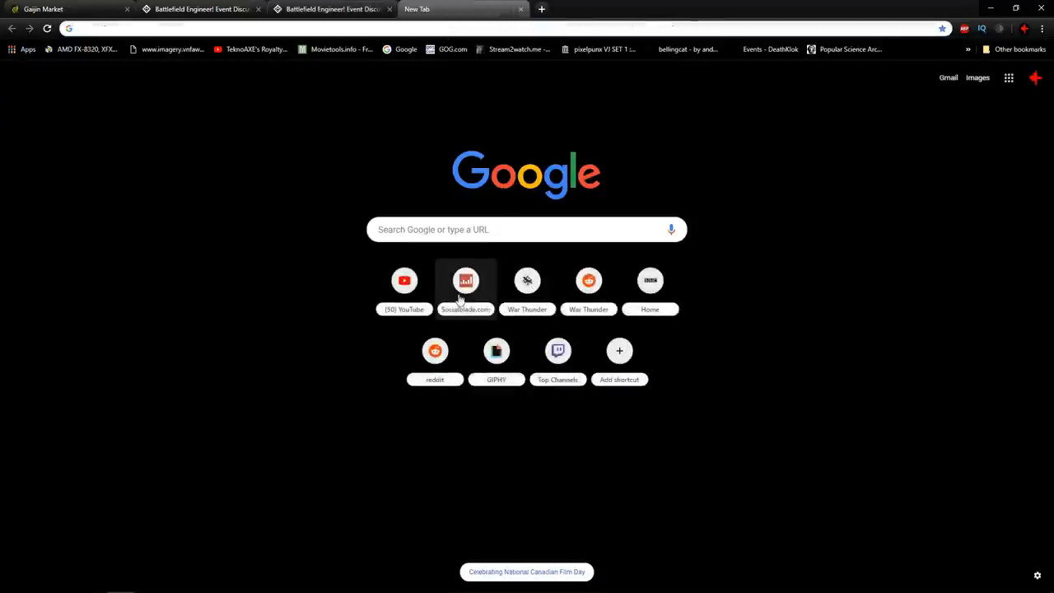
Step: Open the Battlefield Engineer! news article, read its rules list, then return to the forum thread
{"action": "left_click", "coordinate": [527, 280]}
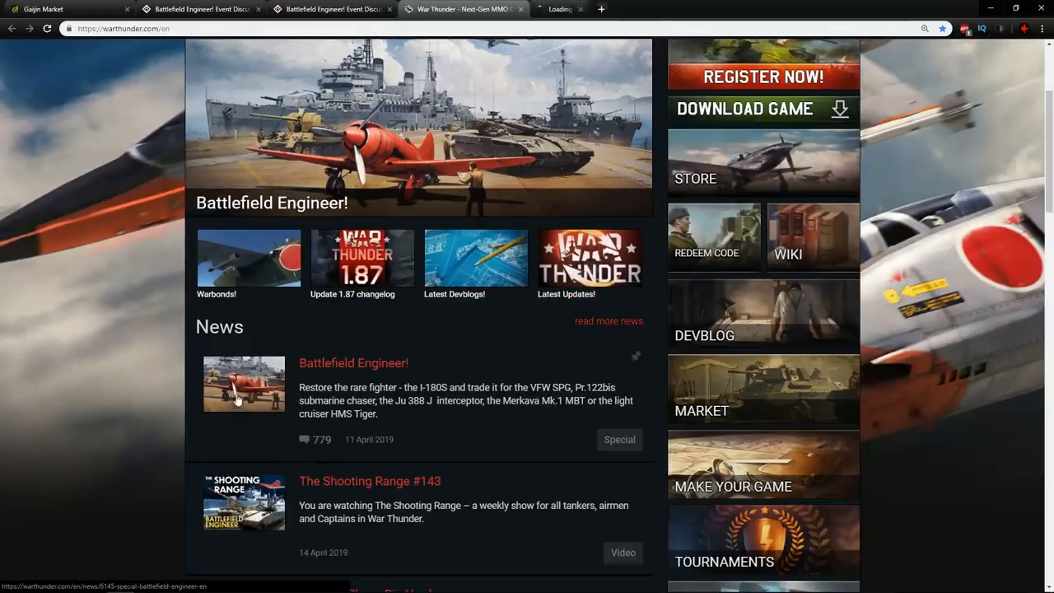
{"action": "left_click", "coordinate": [352, 364]}
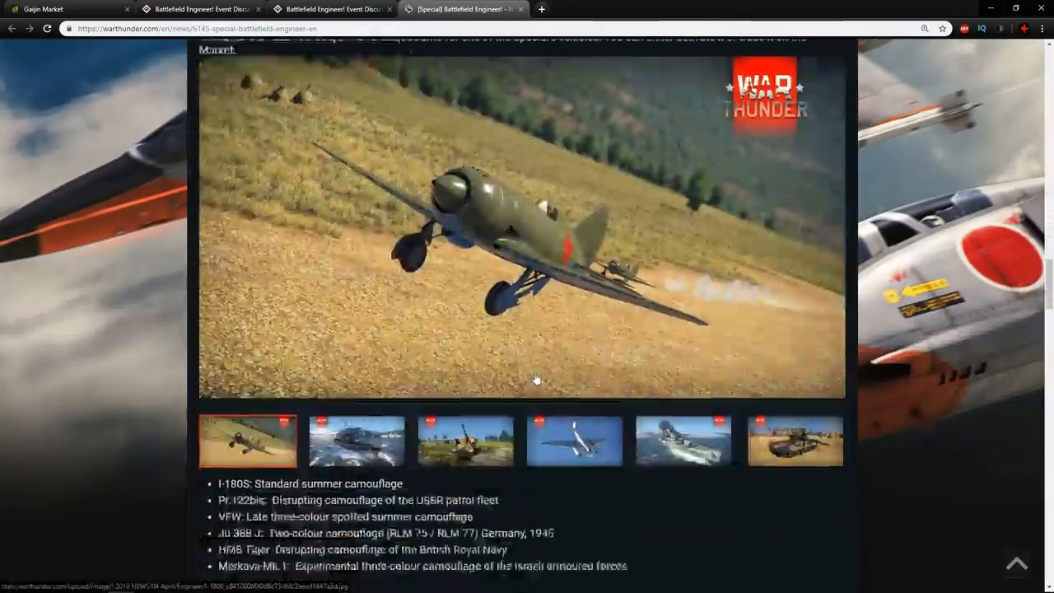
{"action": "scroll", "scroll_direction": "down", "scroll_amount": 3}
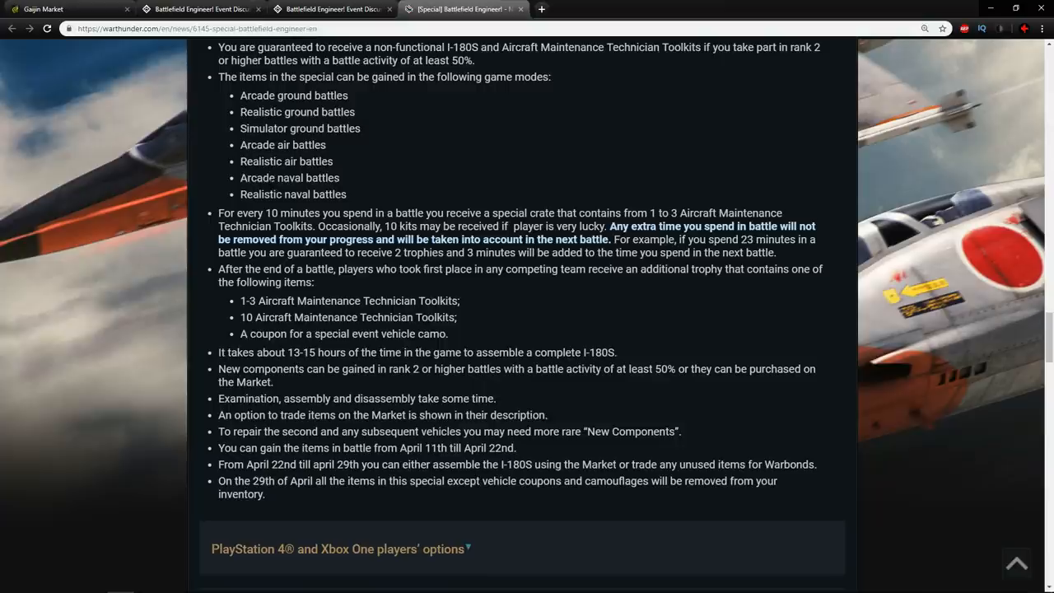
{"action": "double_click", "coordinate": [243, 226]}
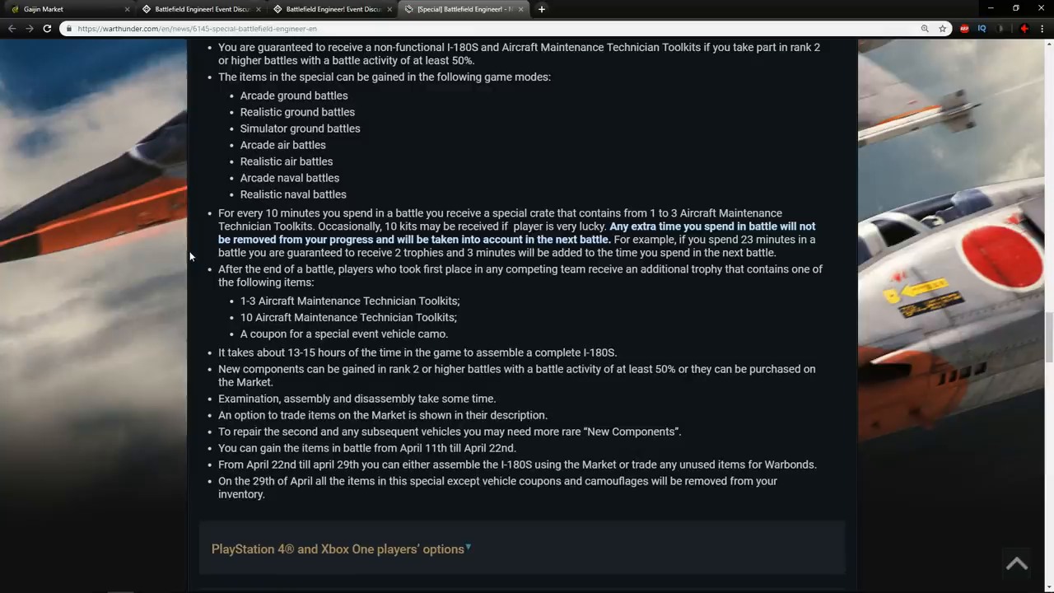
{"action": "left_click", "coordinate": [329, 10]}
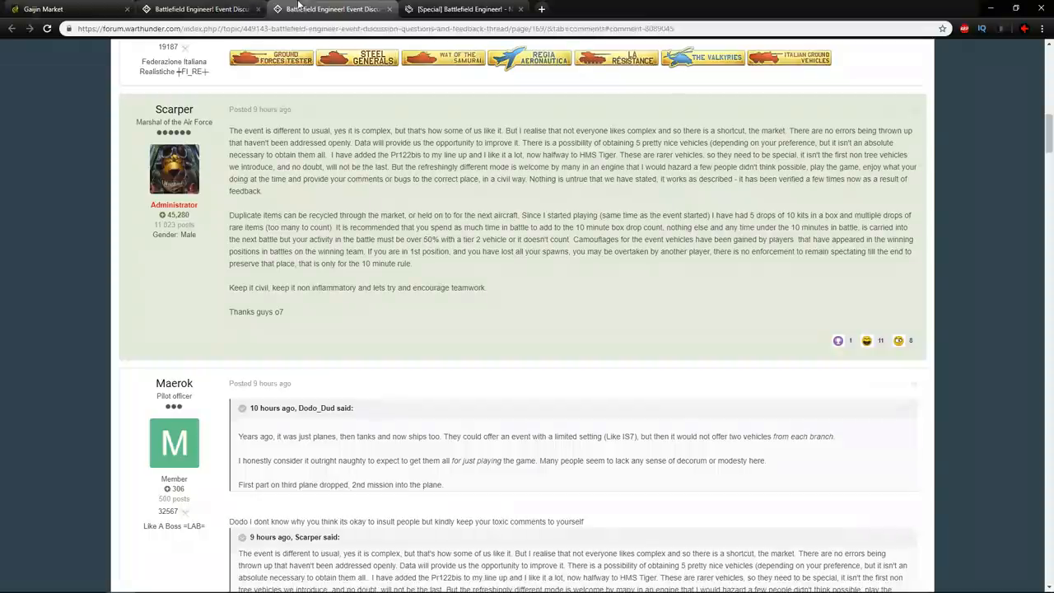
{"action": "mouse_move", "coordinate": [36, 288]}
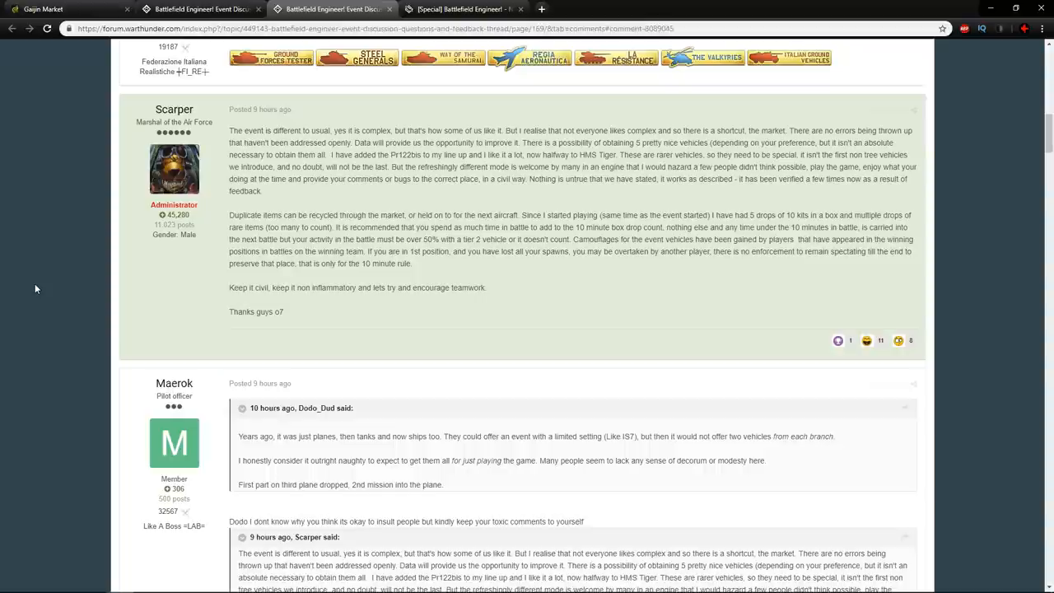
Step: Switch from the forum thread to the Gaijin Market listings tab
{"action": "left_click", "coordinate": [43, 10]}
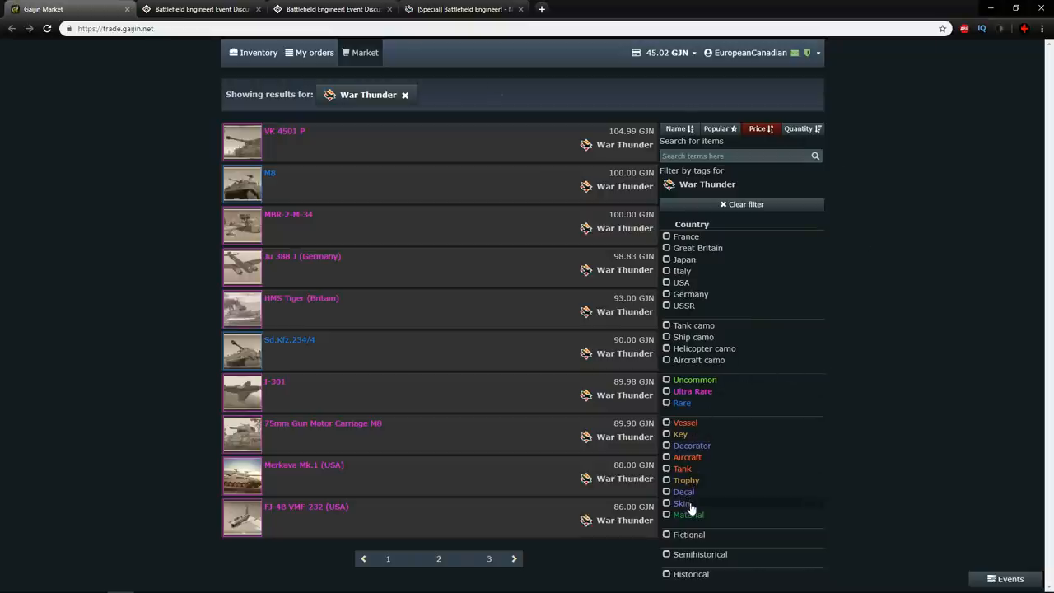
{"action": "mouse_move", "coordinate": [716, 453]}
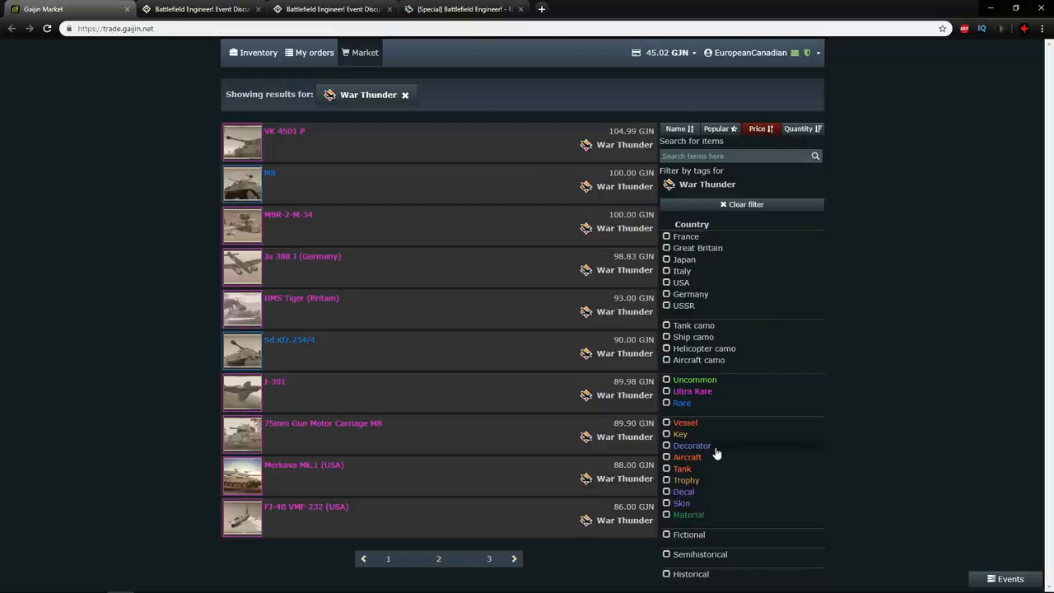
Step: Filter to aircraft and tank camouflages, browse the pages, and search War Thunder items for 'tiger'
{"action": "left_click", "coordinate": [667, 359]}
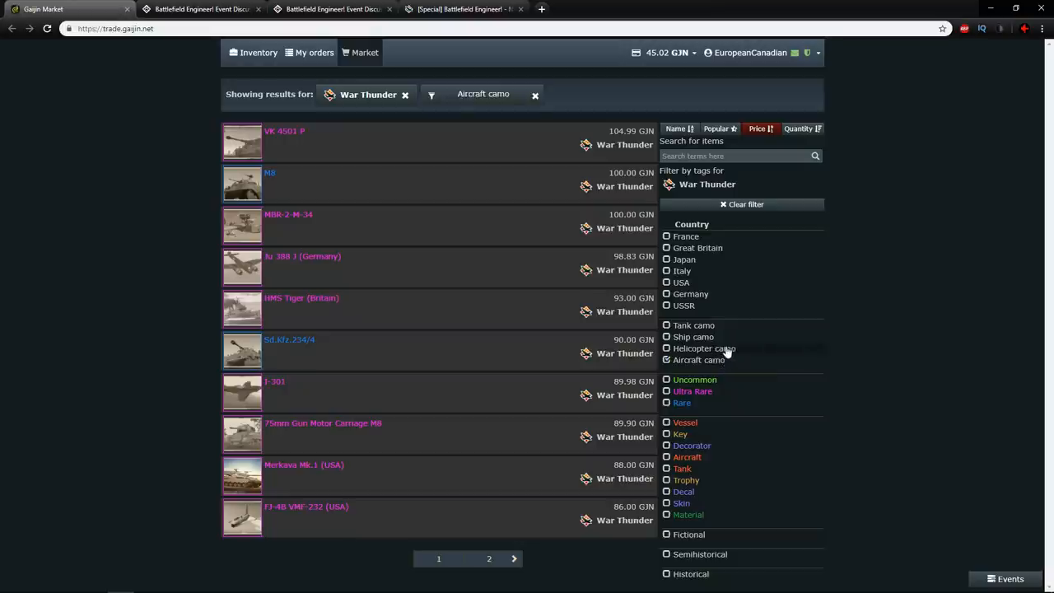
{"action": "left_click", "coordinate": [667, 336]}
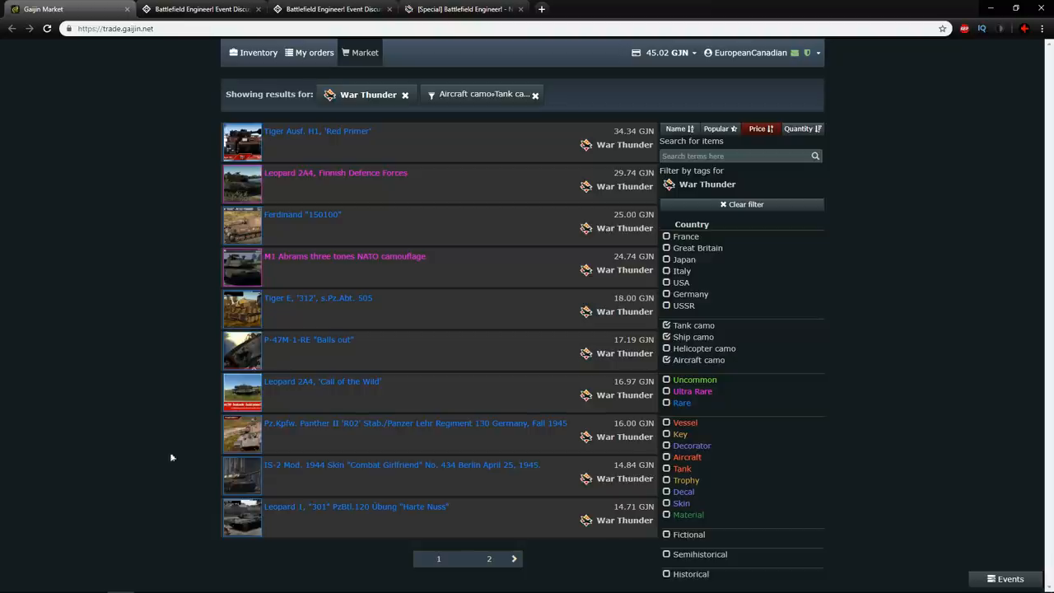
{"action": "mouse_move", "coordinate": [881, 310]}
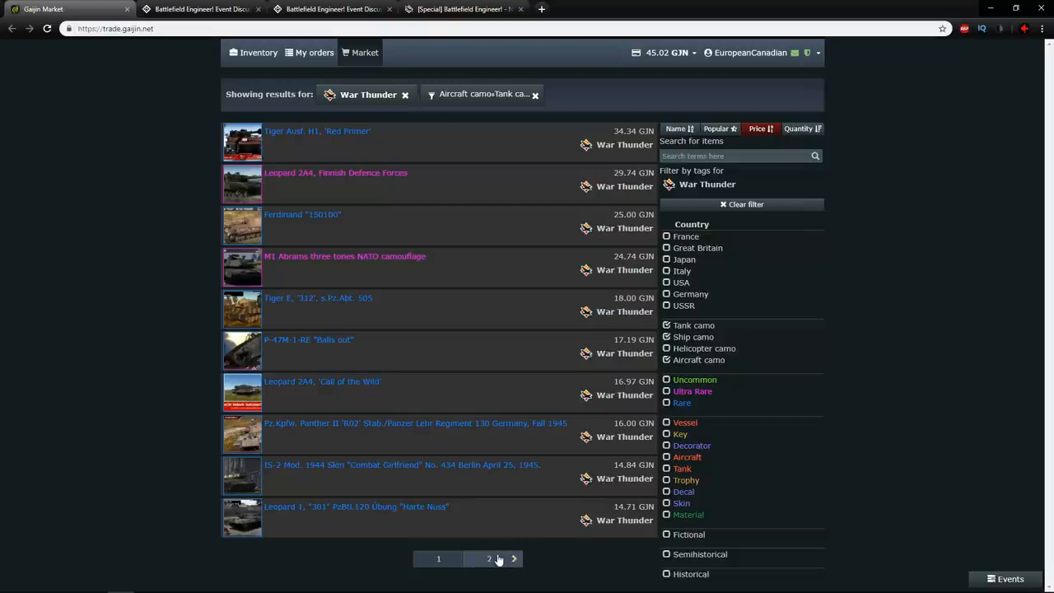
{"action": "left_click", "coordinate": [489, 558]}
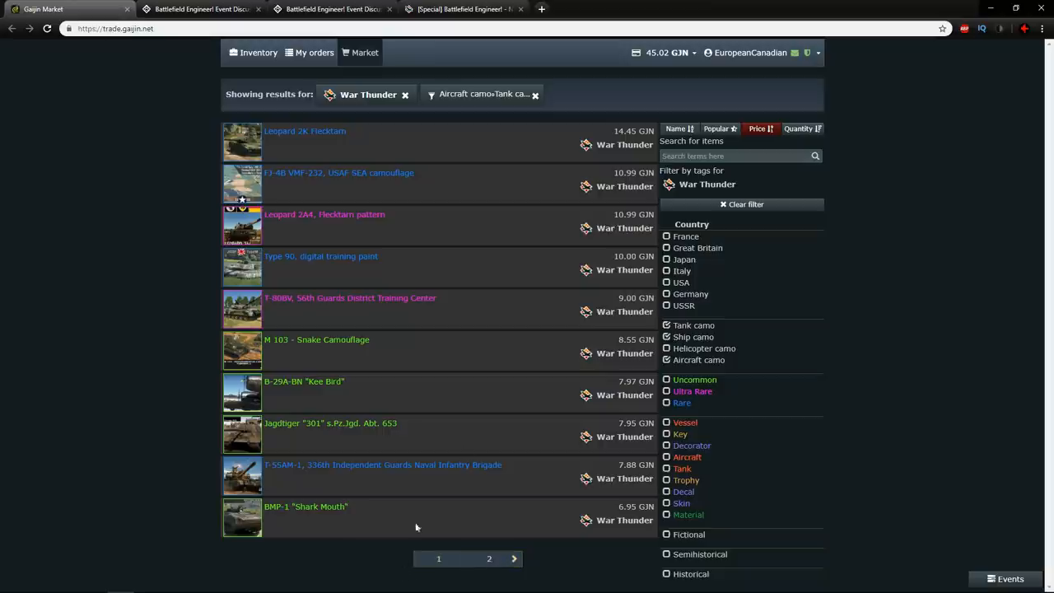
{"action": "left_click", "coordinate": [756, 129]}
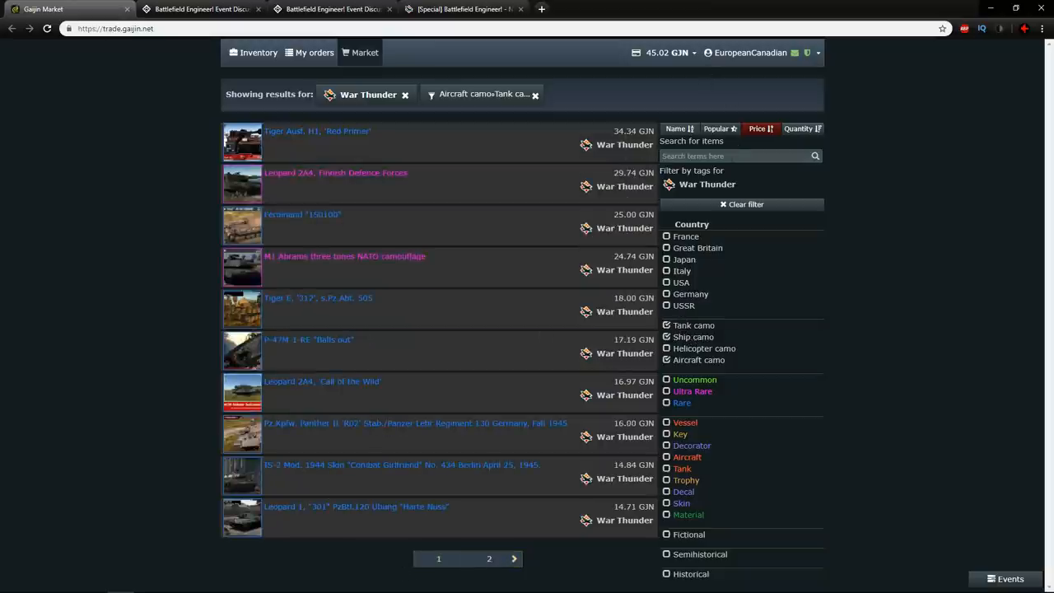
{"action": "left_click", "coordinate": [733, 154]}
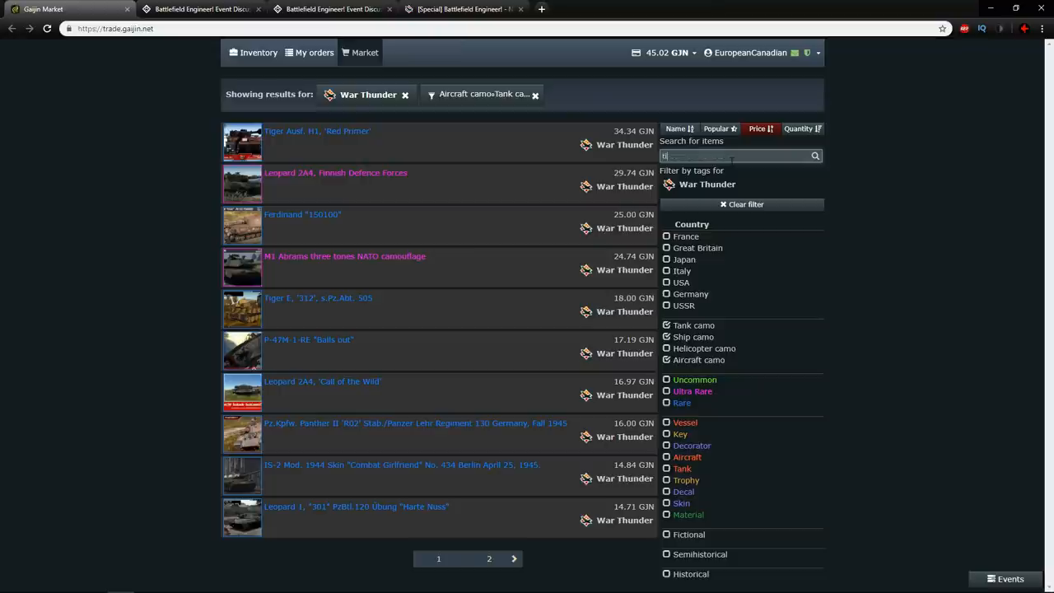
{"action": "type", "text": "tiger"}
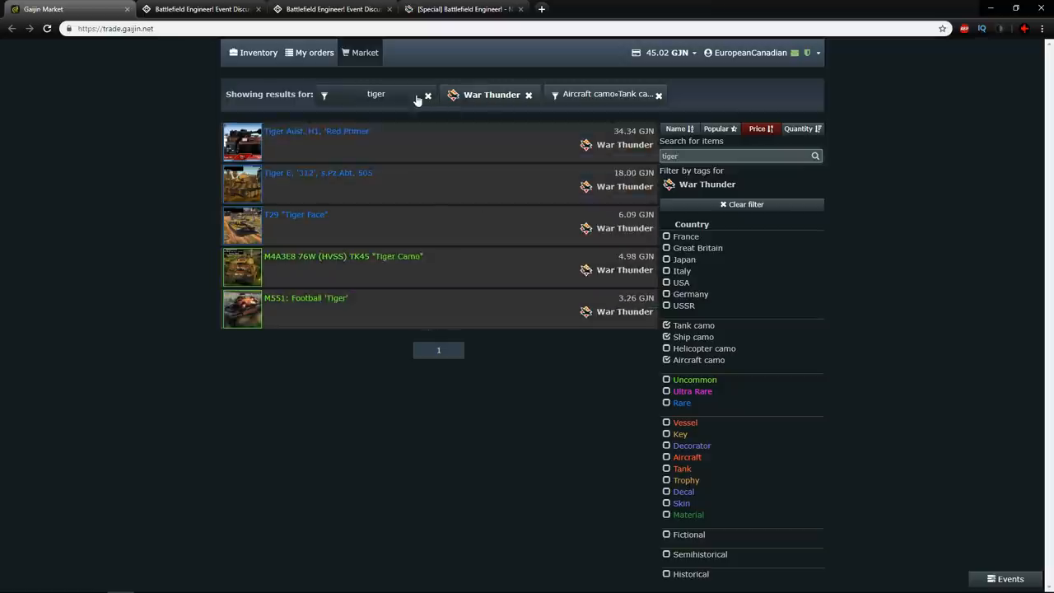
{"action": "left_click", "coordinate": [428, 94]}
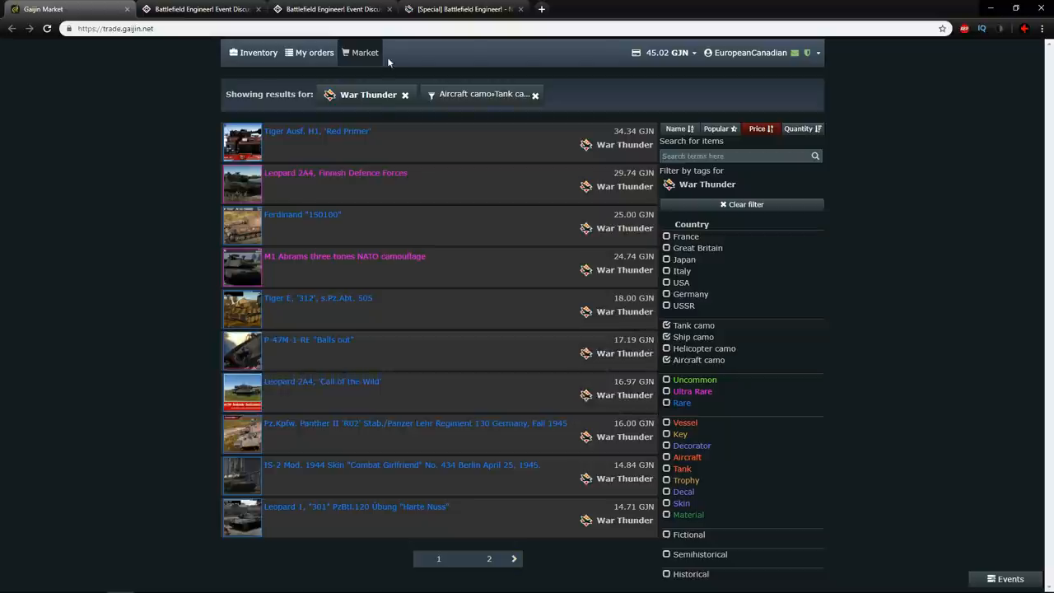
{"action": "left_click", "coordinate": [741, 204]}
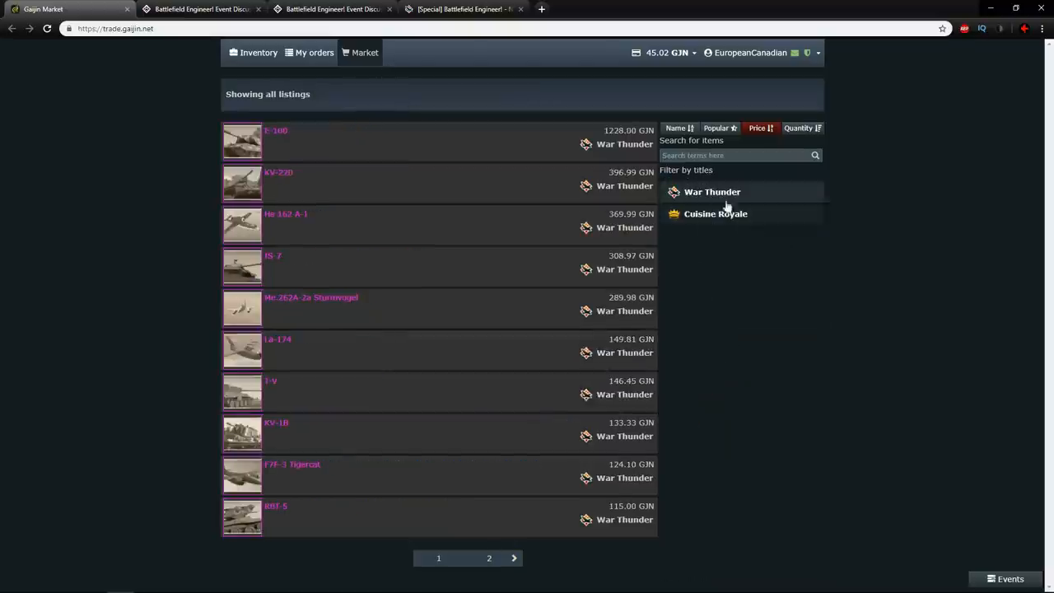
{"action": "left_click", "coordinate": [711, 191]}
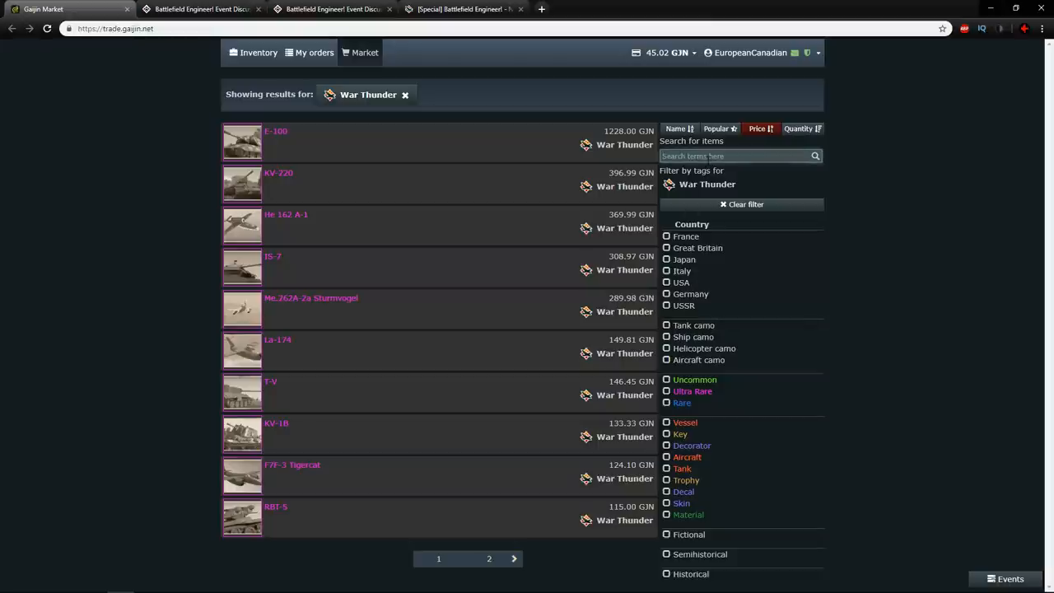
{"action": "type", "text": "tiger"}
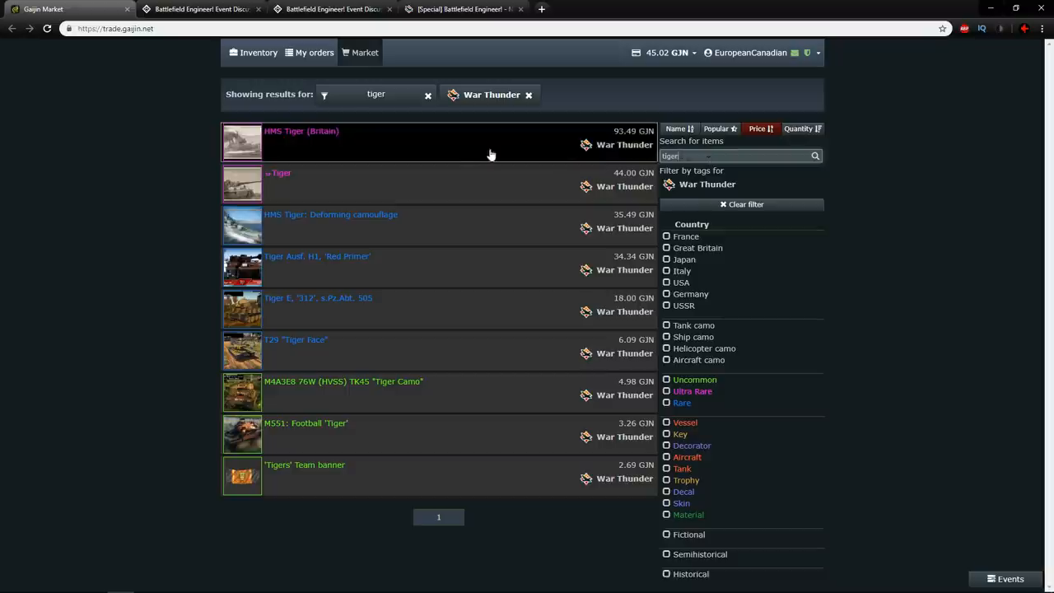
Step: Look up the Merkava Mk.1 Tricolor and Ju 388 J Bicolor grey camo trade details, then return to the event news page
{"action": "left_click", "coordinate": [329, 214]}
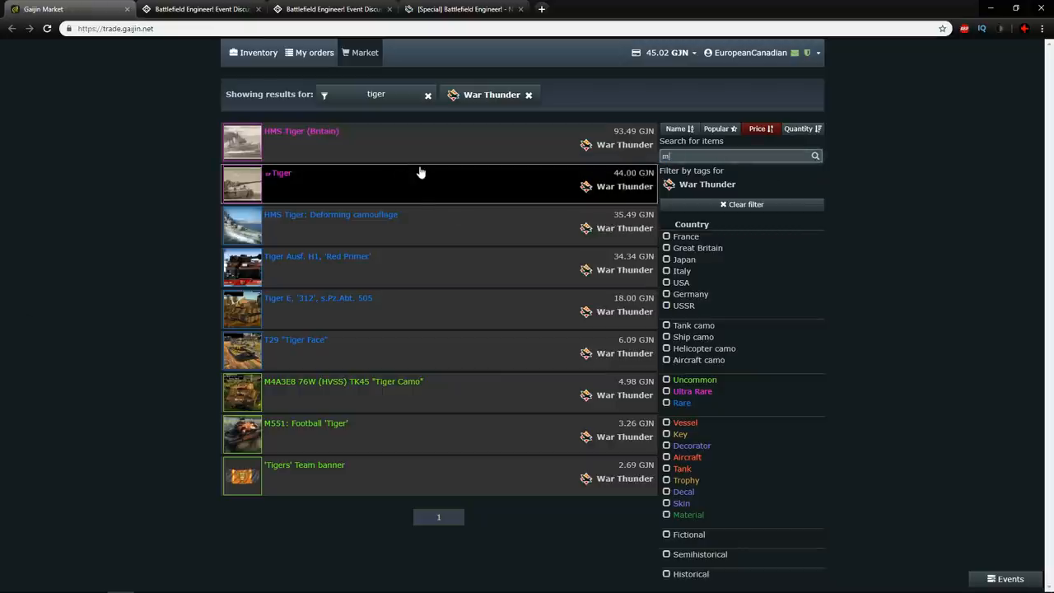
{"action": "type", "text": "merkava"}
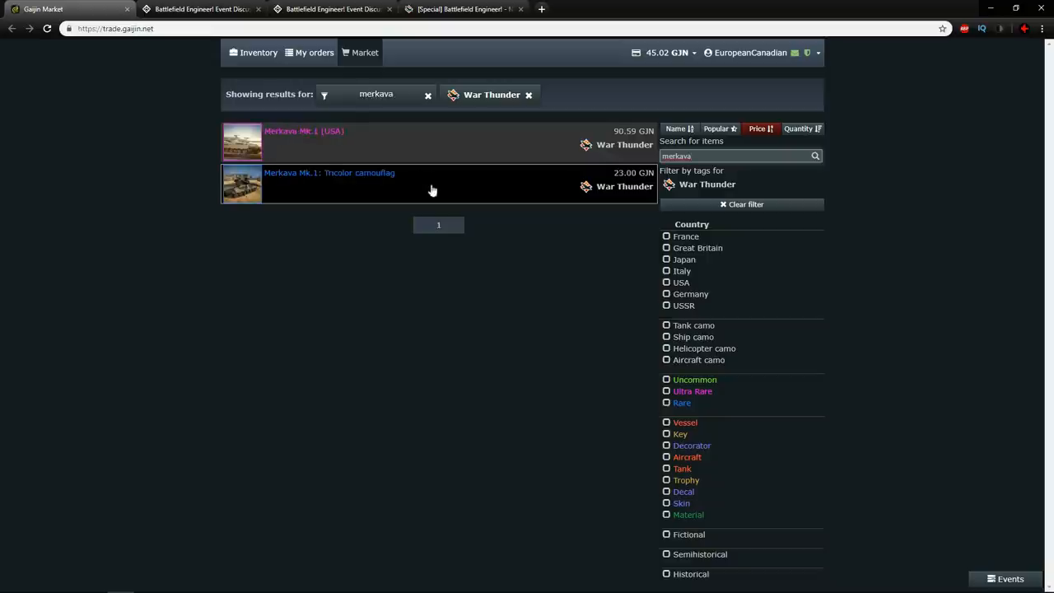
{"action": "left_click", "coordinate": [330, 173]}
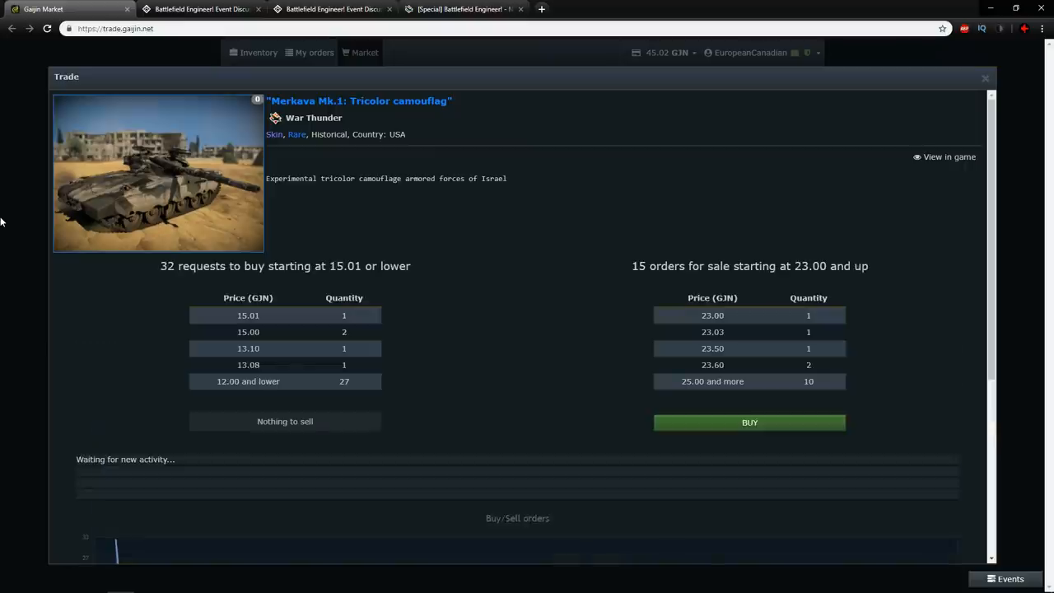
{"action": "mouse_move", "coordinate": [785, 365]}
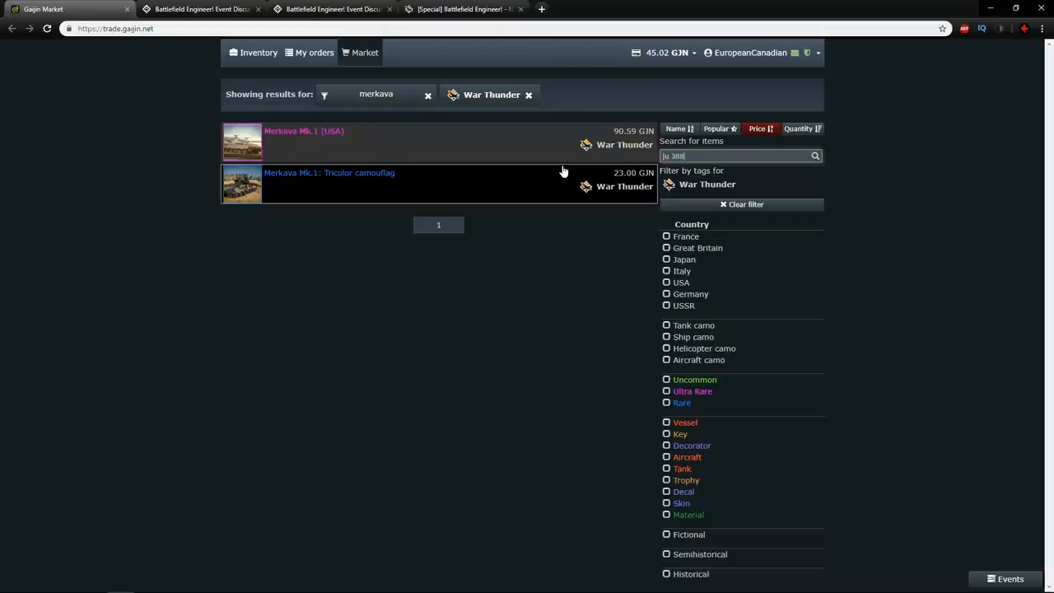
{"action": "type", "text": "ju 388"}
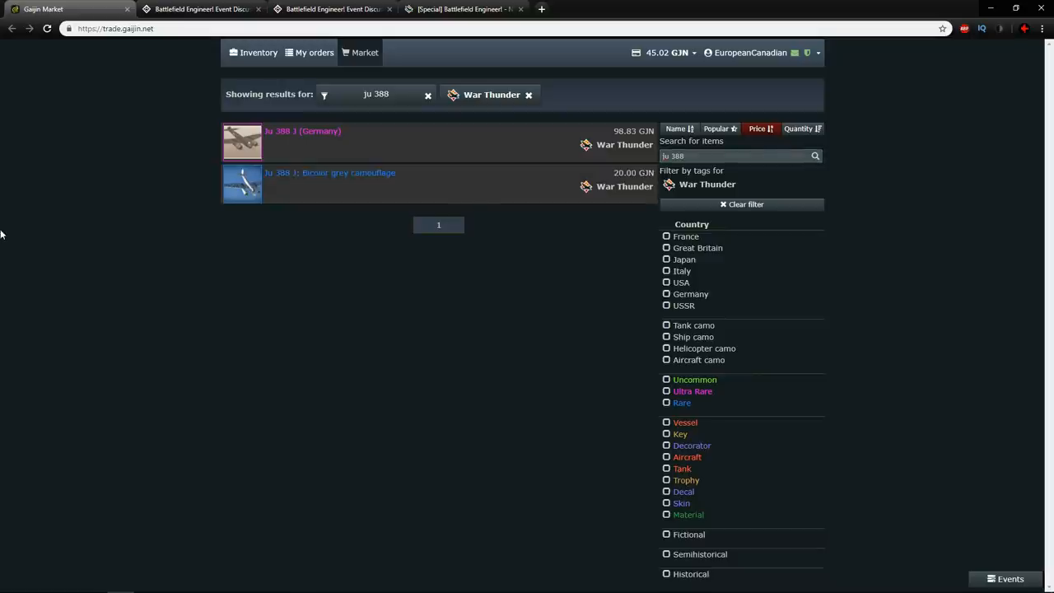
{"action": "left_click", "coordinate": [329, 178]}
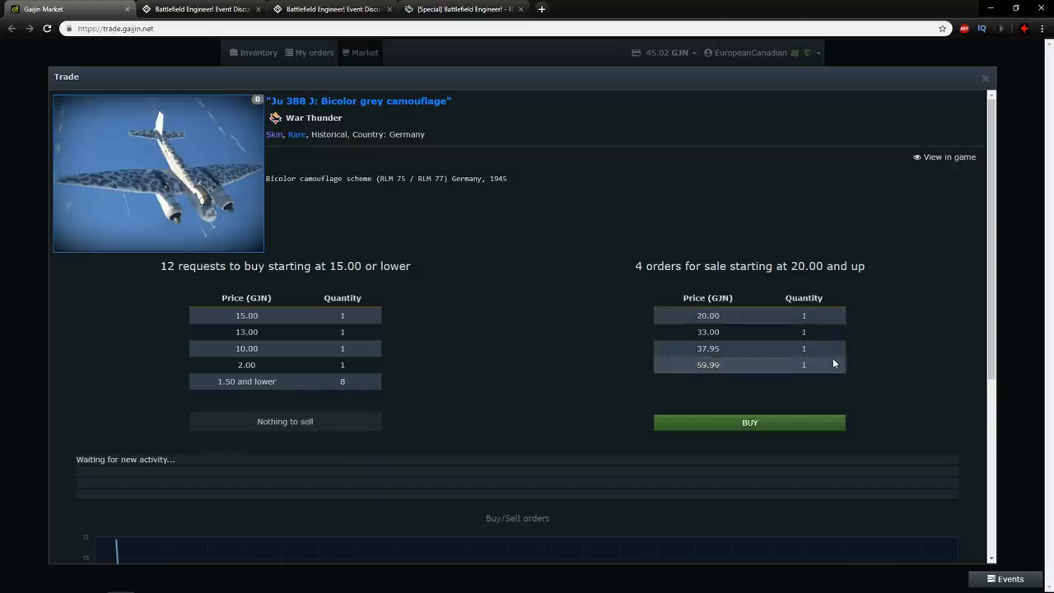
{"action": "mouse_move", "coordinate": [3, 317]}
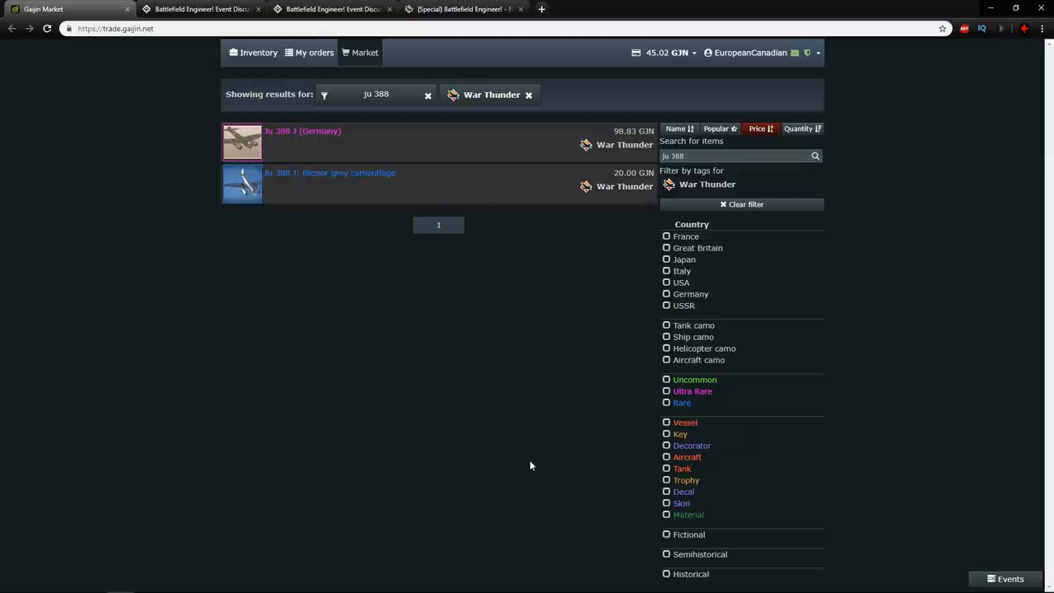
{"action": "left_click", "coordinate": [330, 183]}
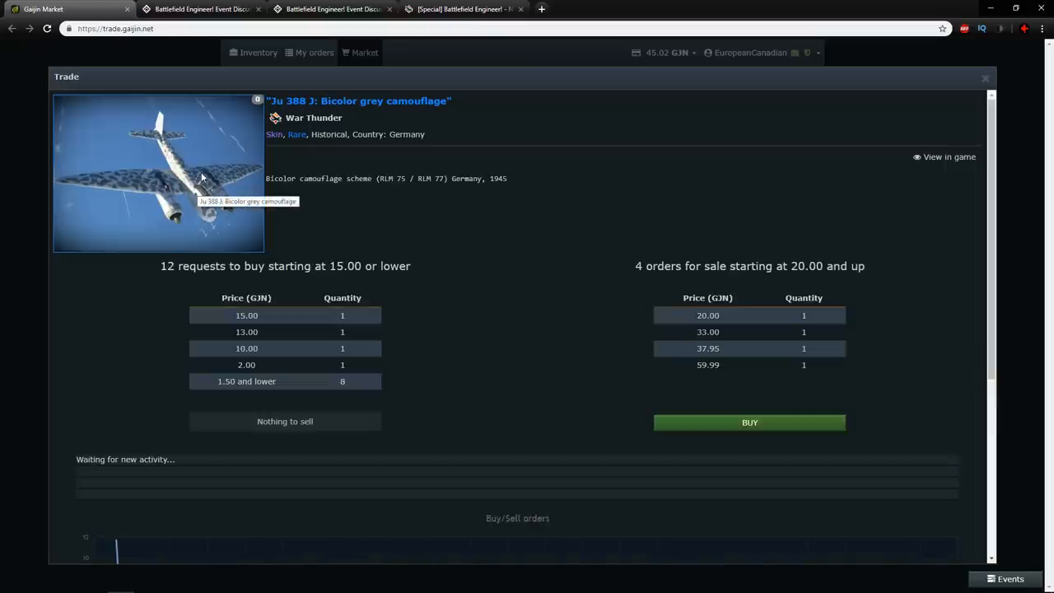
{"action": "left_click", "coordinate": [985, 77]}
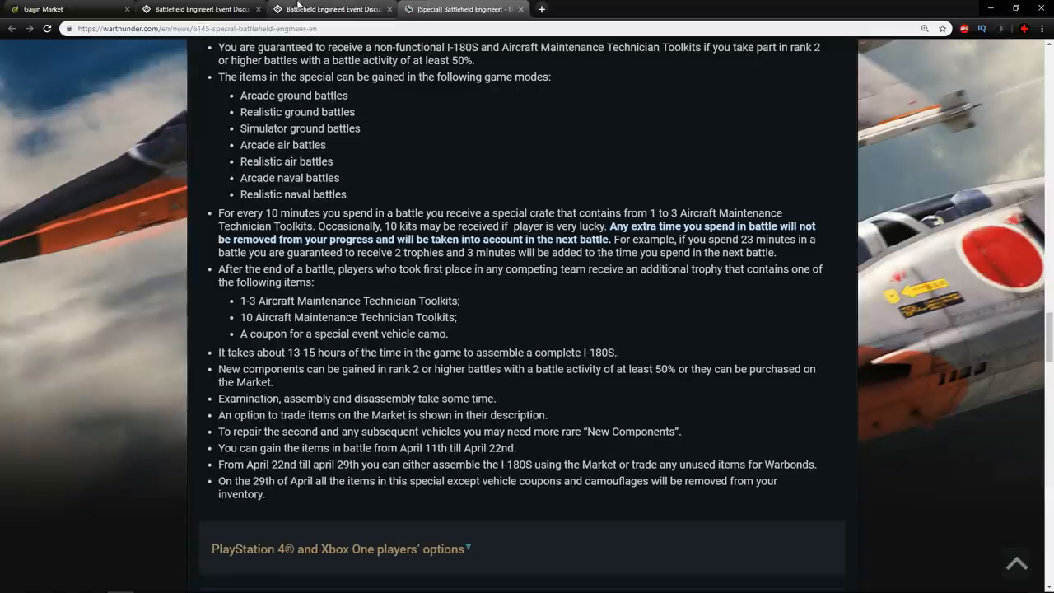
Step: Highlight the administrator's sentence claiming nothing stated is untrue in the forum post
{"action": "left_click", "coordinate": [329, 10]}
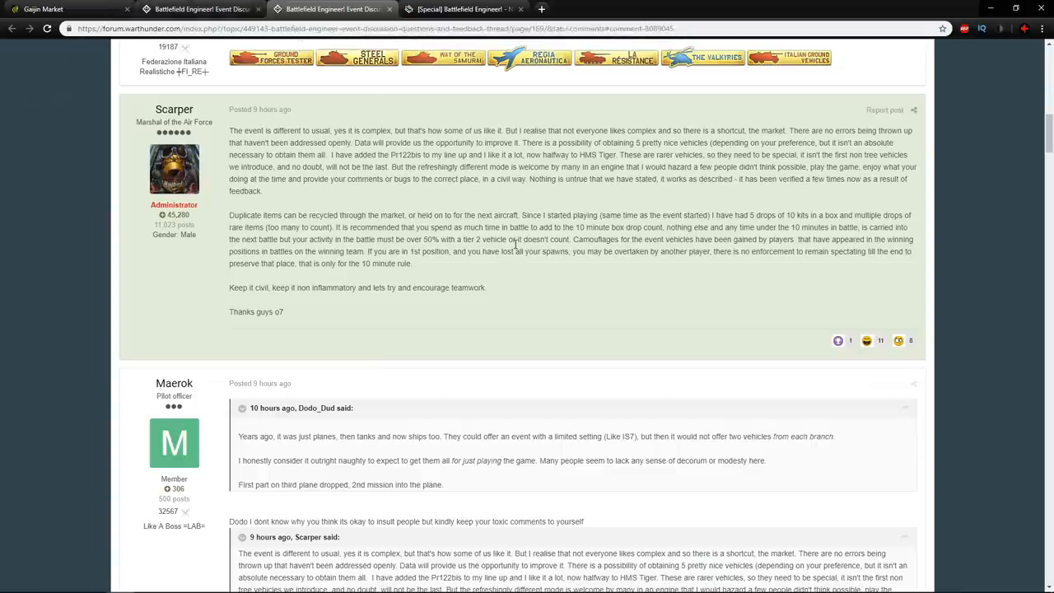
{"action": "mouse_move", "coordinate": [530, 250]}
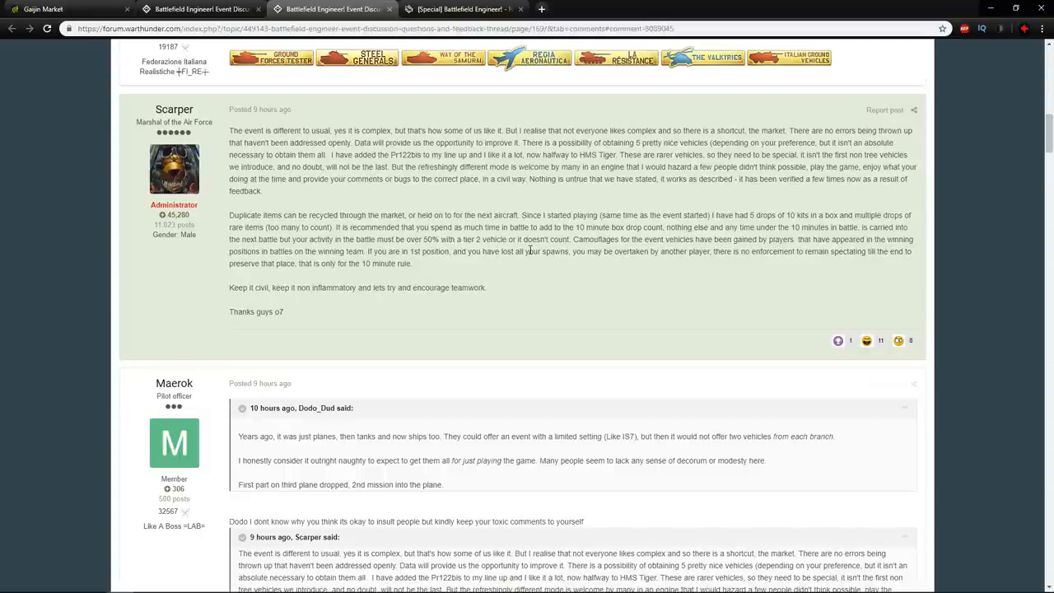
{"action": "mouse_move", "coordinate": [810, 237]}
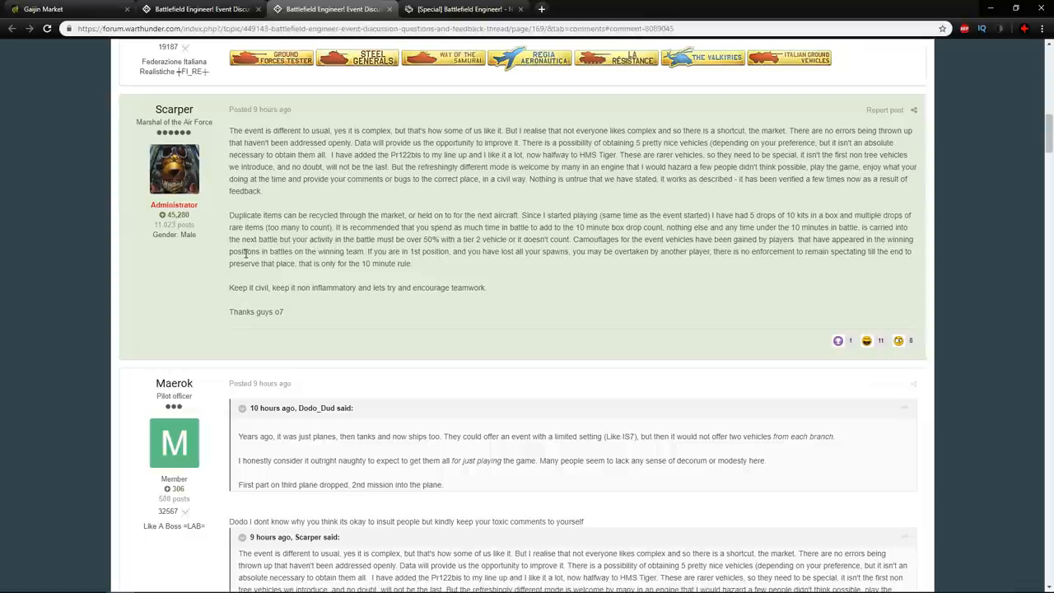
{"action": "mouse_move", "coordinate": [359, 251]}
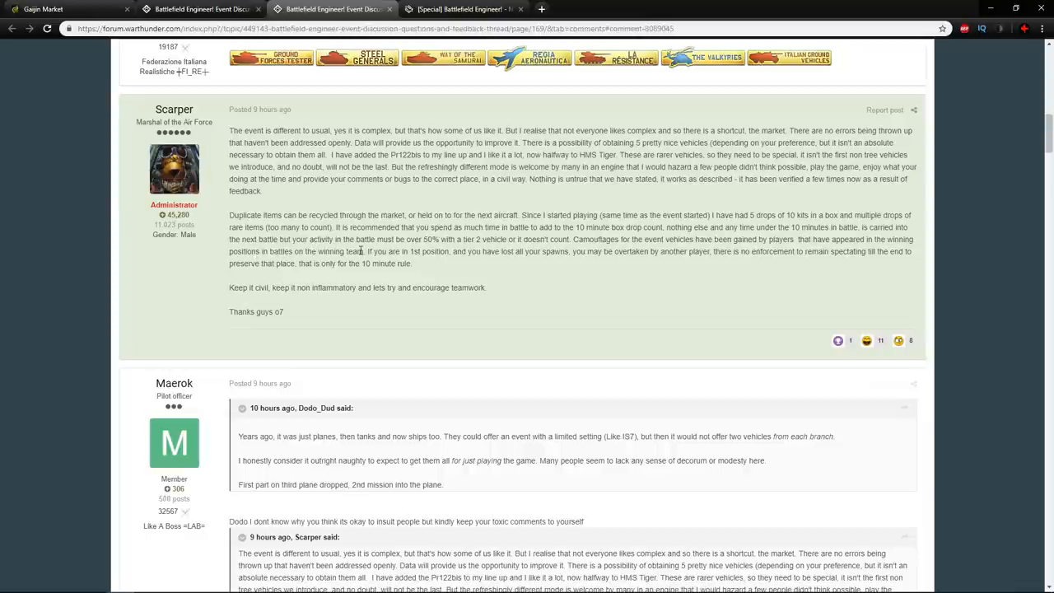
{"action": "left_click_drag", "start_coordinate": [797, 241], "coordinate": [359, 250]}
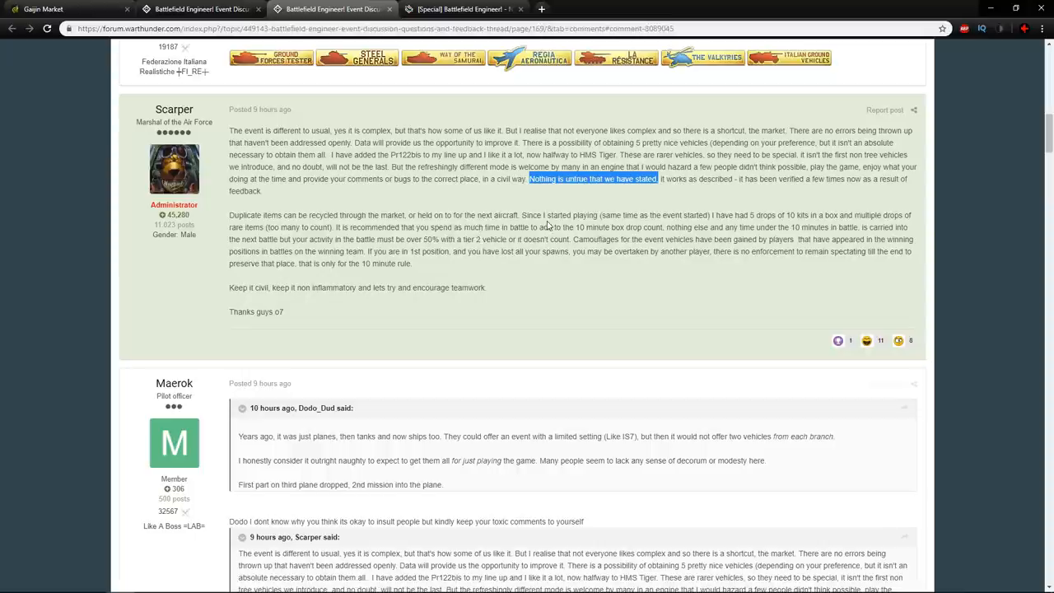
{"action": "mouse_move", "coordinate": [550, 228]}
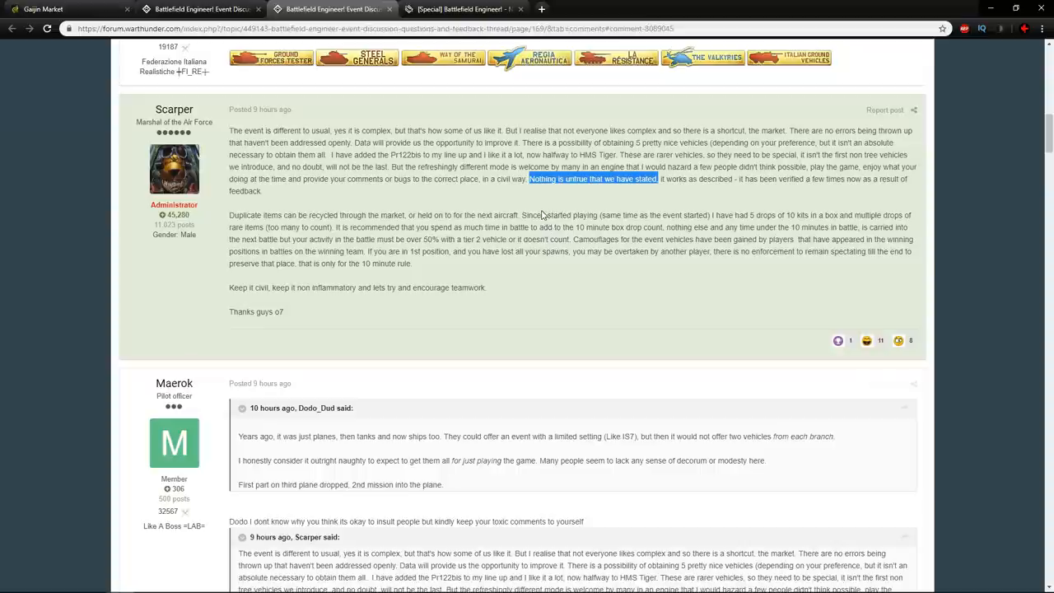
{"action": "mouse_move", "coordinate": [790, 240]}
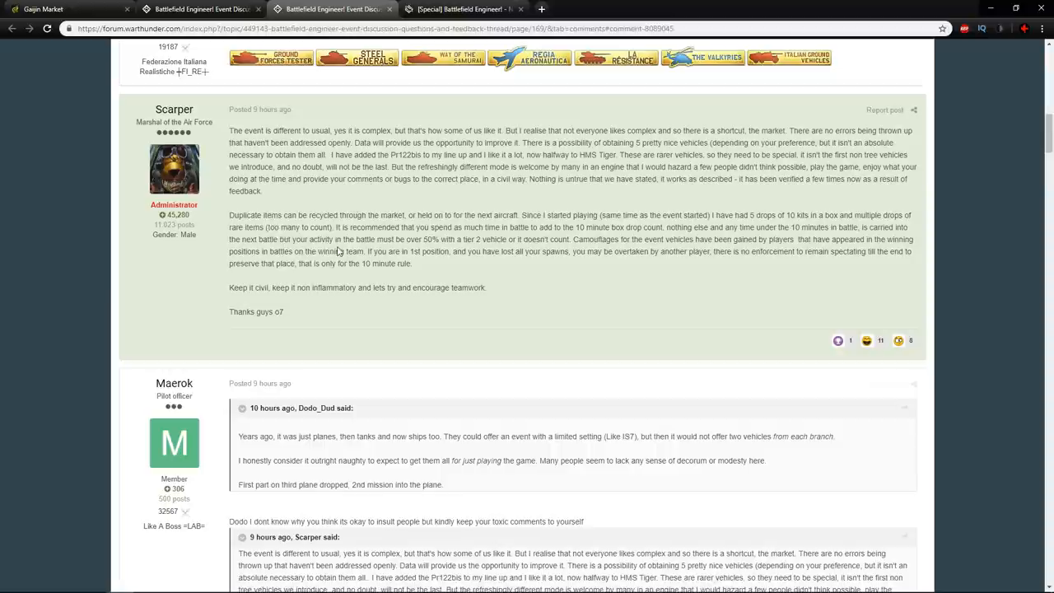
{"action": "left_click_drag", "start_coordinate": [365, 250], "coordinate": [573, 251]}
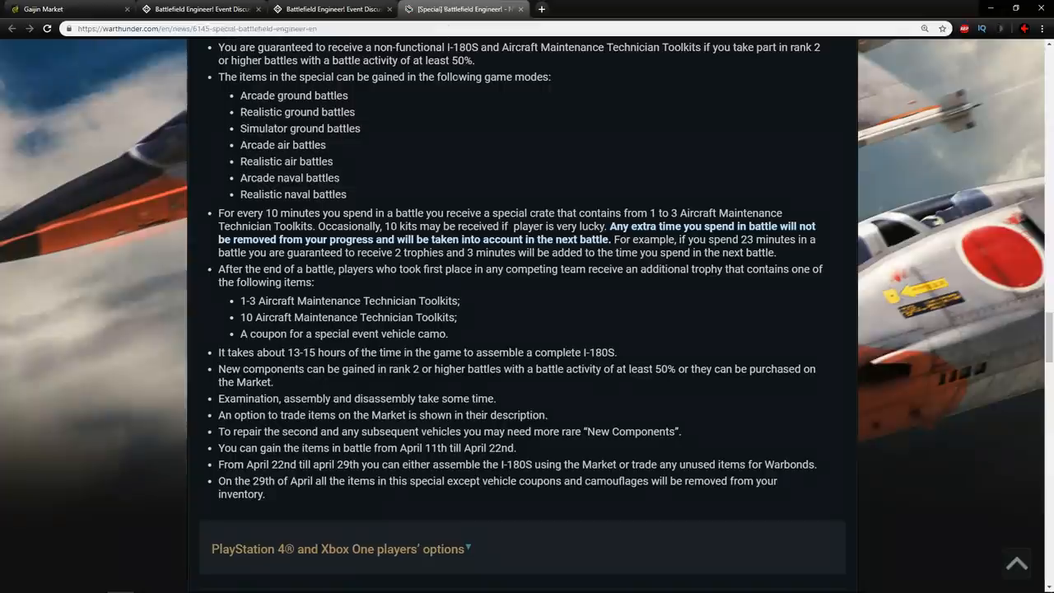
Step: Highlight the extra-rewards requirement to finish first in the team in the event article
{"action": "scroll", "scroll_direction": "up", "scroll_amount": 3}
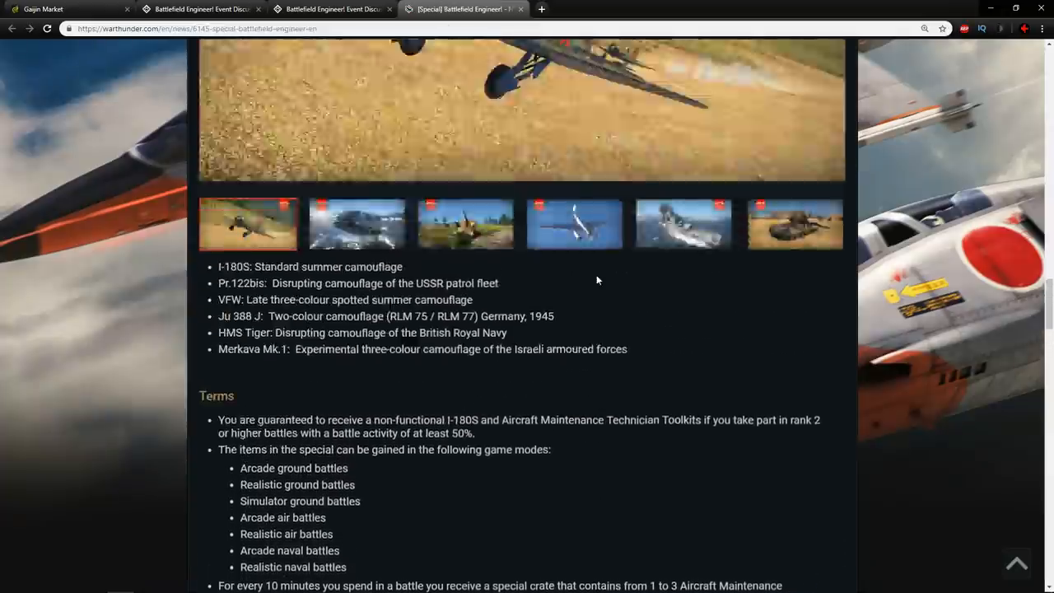
{"action": "scroll", "scroll_direction": "down", "scroll_amount": 3}
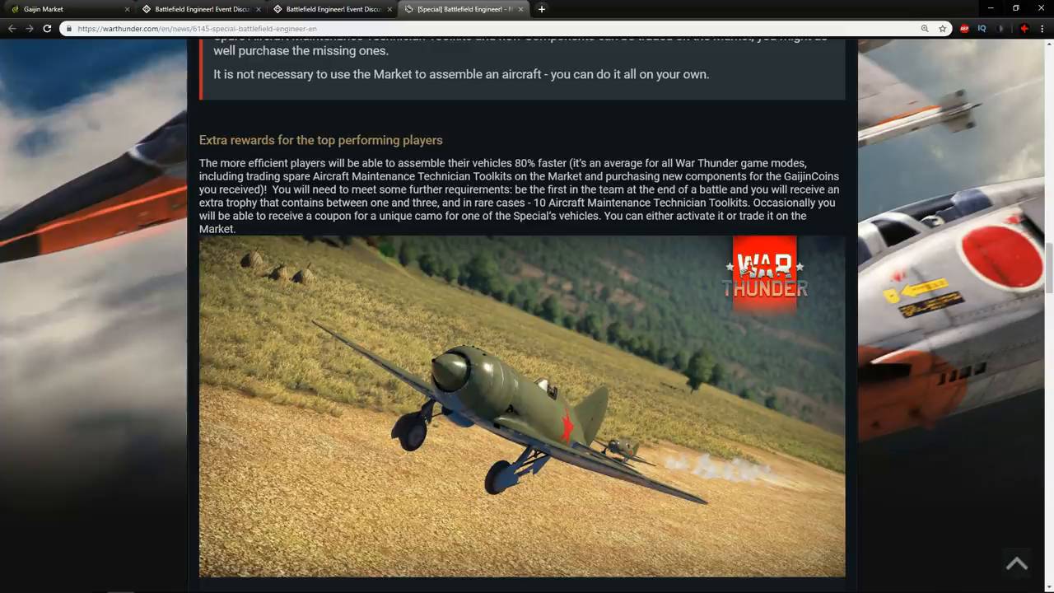
{"action": "double_click", "coordinate": [282, 187]}
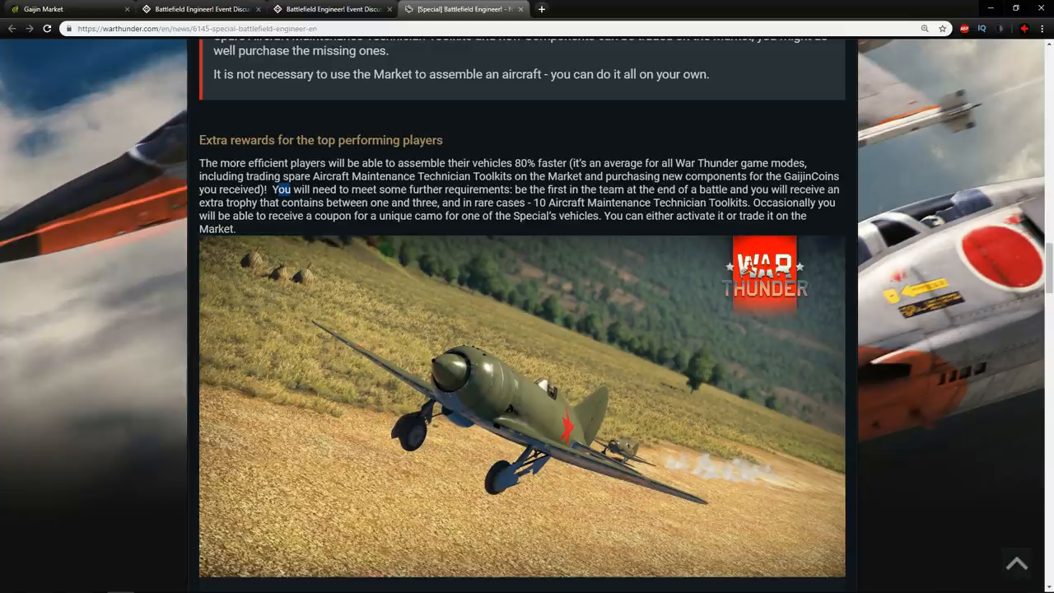
{"action": "left_click_drag", "start_coordinate": [276, 188], "coordinate": [728, 187]}
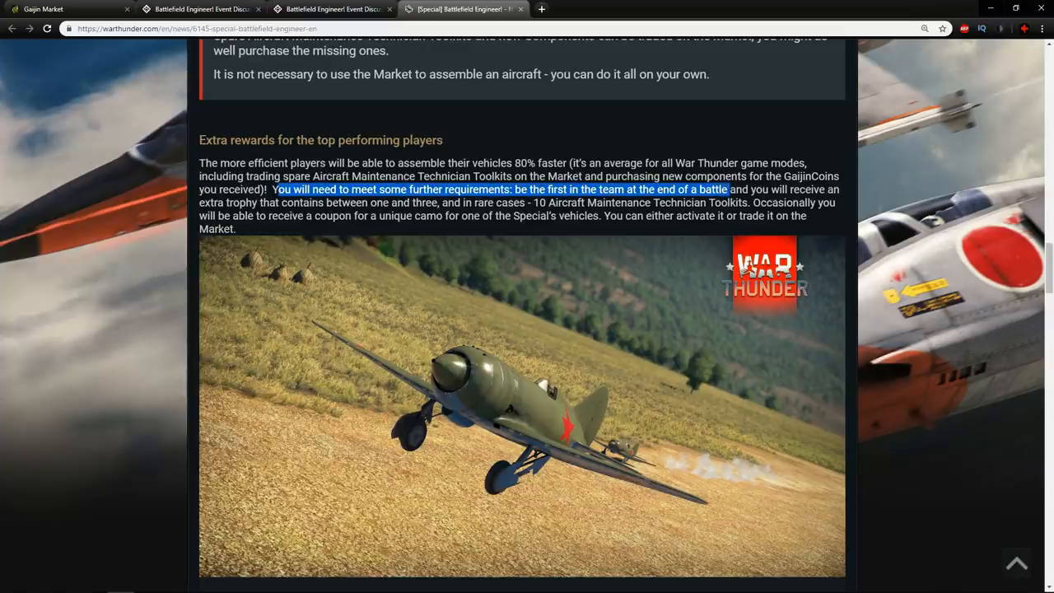
{"action": "left_click_drag", "start_coordinate": [728, 187], "coordinate": [257, 202]}
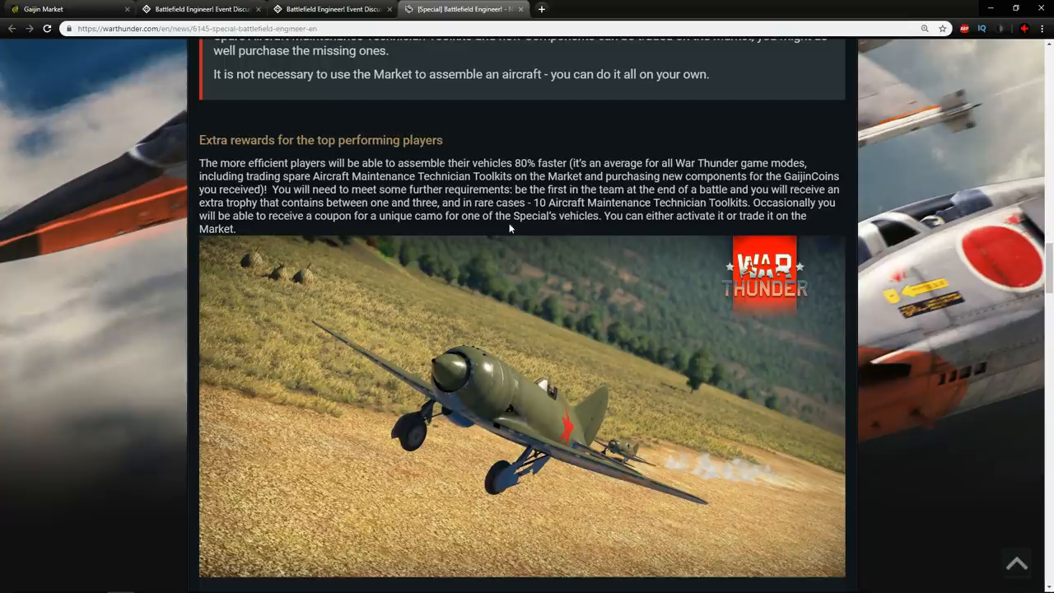
{"action": "left_click_drag", "start_coordinate": [310, 174], "coordinate": [237, 229]}
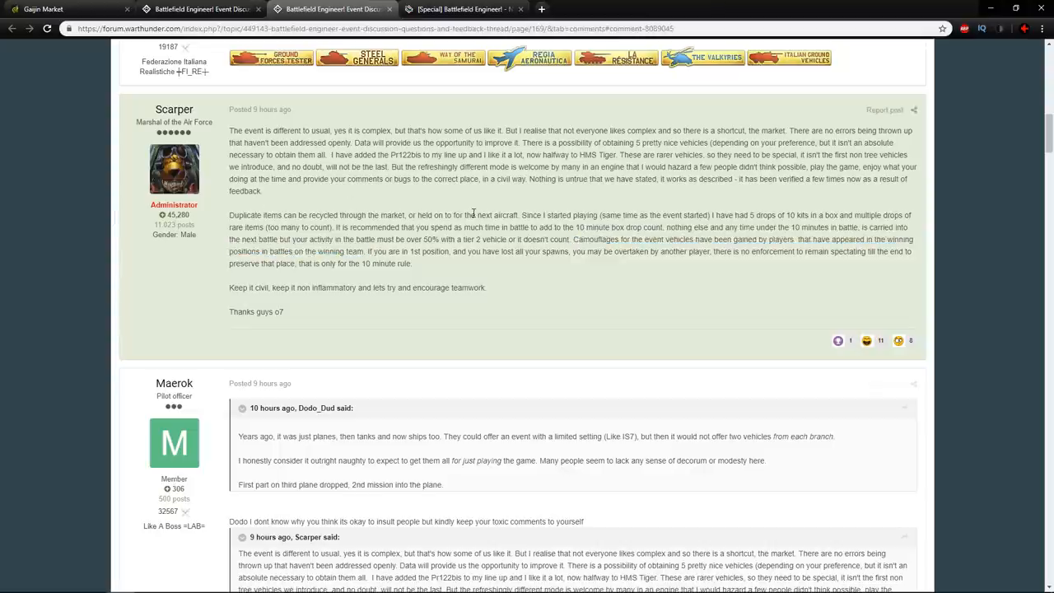
{"action": "mouse_move", "coordinate": [653, 224]}
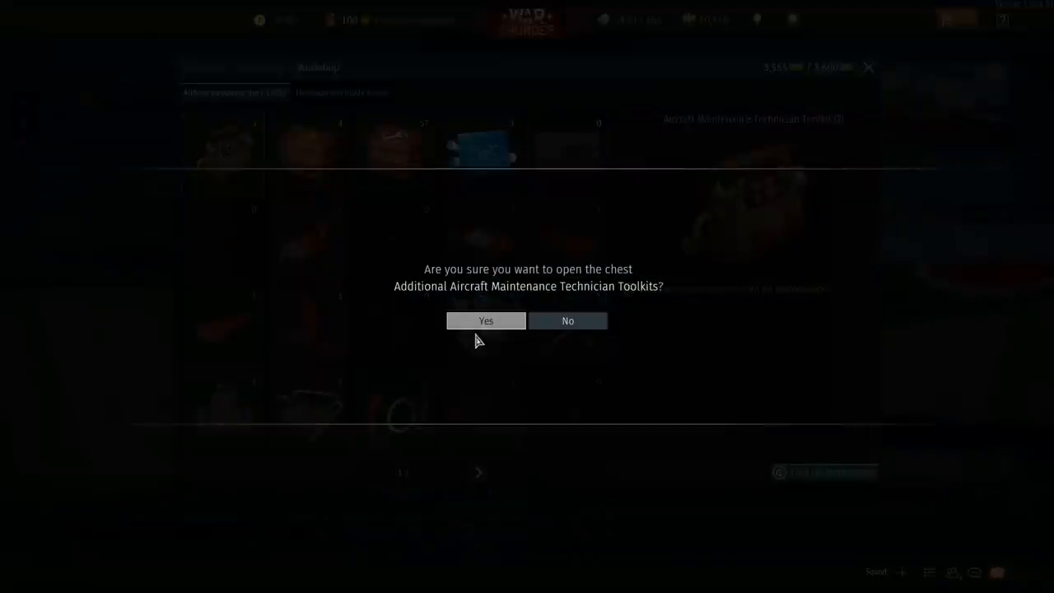
Step: Open the toolkit chest, view the I-180S Summer camouflage coupon in the inventory, and return to the workshop
{"action": "left_click", "coordinate": [485, 320]}
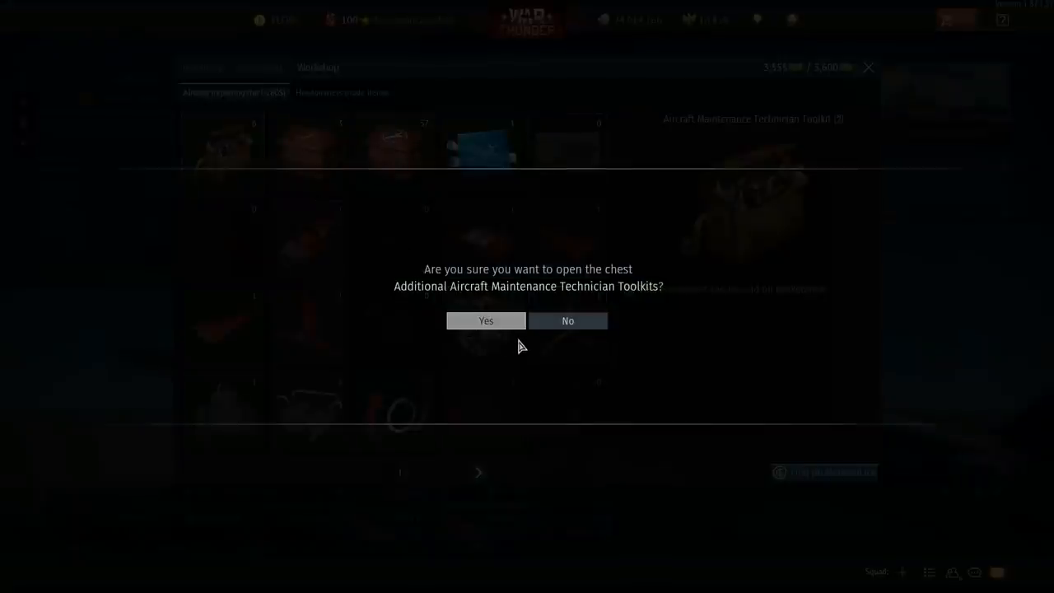
{"action": "left_click", "coordinate": [484, 319]}
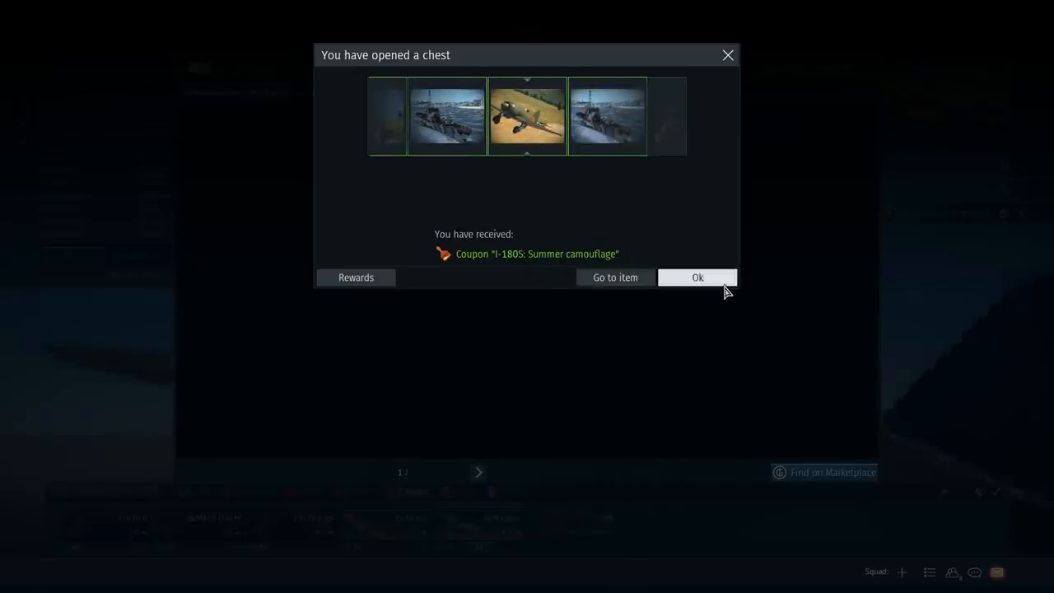
{"action": "left_click", "coordinate": [698, 277]}
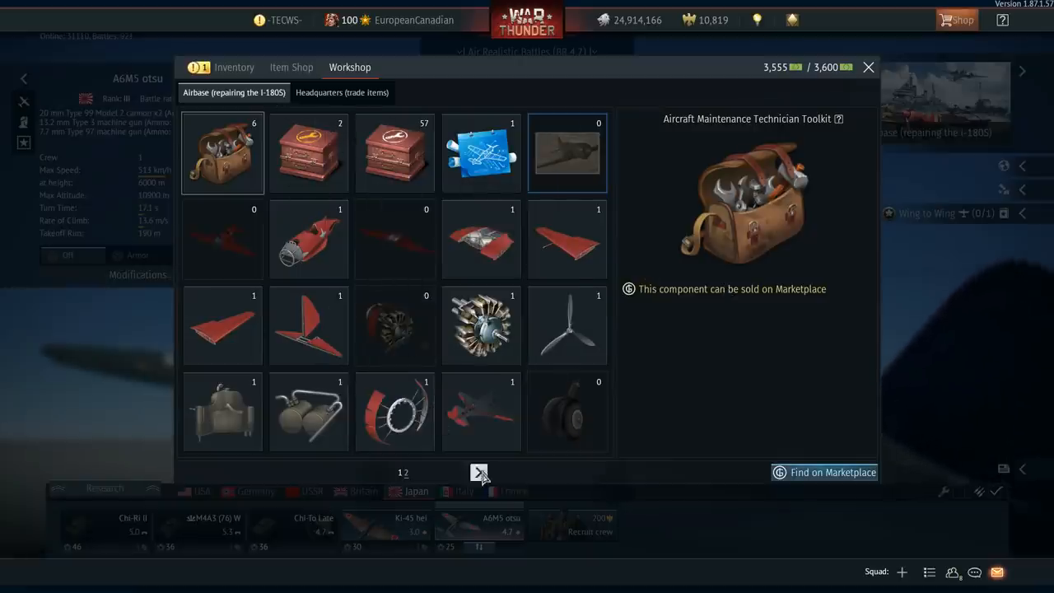
{"action": "left_click", "coordinate": [200, 66]}
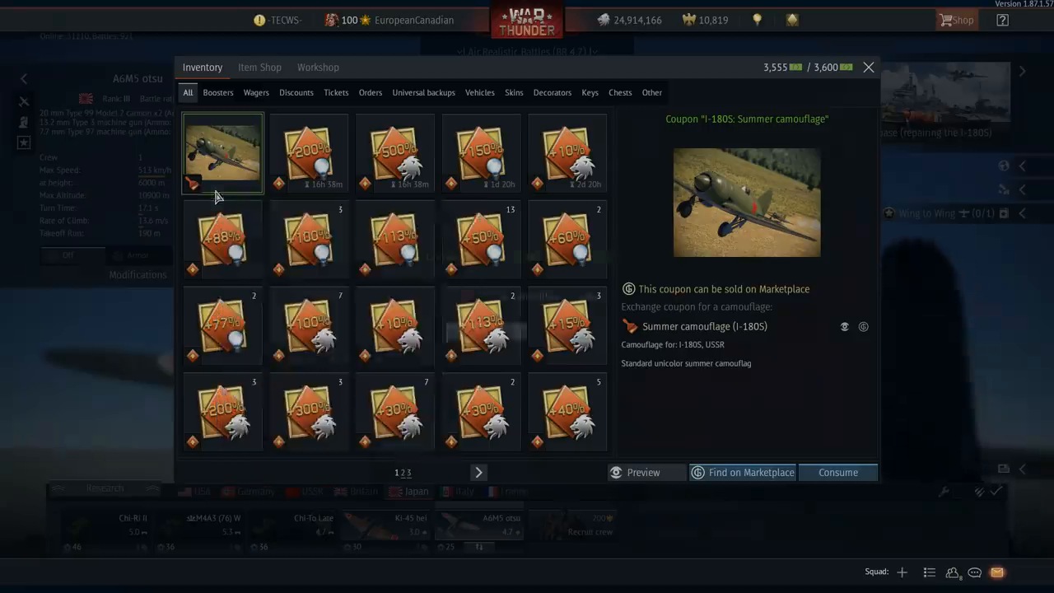
{"action": "left_click", "coordinate": [221, 153]}
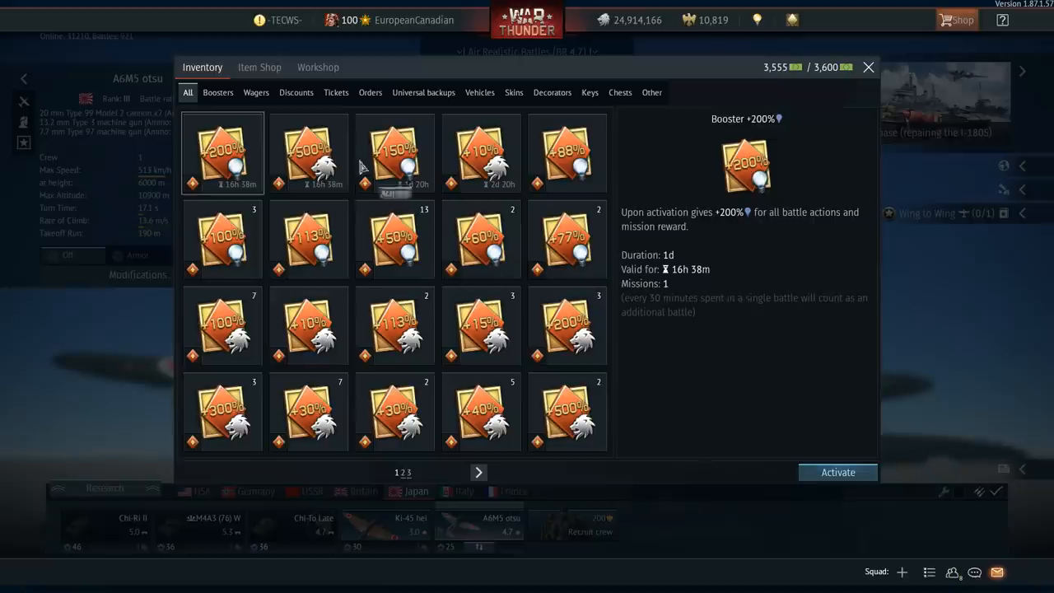
{"action": "left_click", "coordinate": [318, 65]}
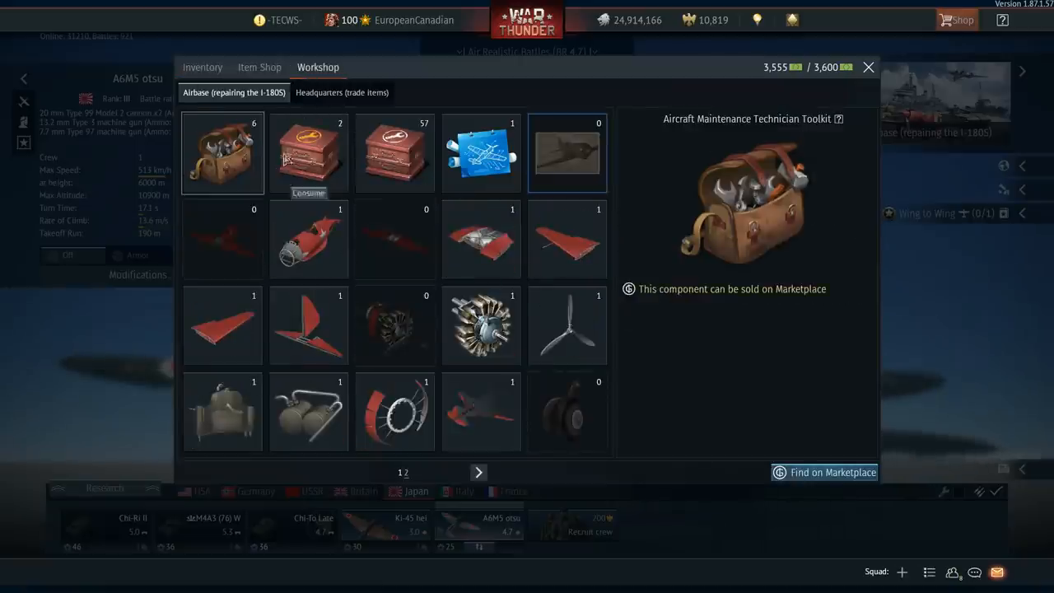